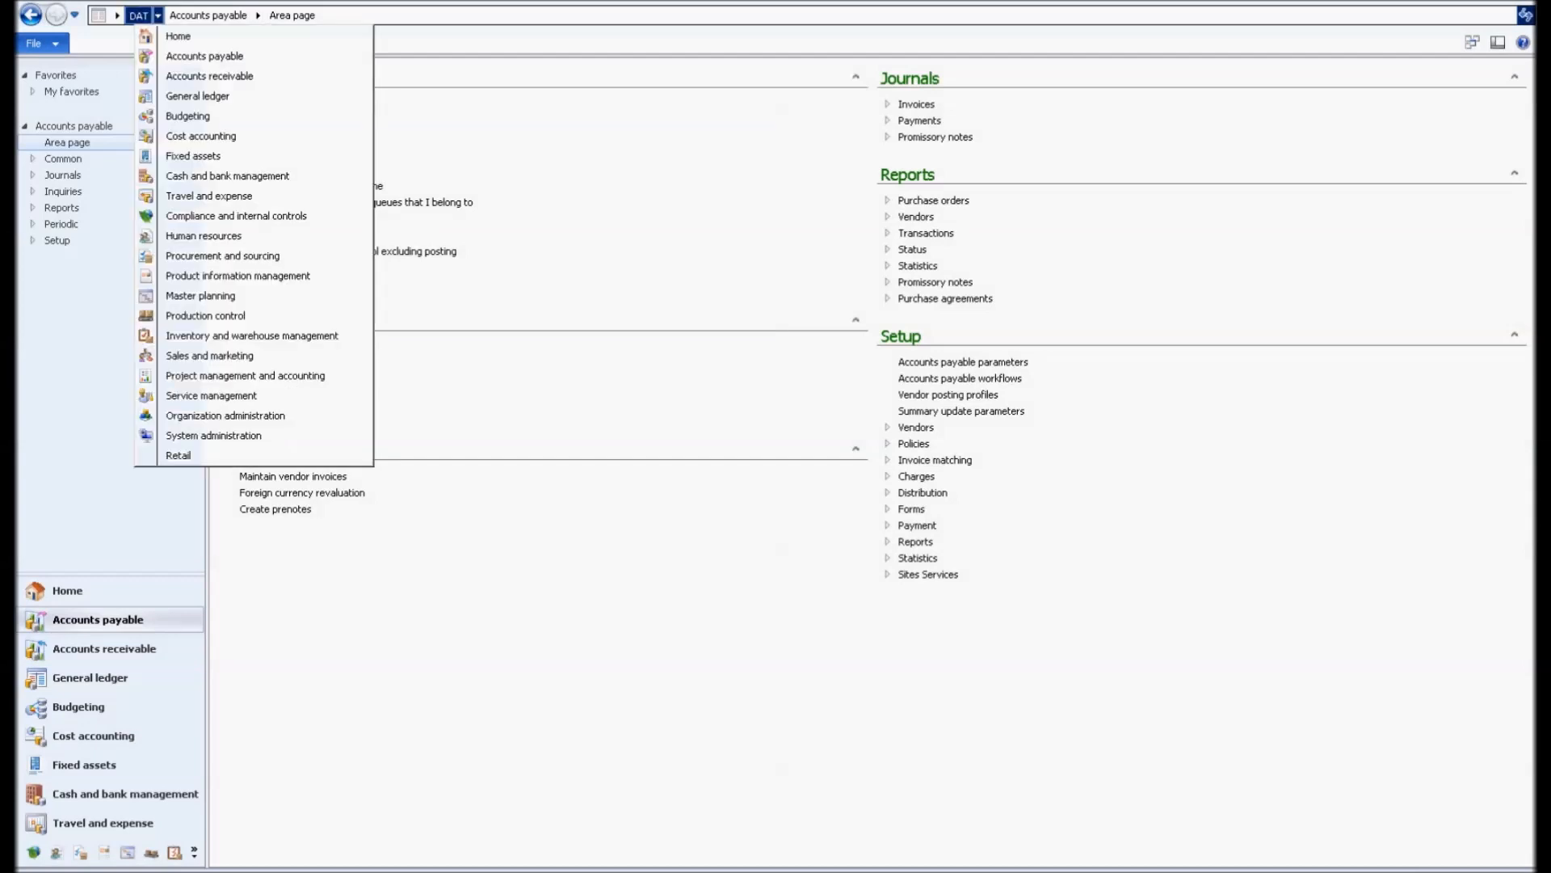
Step: Switch the company from DAT to Contoso Entertainment Systems USA (CEU)
click(156, 15)
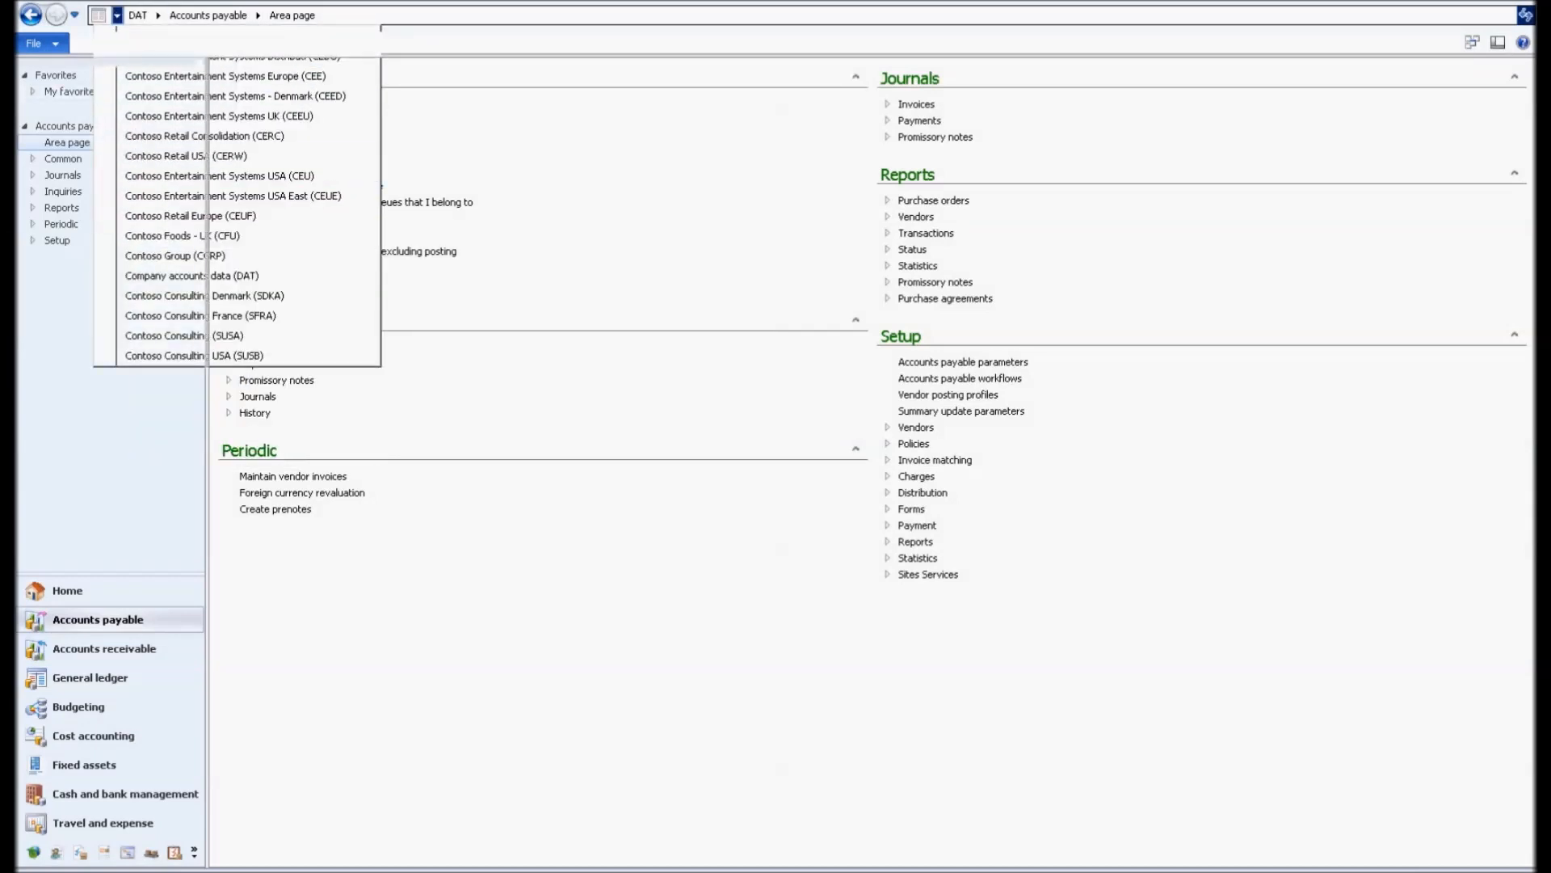
click(220, 176)
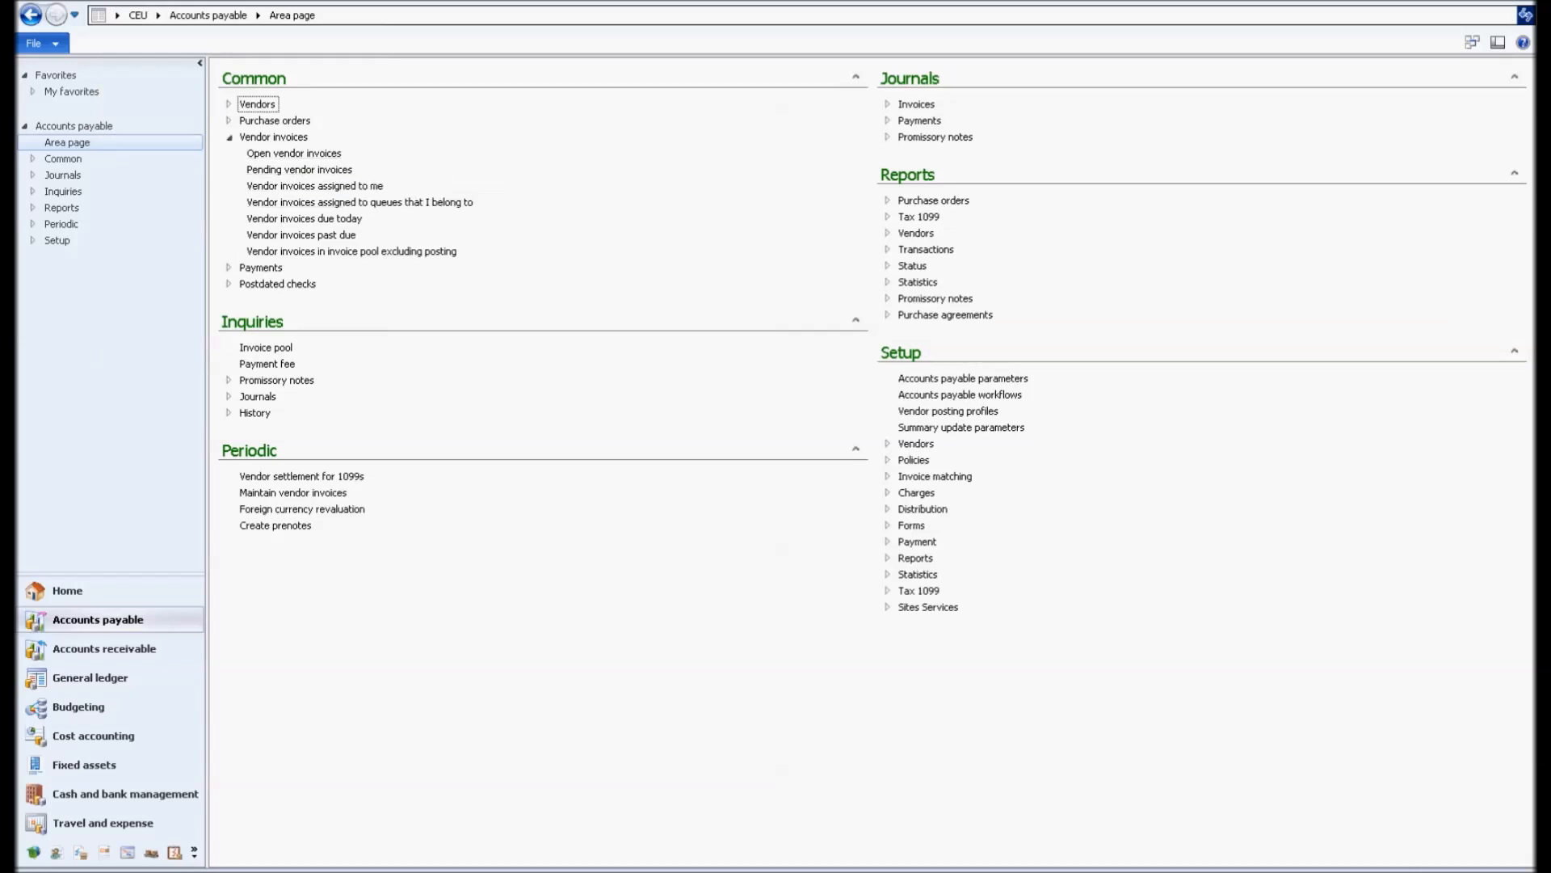
mouse_move(294, 153)
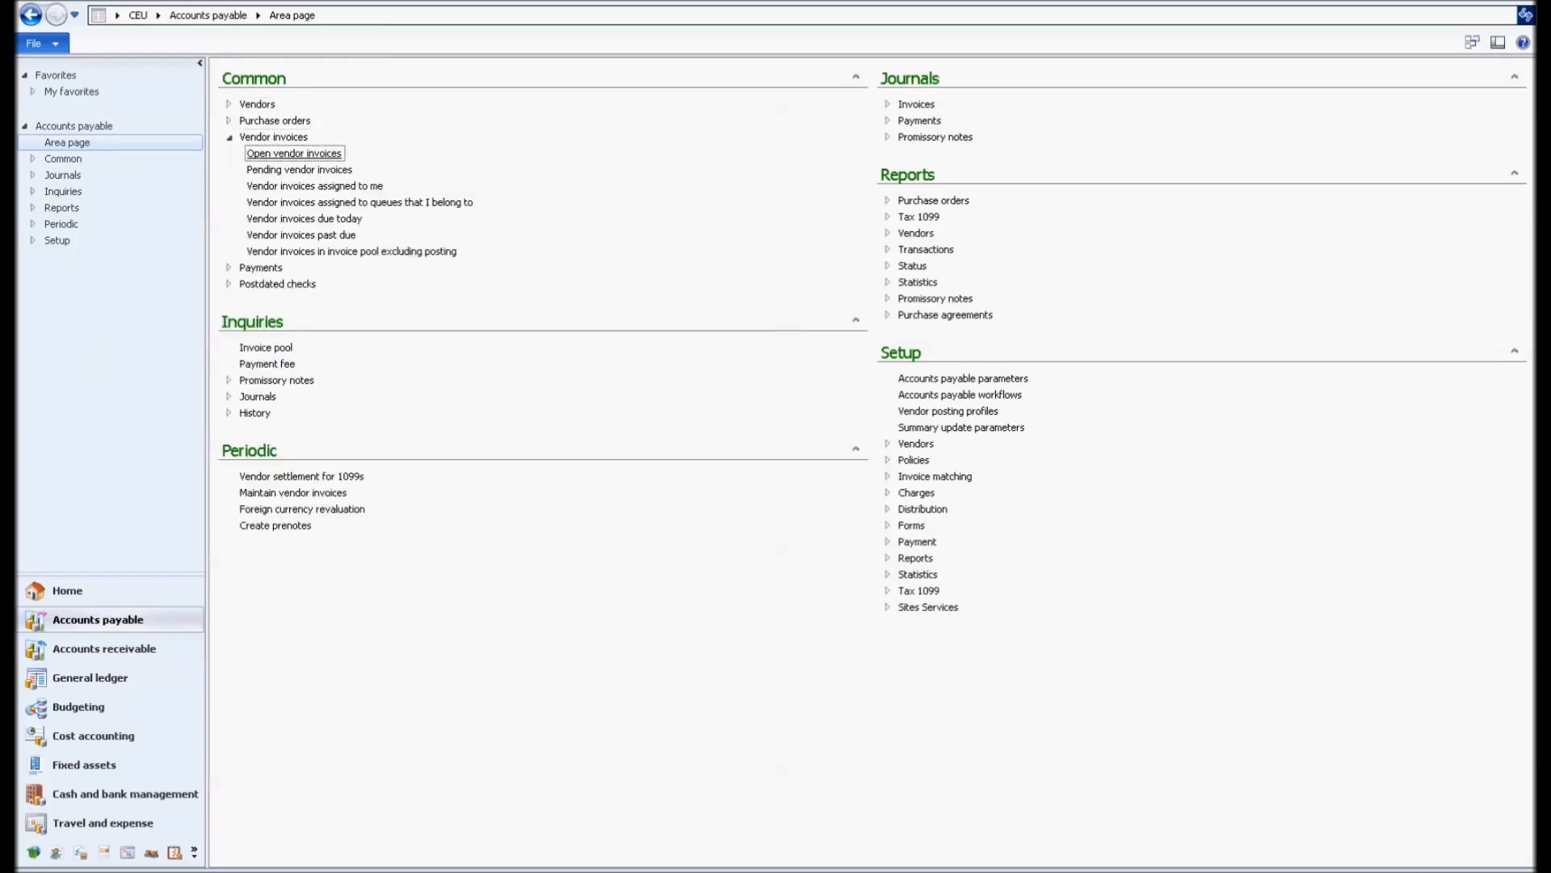
Step: Add the Voucher field to the open vendor invoices grid via Personalize
click(293, 152)
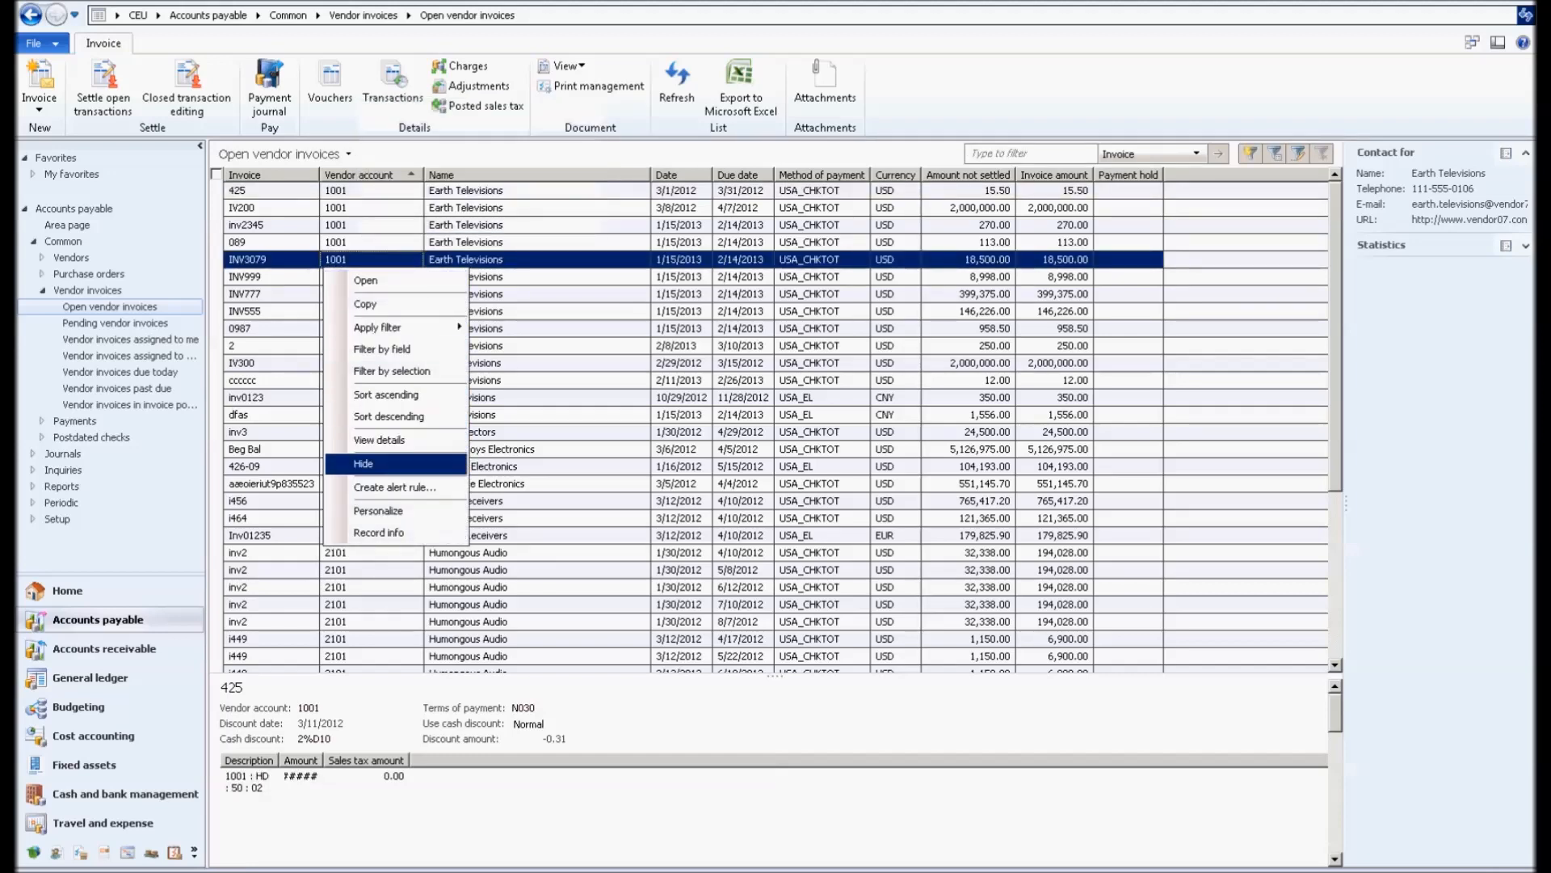
click(376, 510)
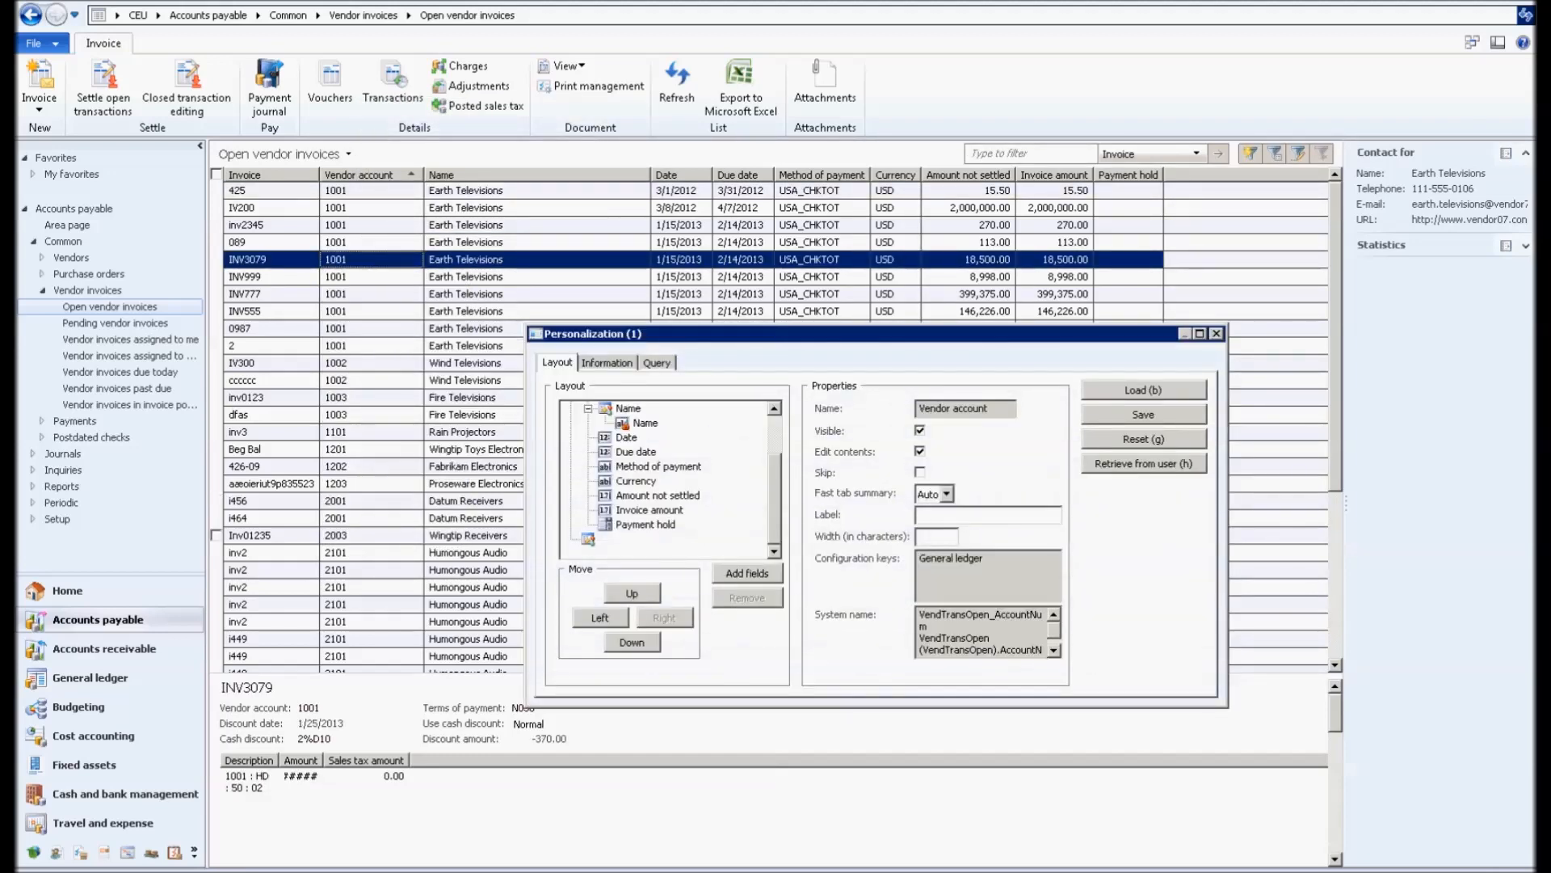
click(746, 572)
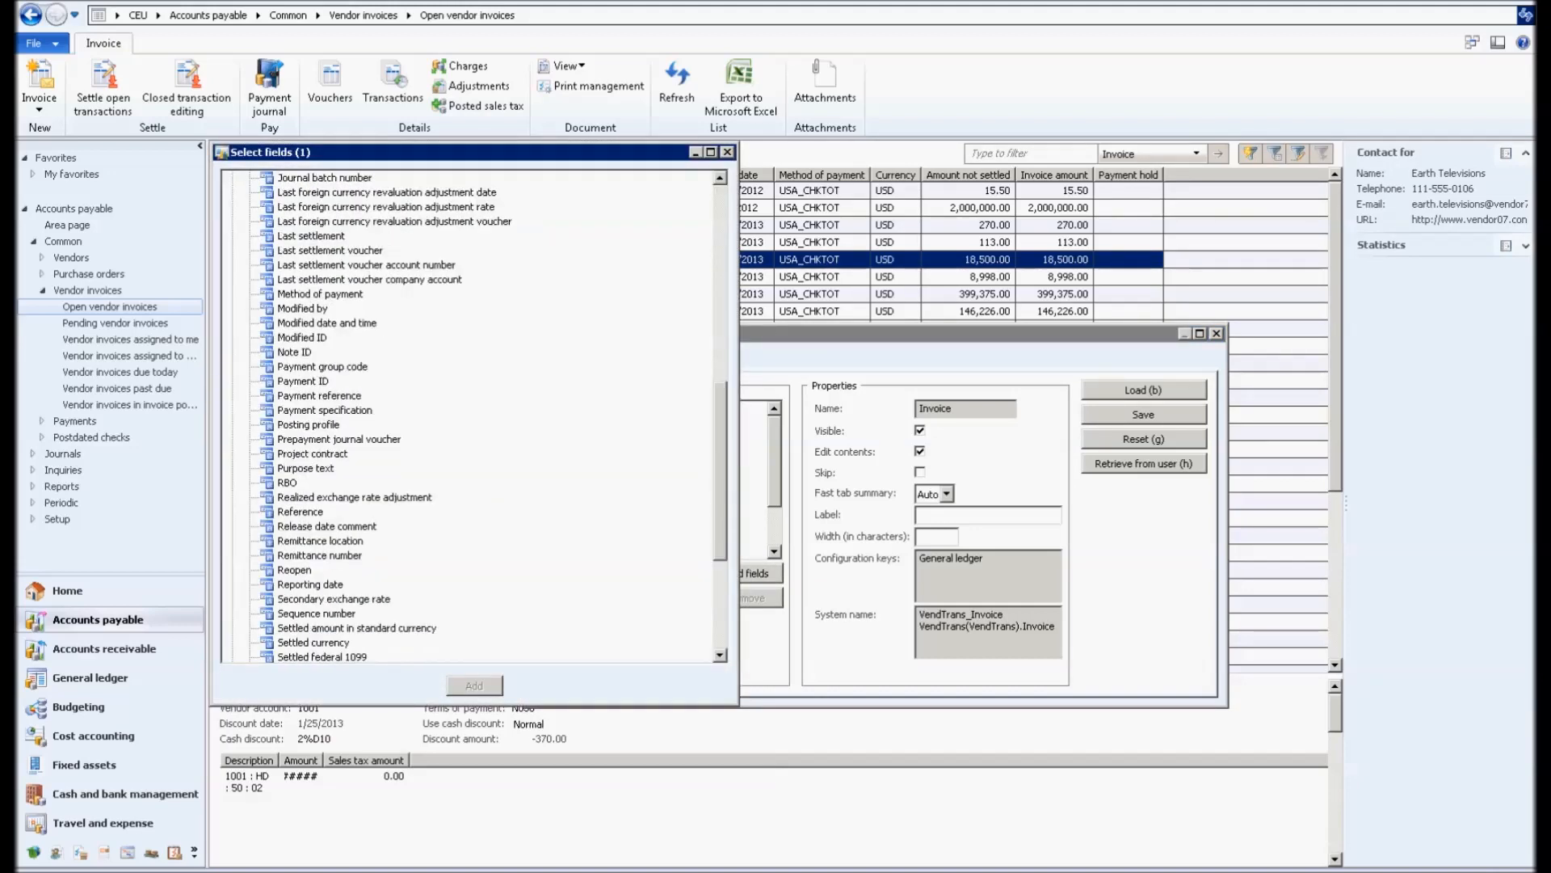
scroll(down, 3)
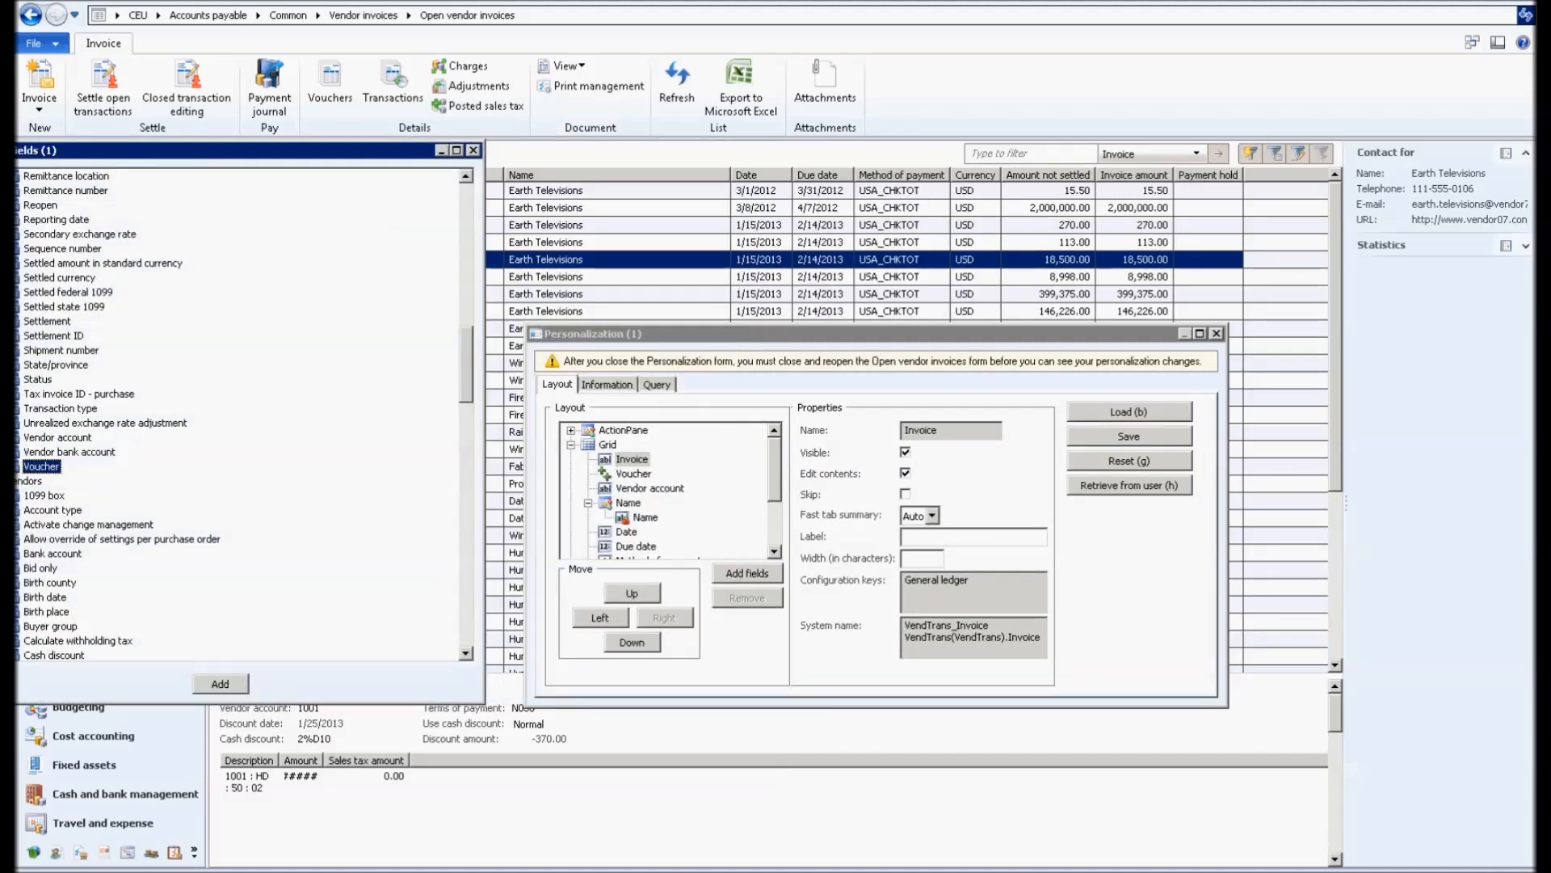
click(633, 473)
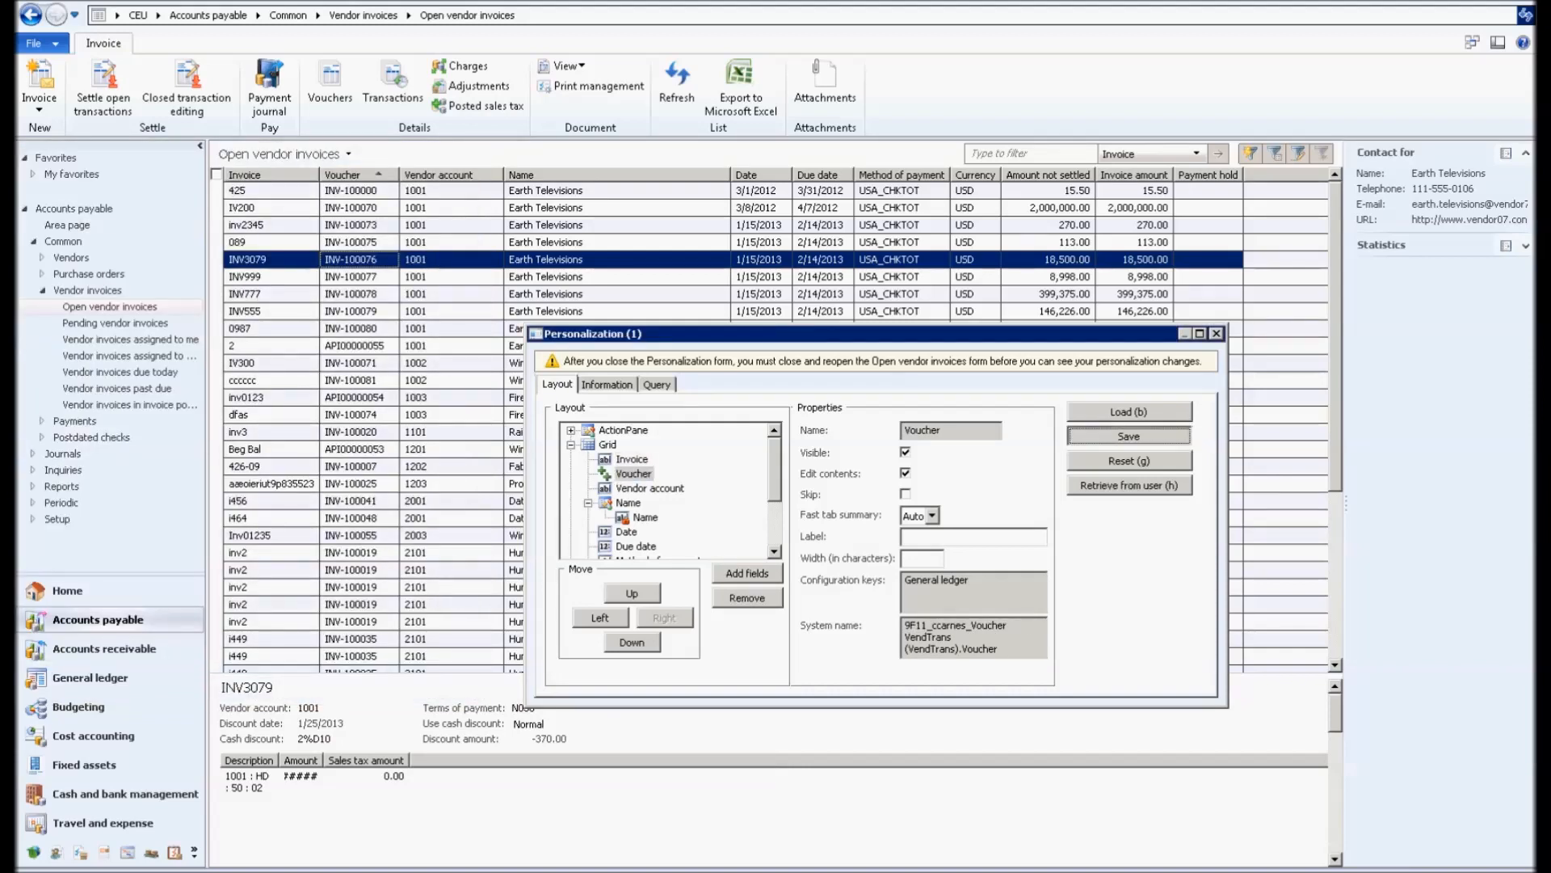
Step: Save the grid layout as the user setup 'Open Invoices with Vouchers'
click(1126, 436)
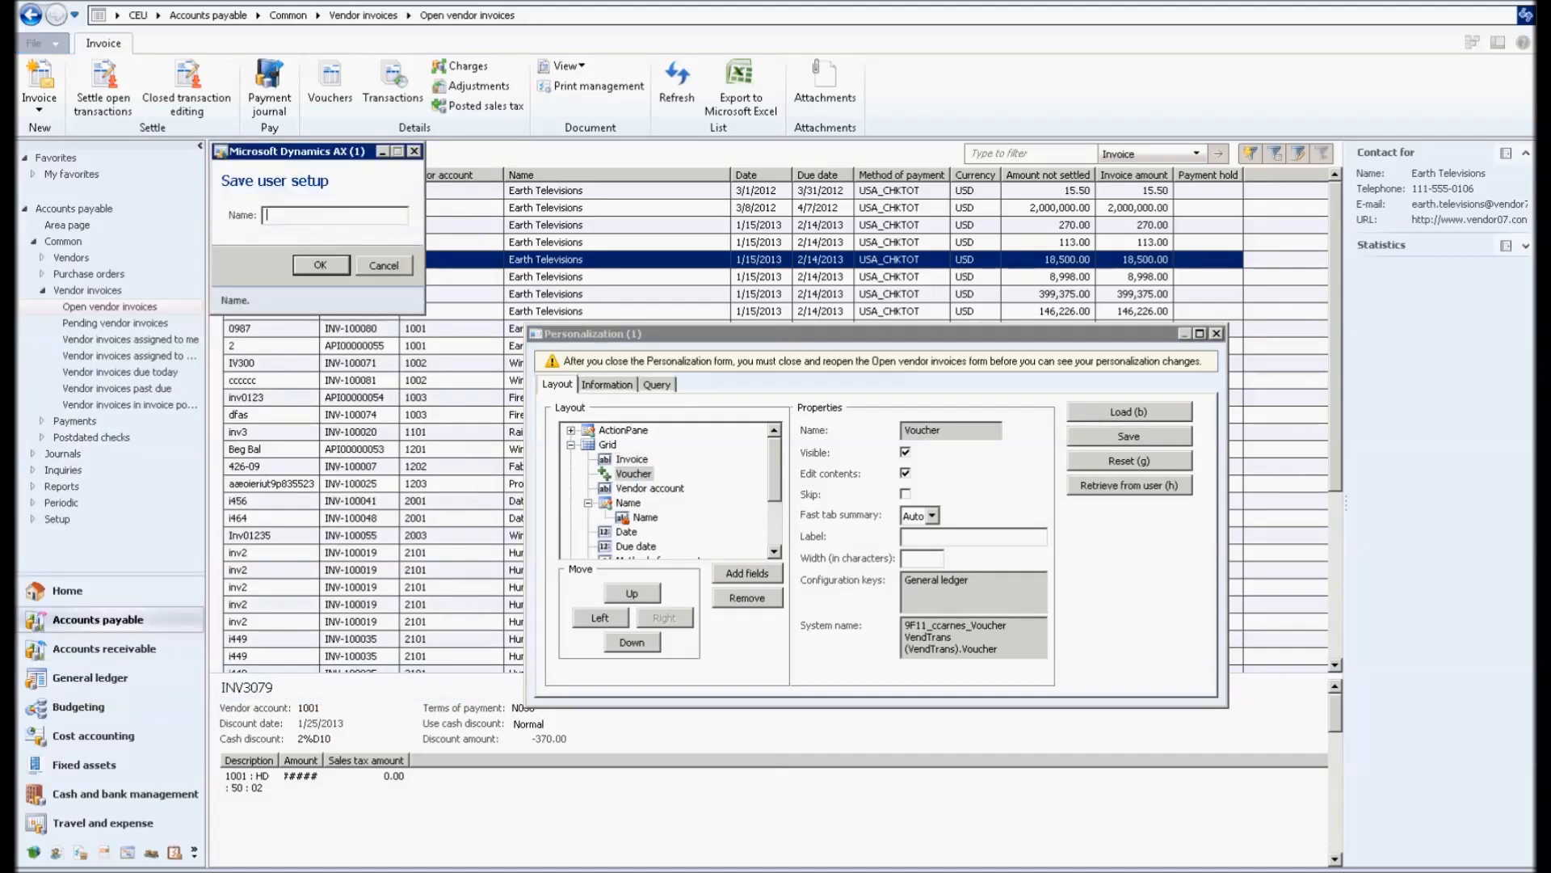
text(Open Inv)
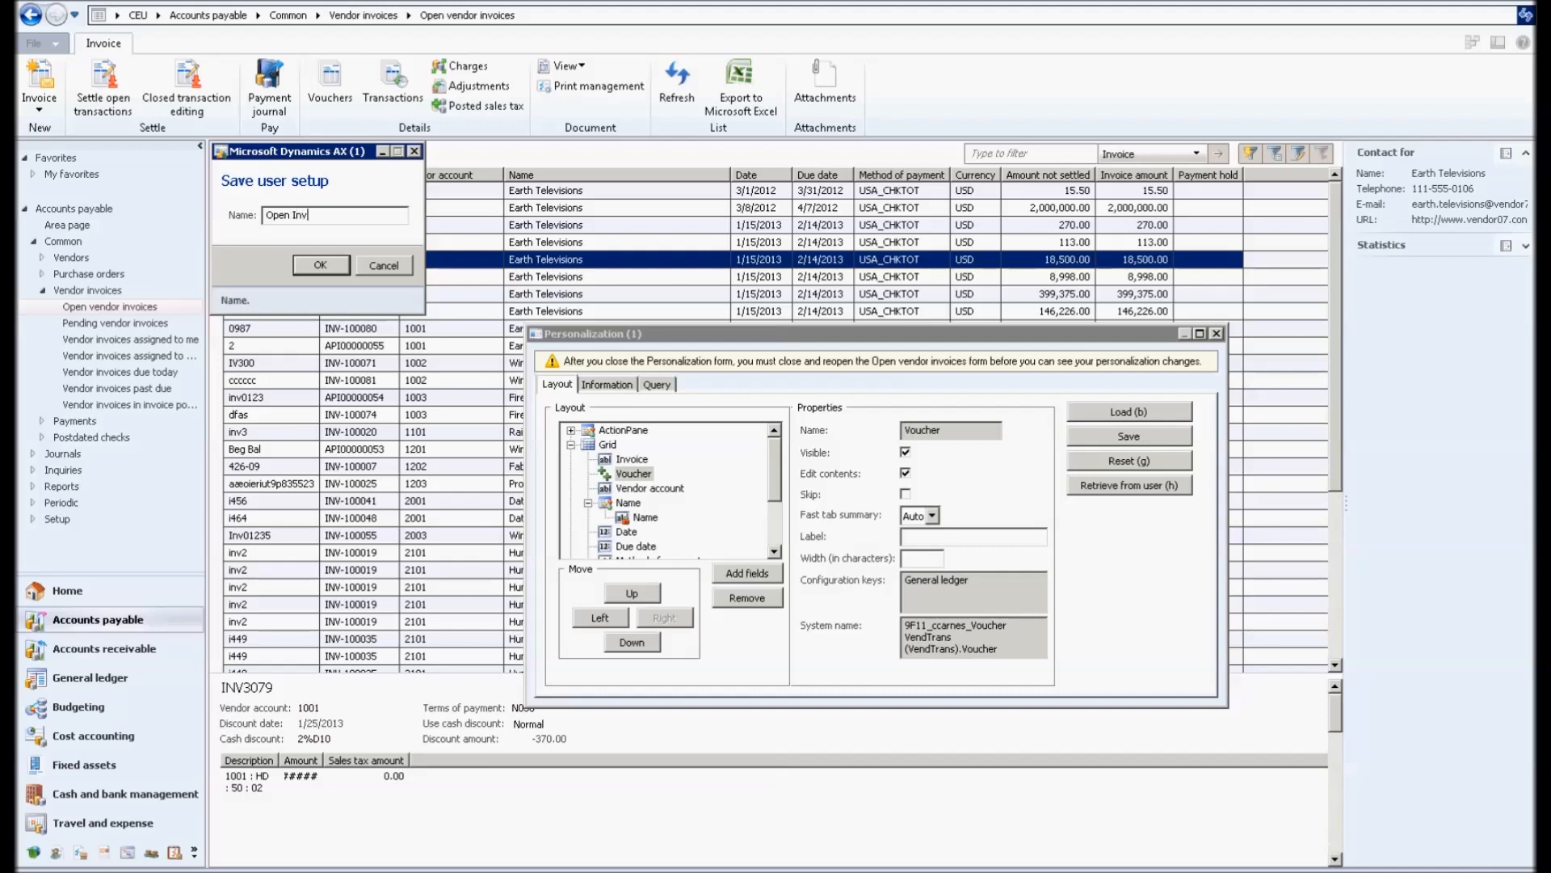
text(Open Invoices with Vouc)
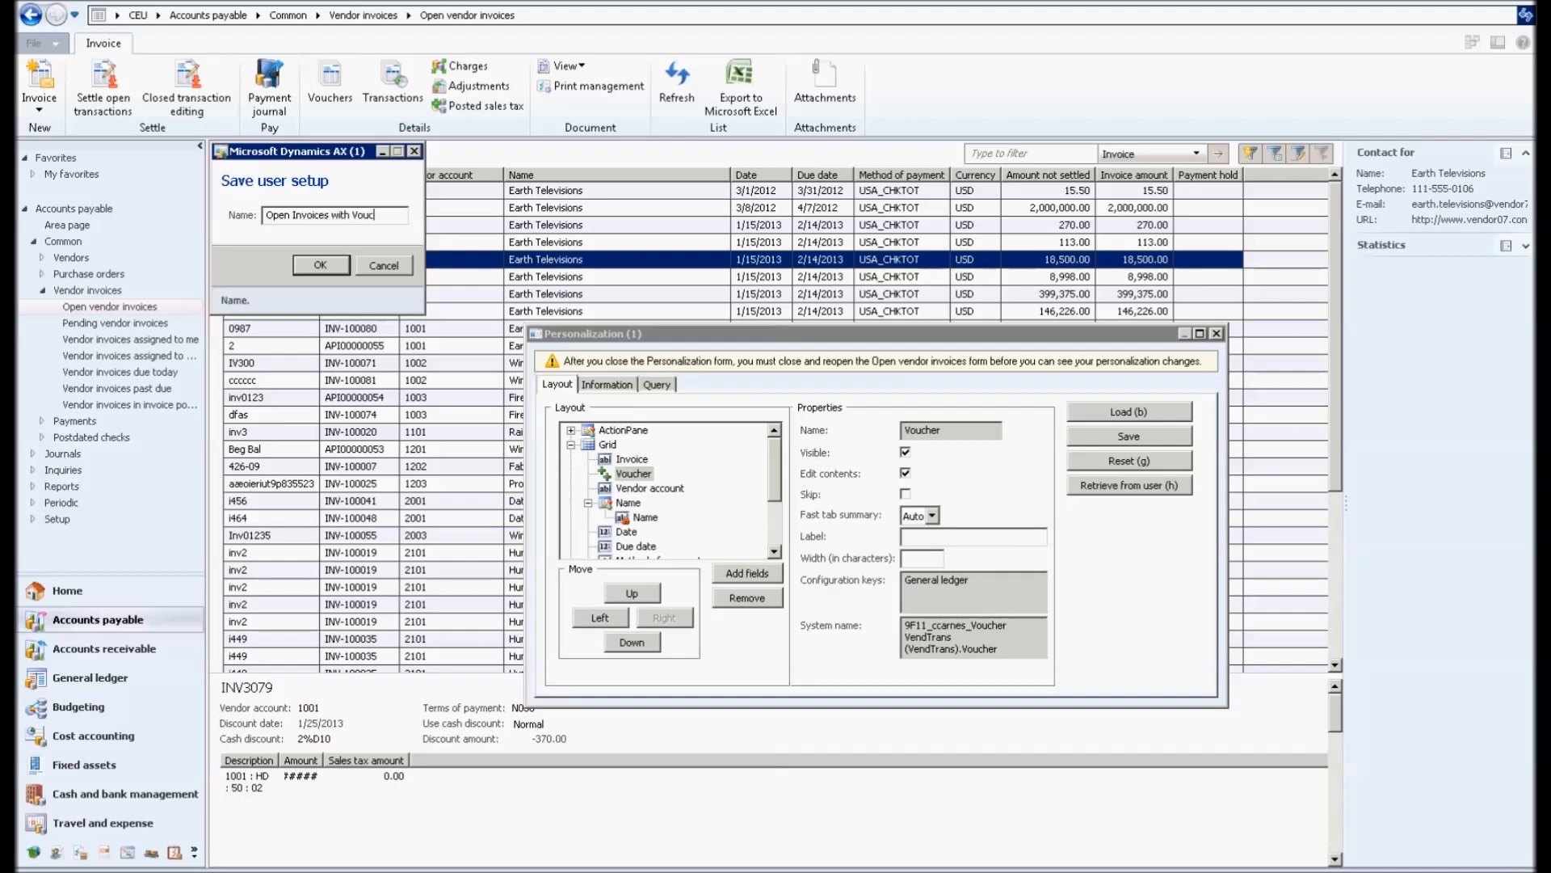
text(hers)
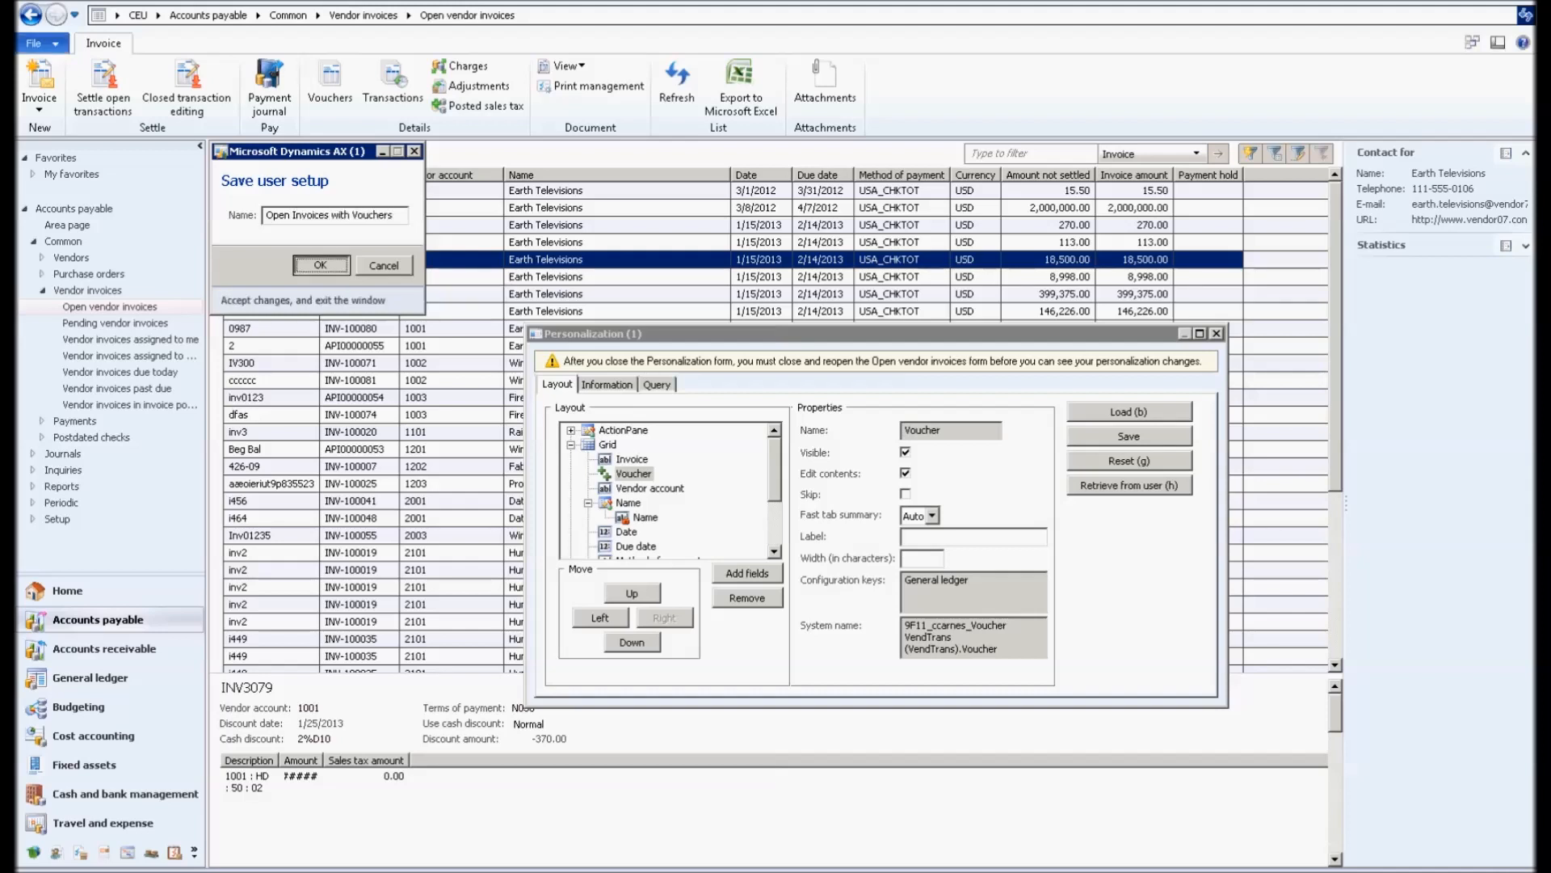
click(320, 265)
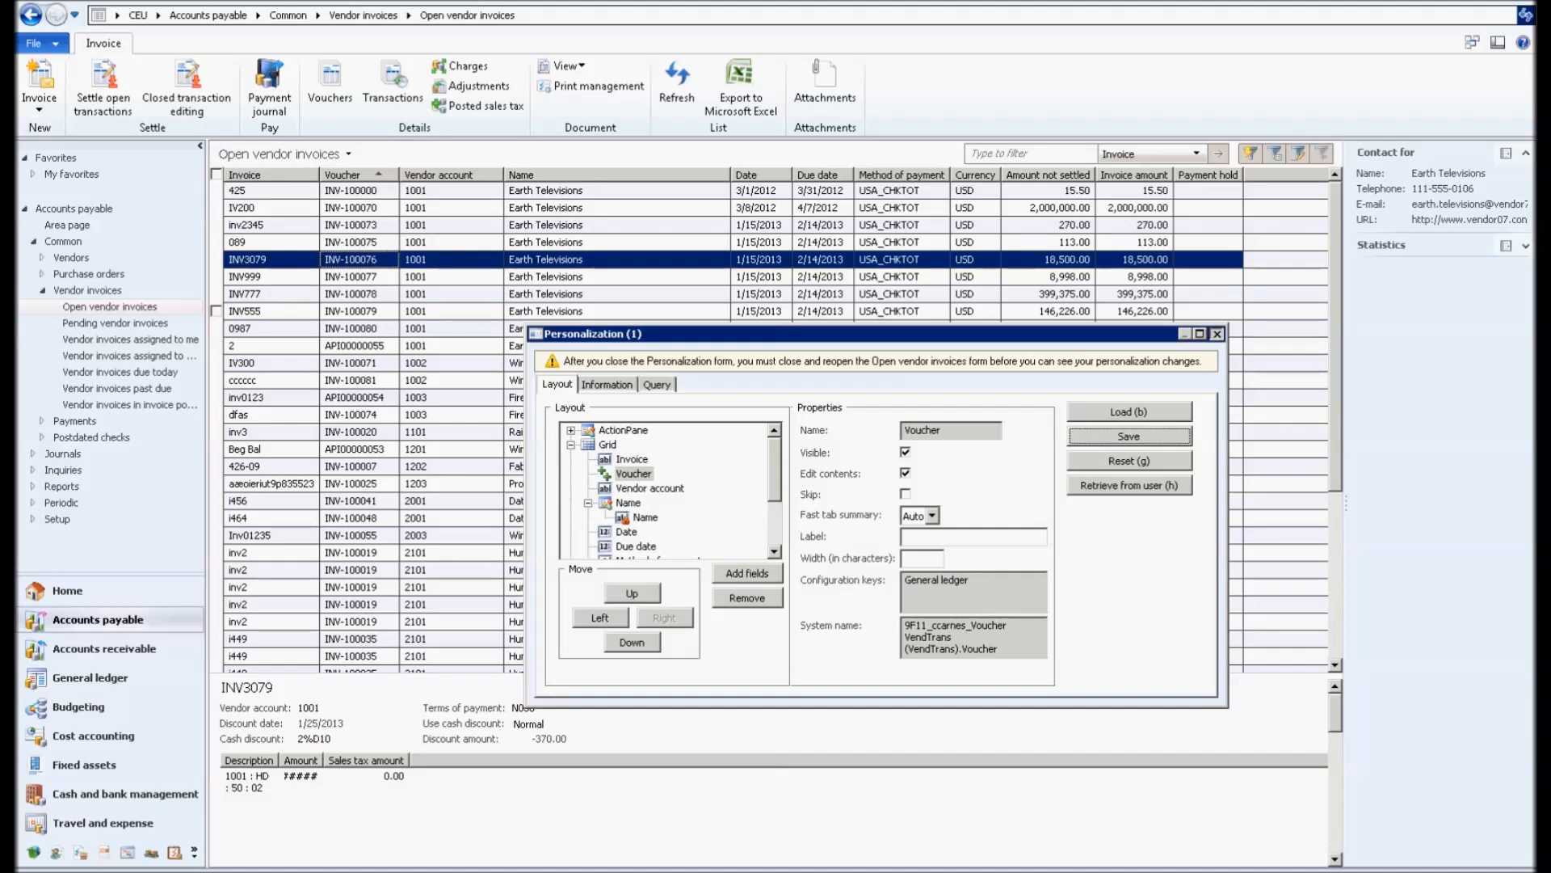
click(1218, 332)
text(INV*)
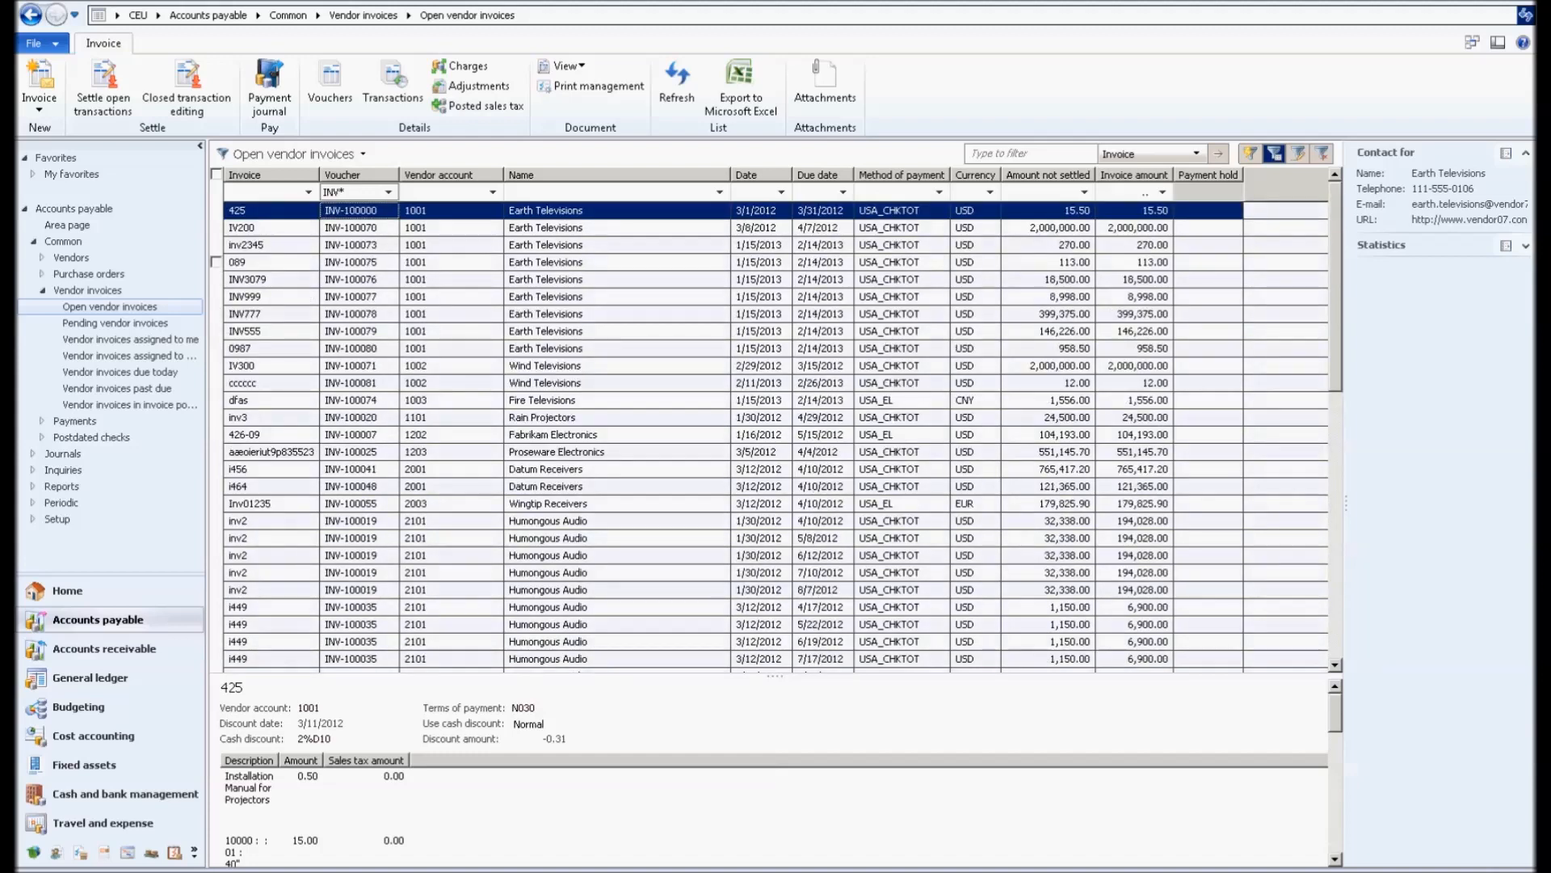
Step: Save the INV* filter as 'Open Invoices with Vouchers' and filter Vendor account to 1001
click(363, 154)
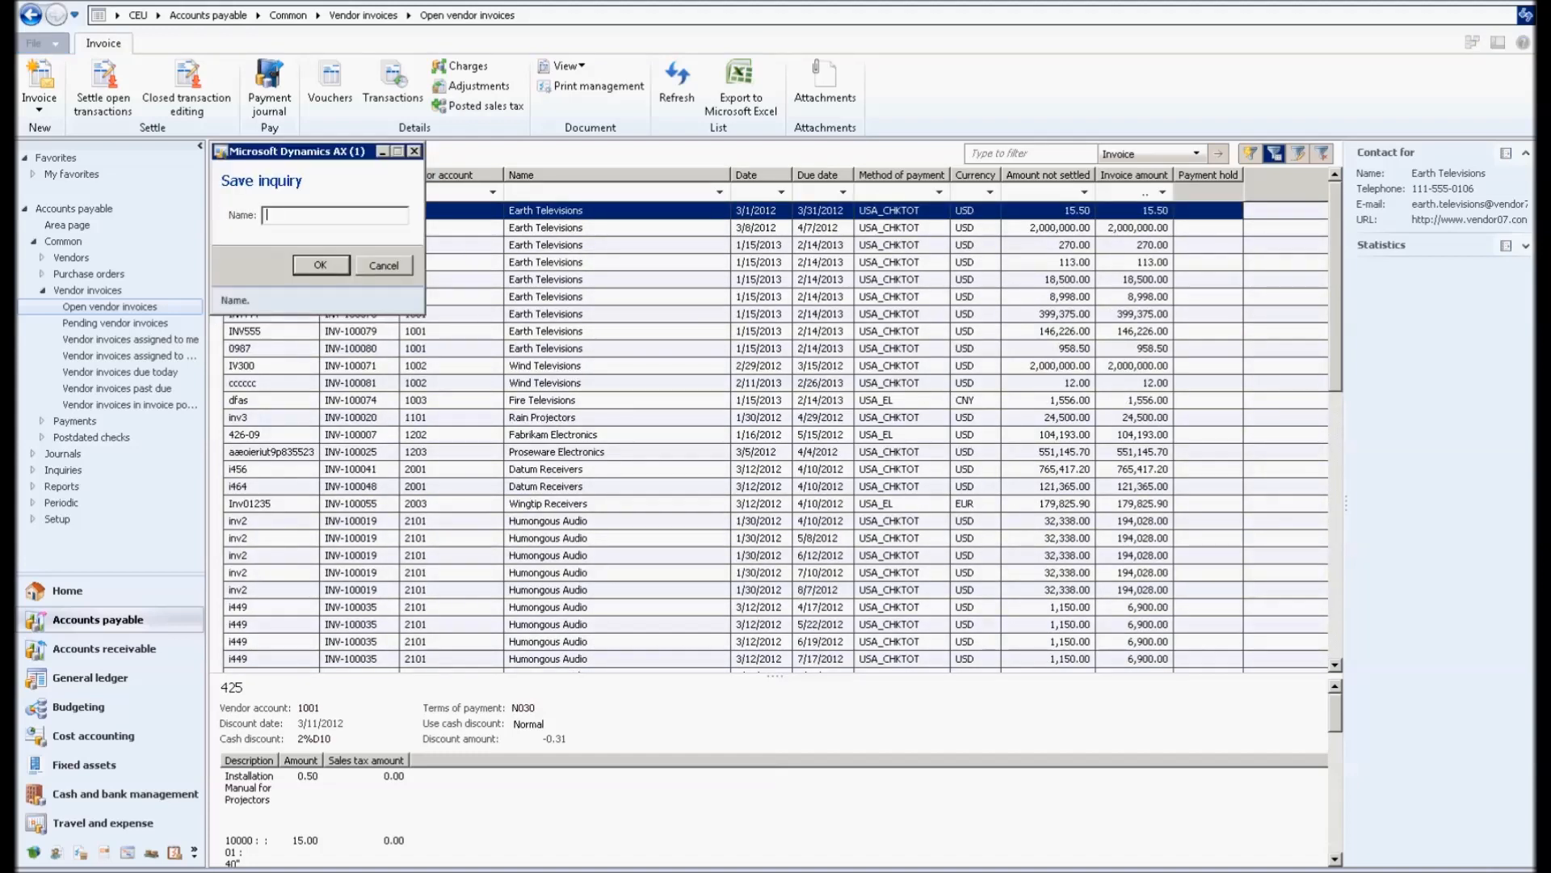
text(Open Invoices with Vouchers)
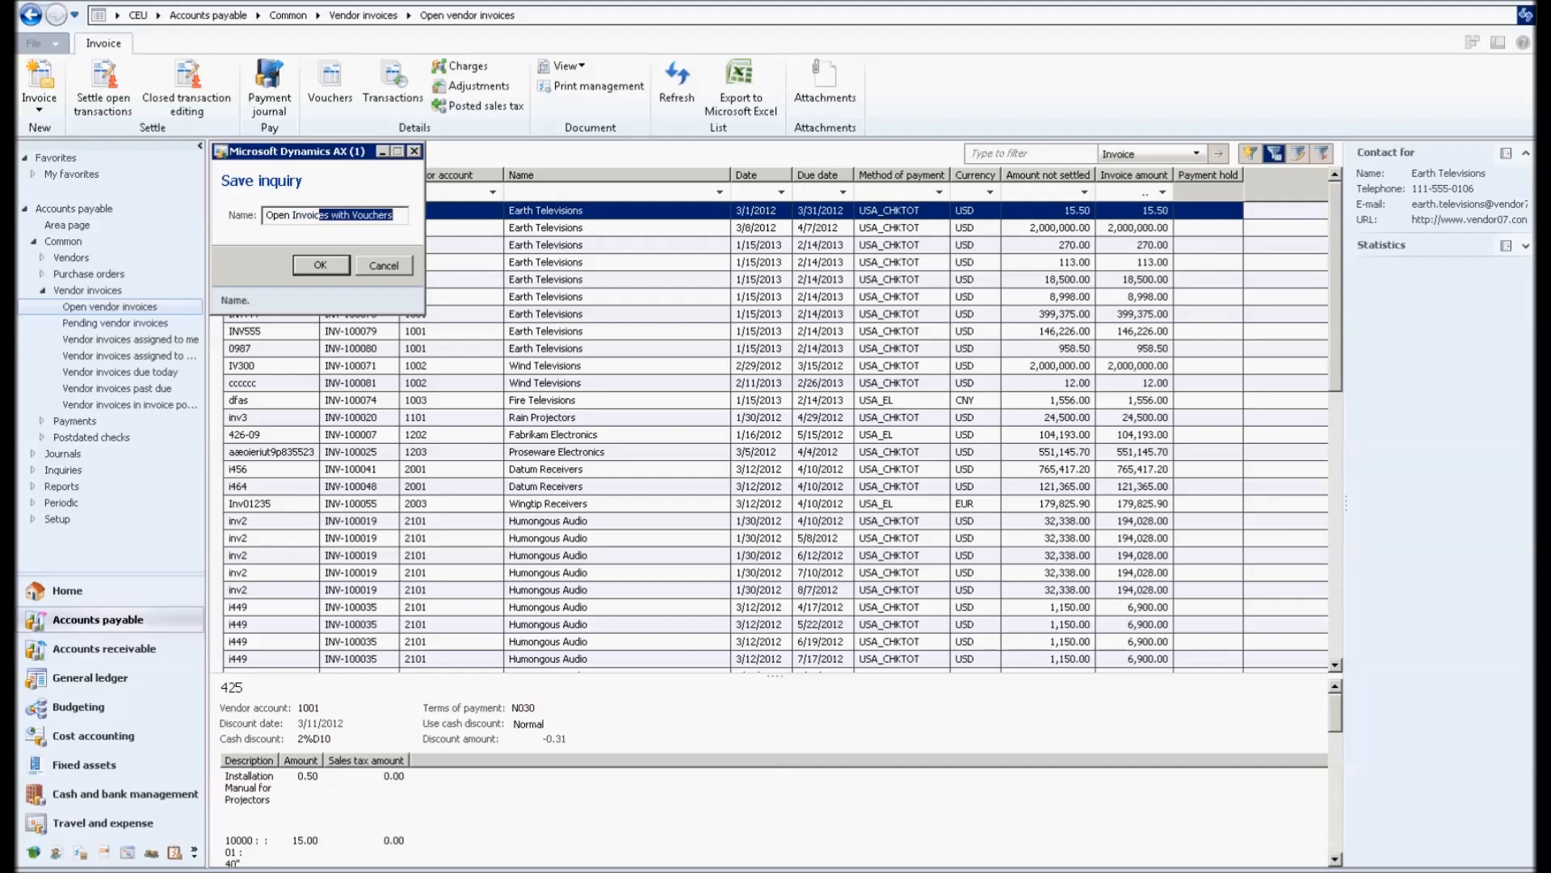
click(319, 265)
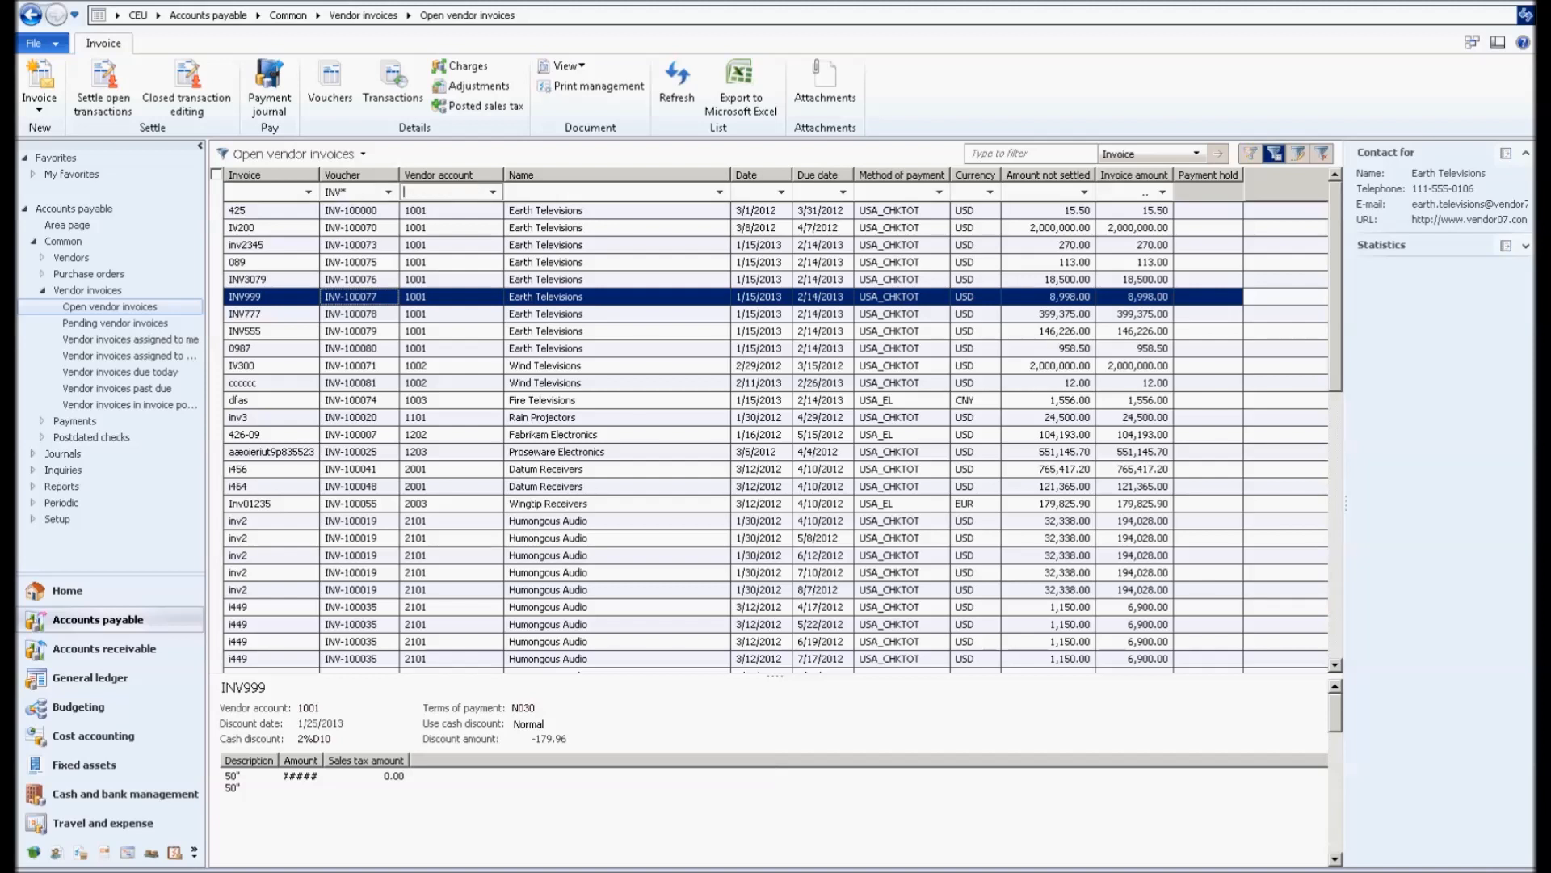
text(1001)
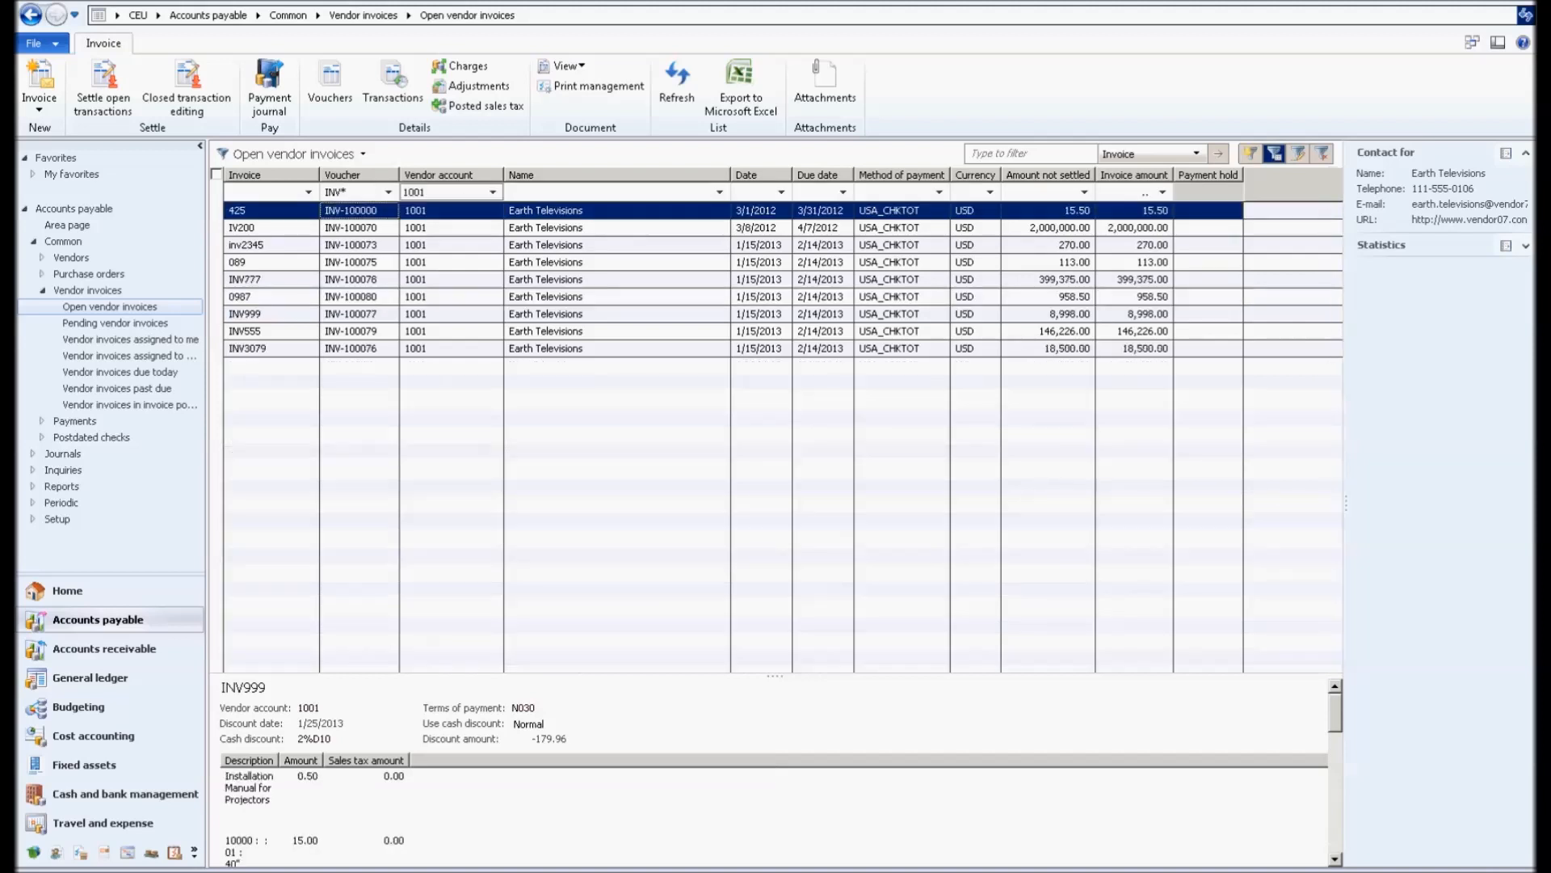
Step: Save the vendor 1001 filter under the name 'Open Invoices with Vouchers'
click(354, 153)
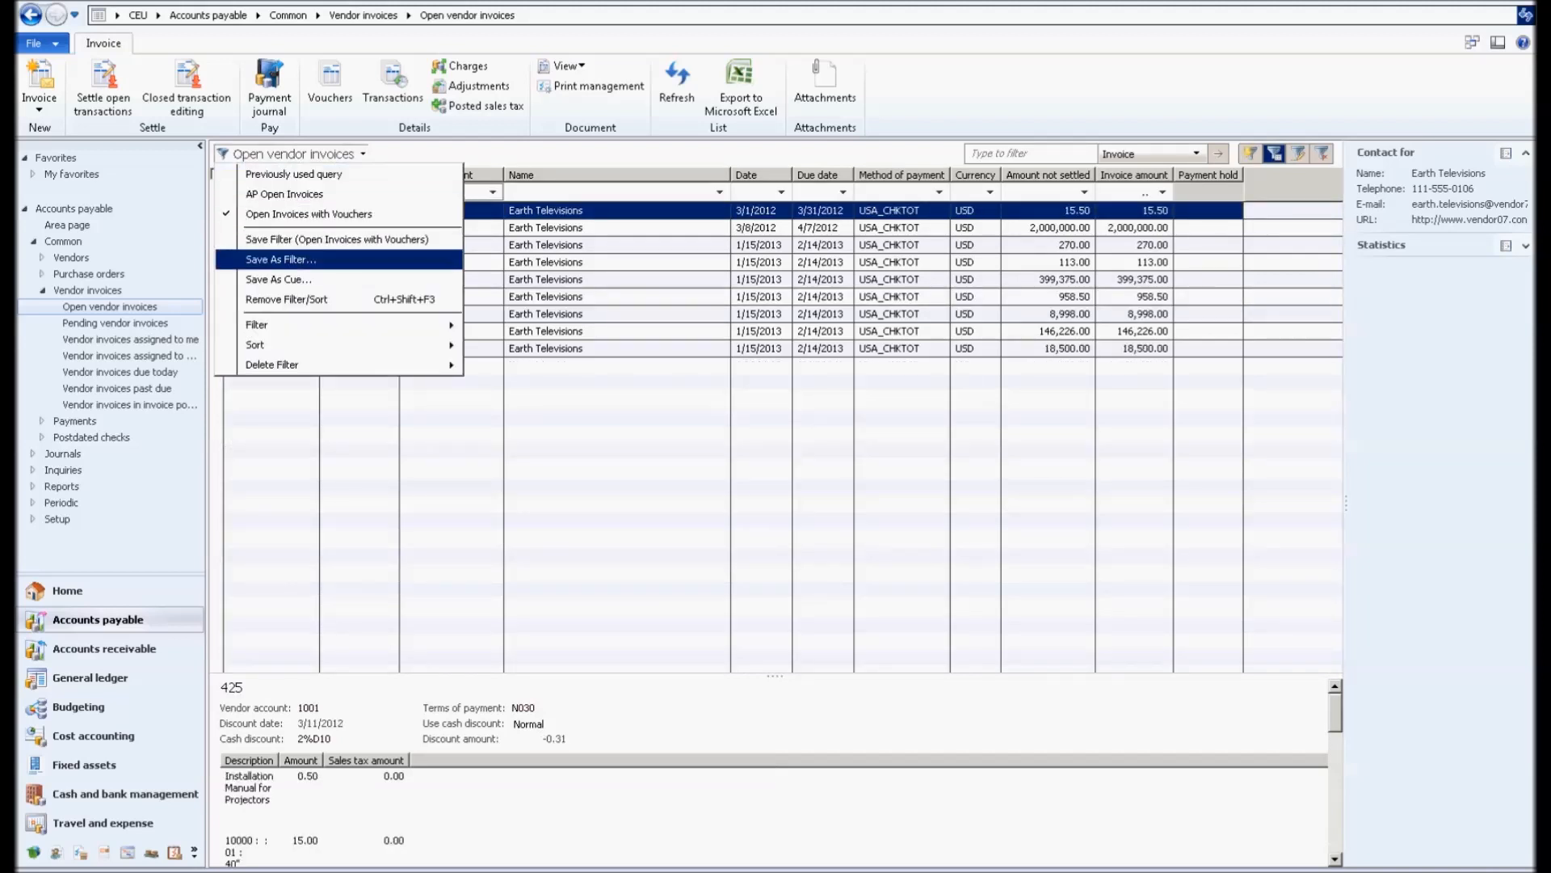
click(278, 279)
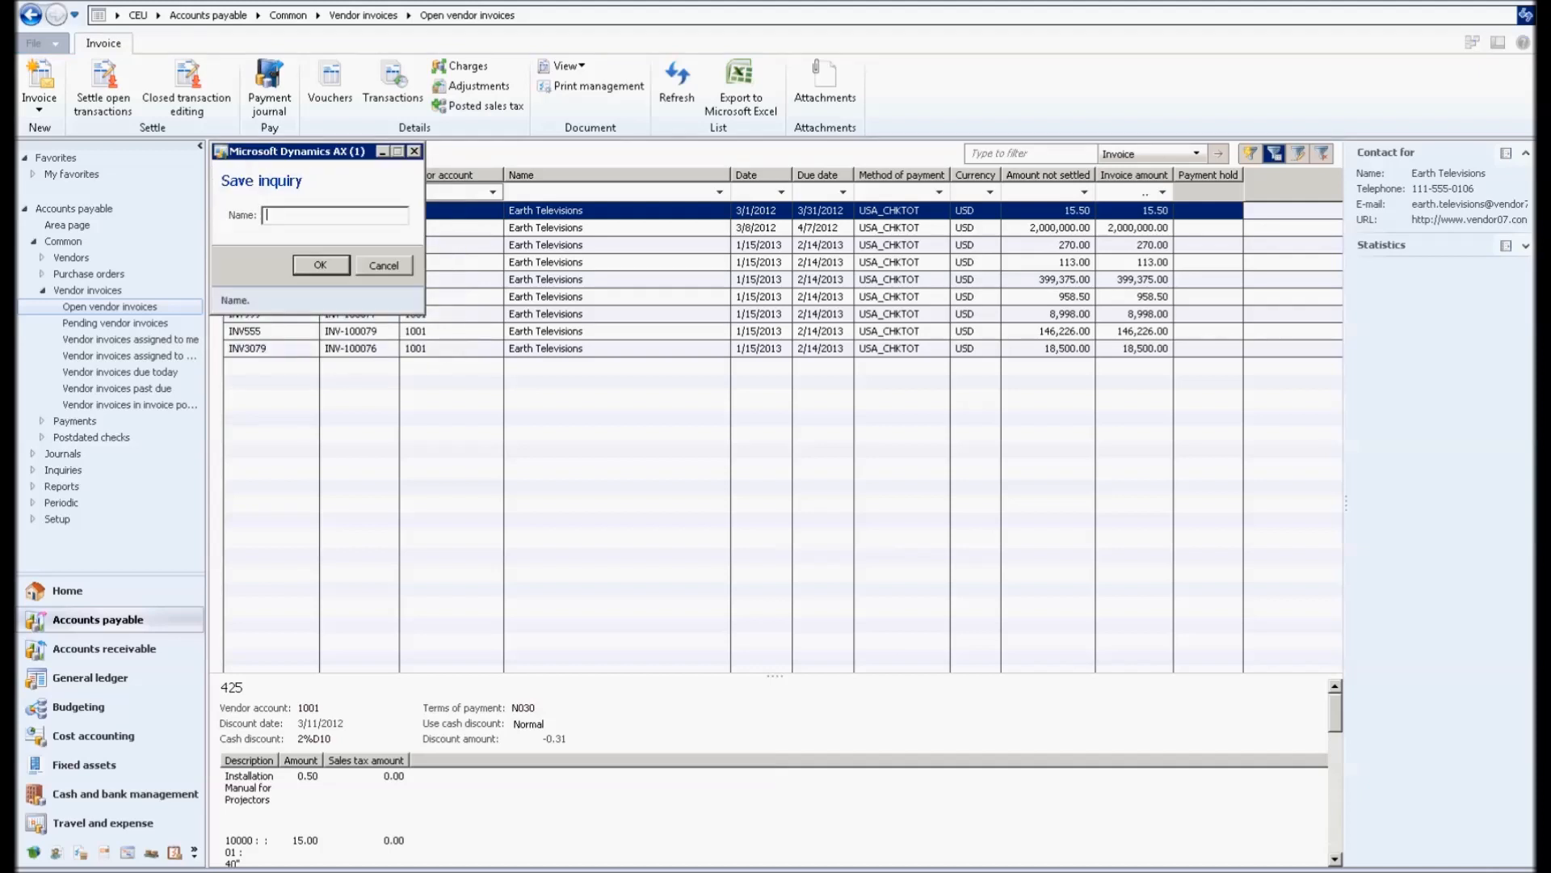
text(Open Invoices with Vouchers)
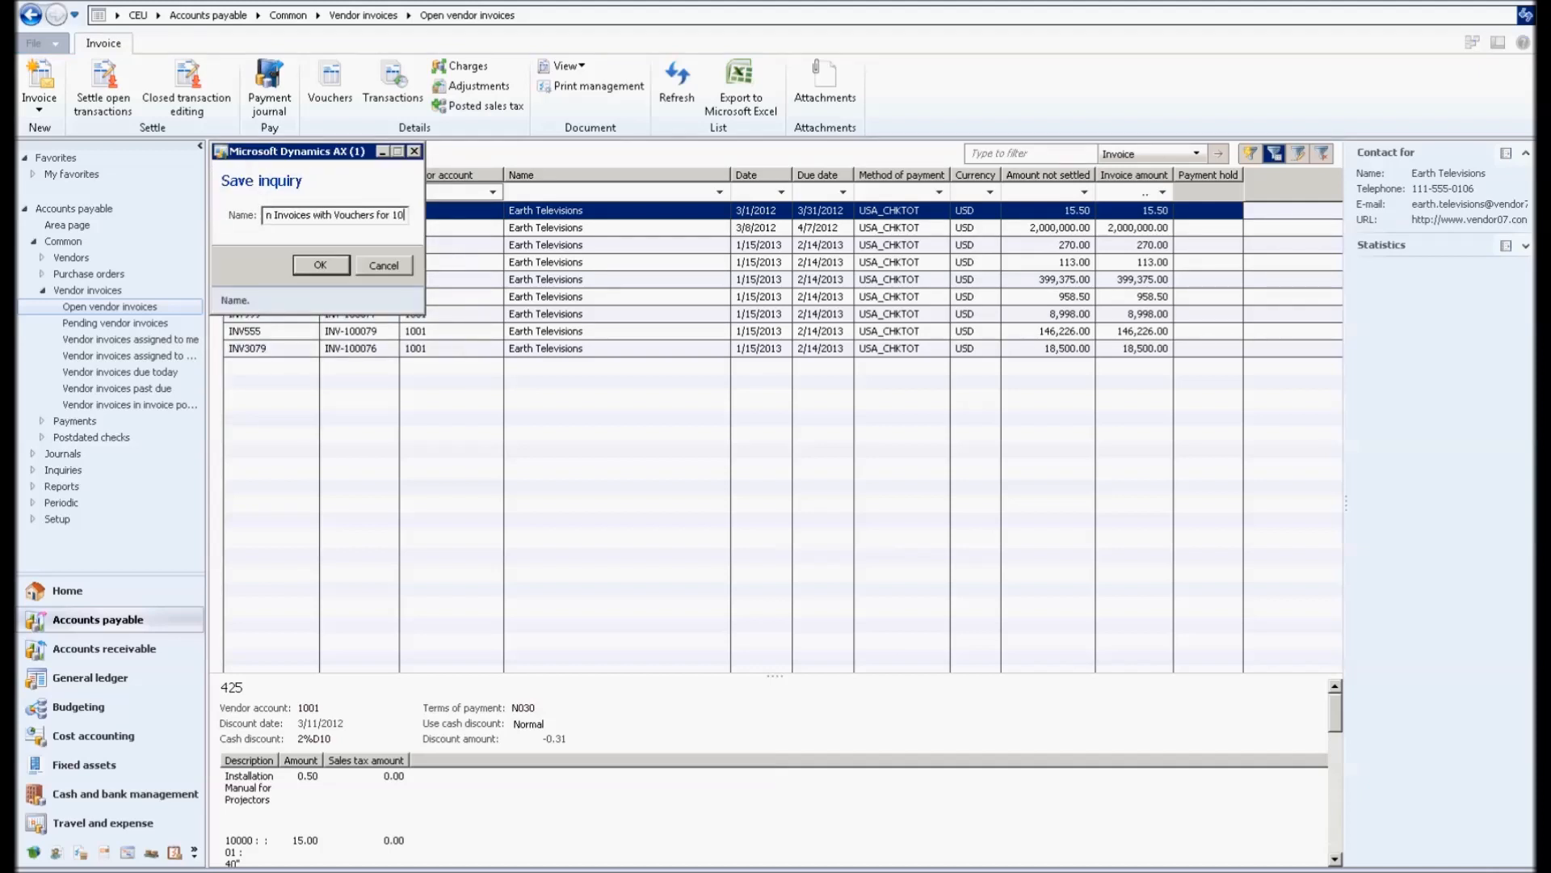
click(319, 263)
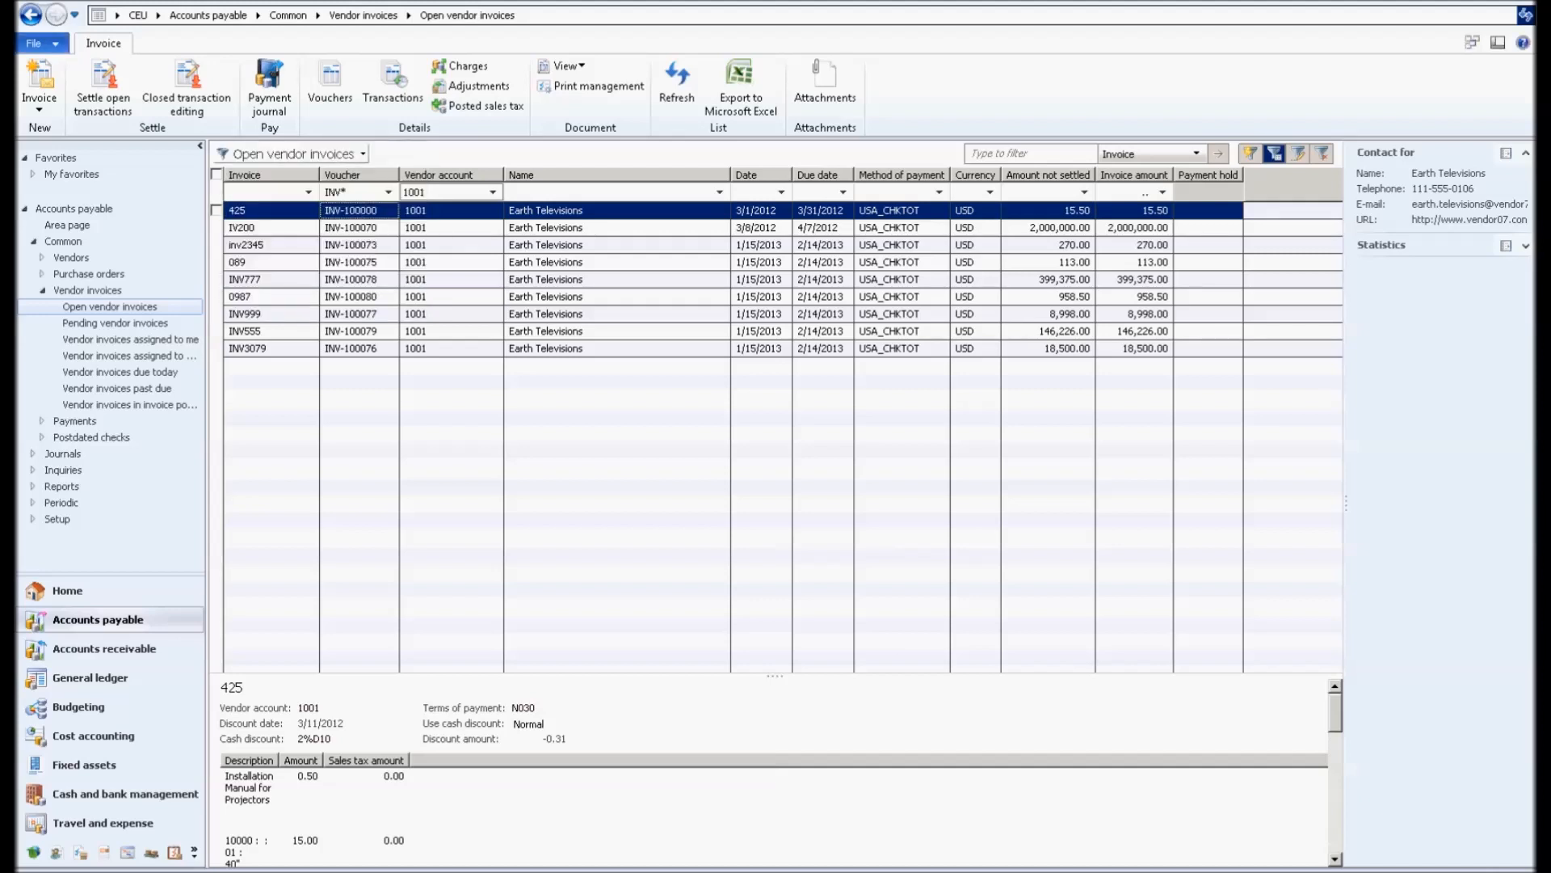
Step: Reset and reapply the INV voucher filter with vendor 1001, then export the list to Excel
click(66, 142)
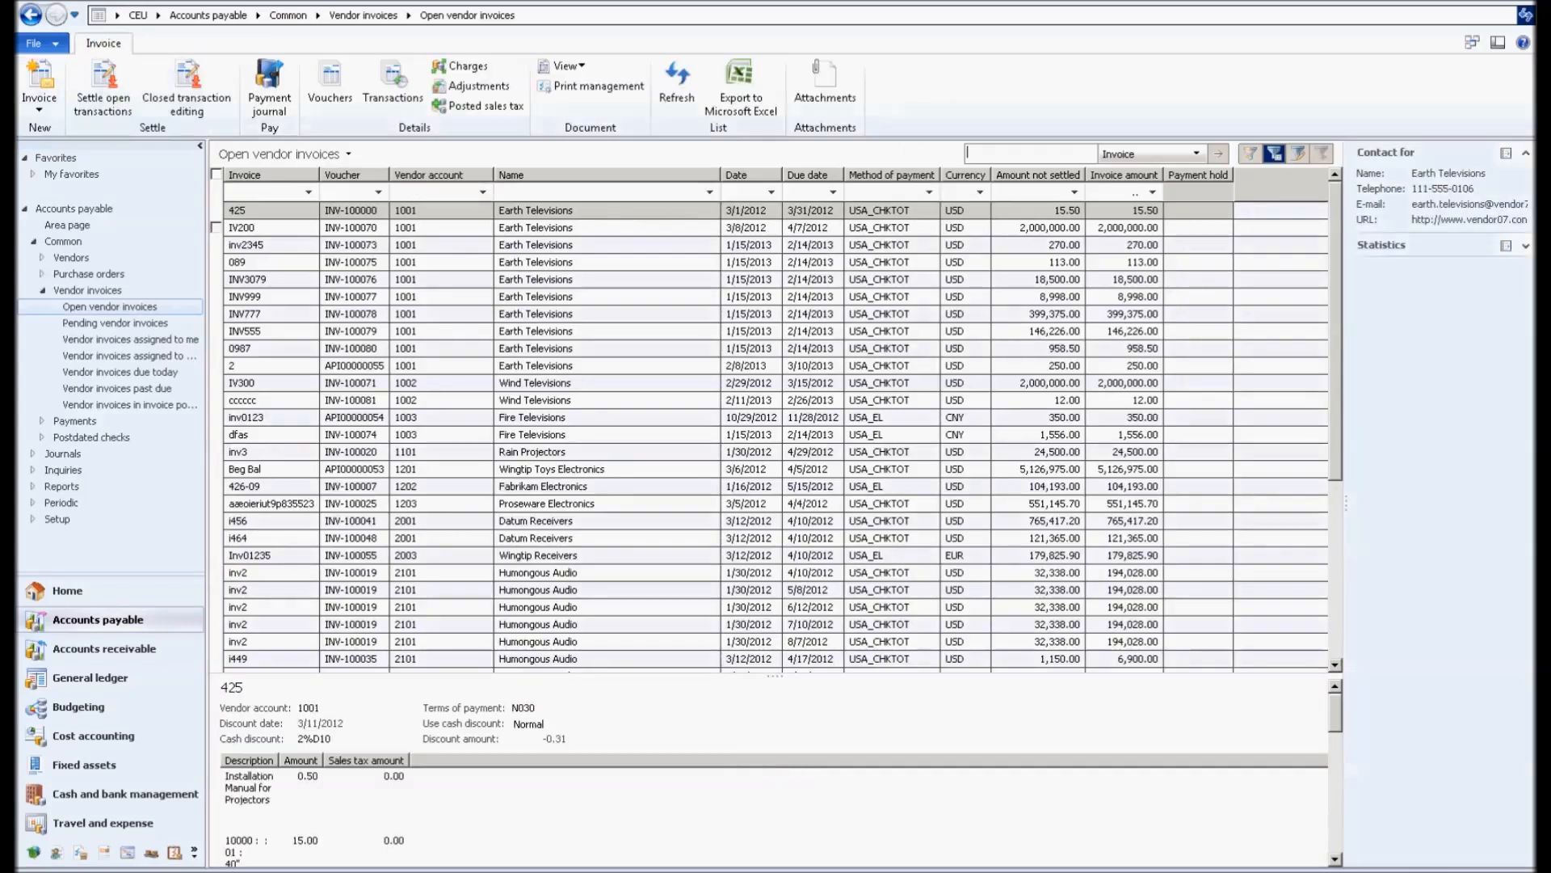
click(349, 154)
text(INV*)
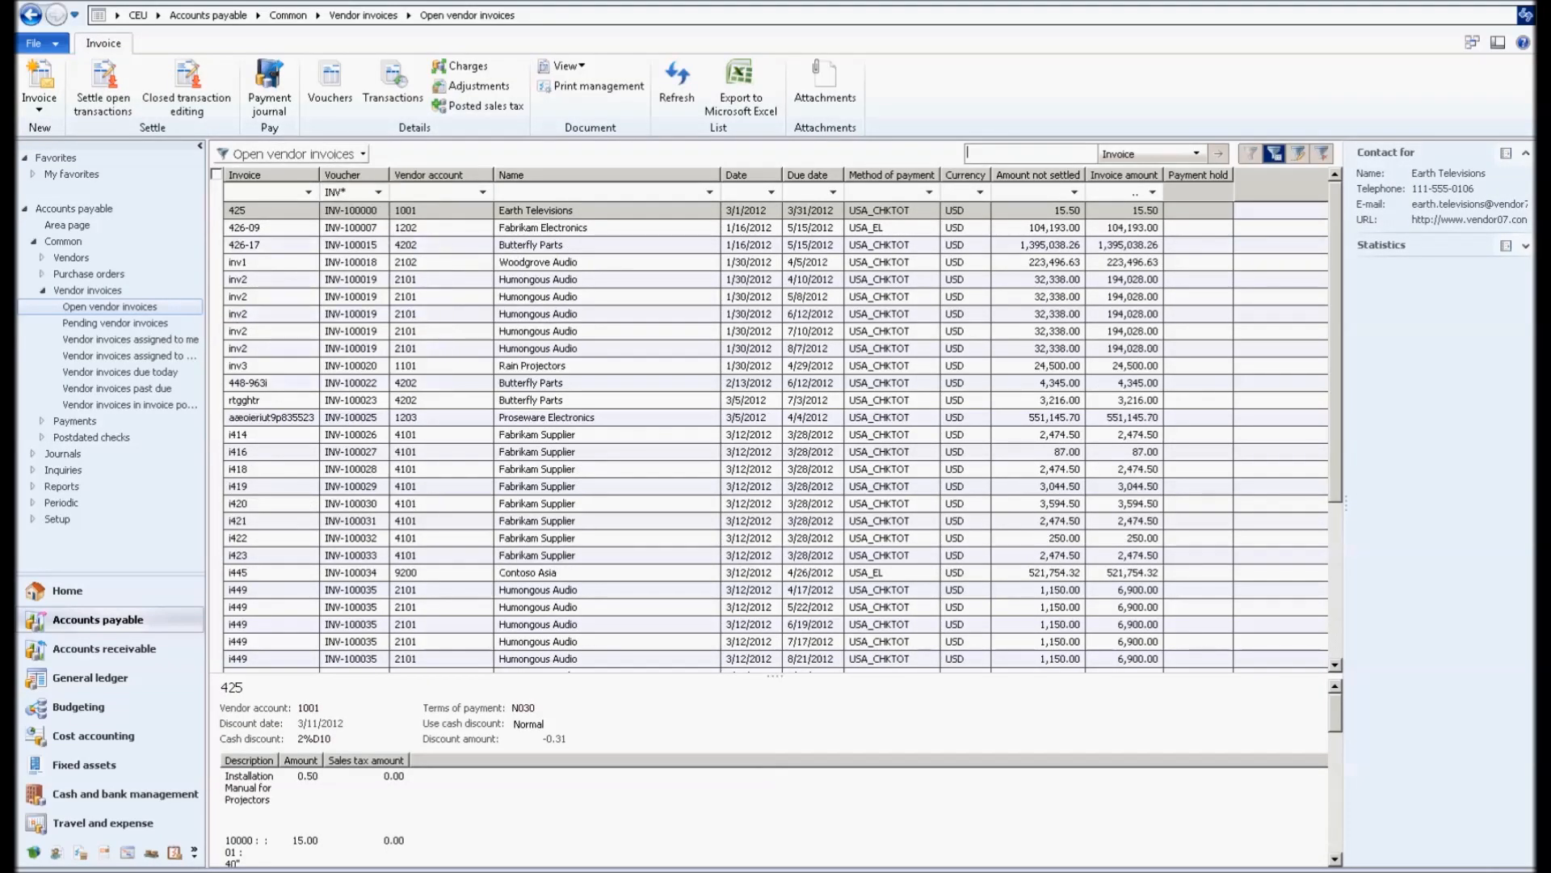
text(1001)
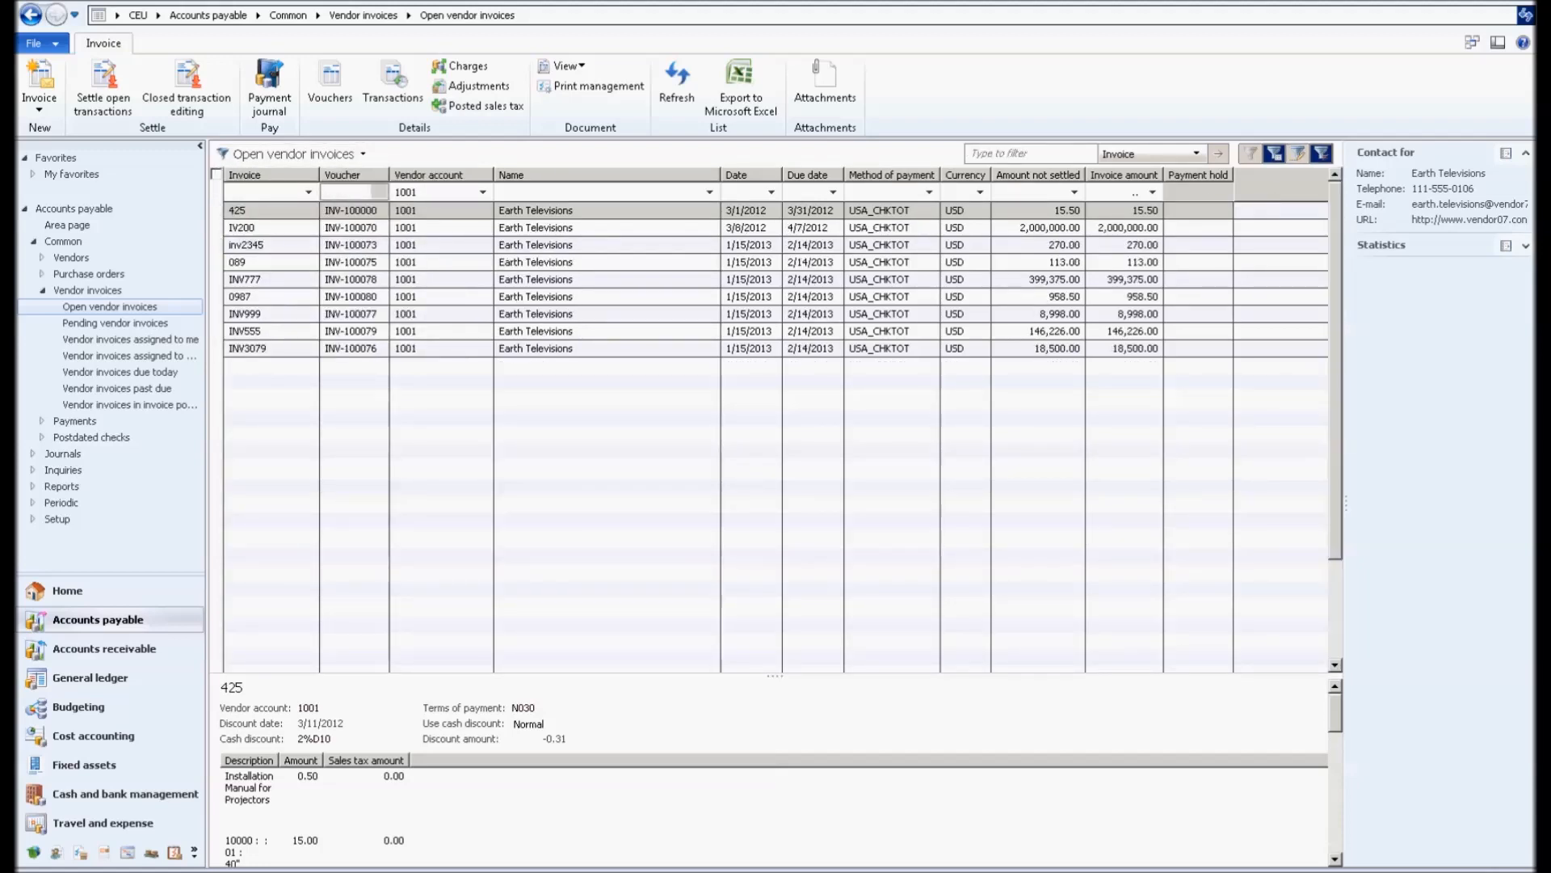
click(740, 84)
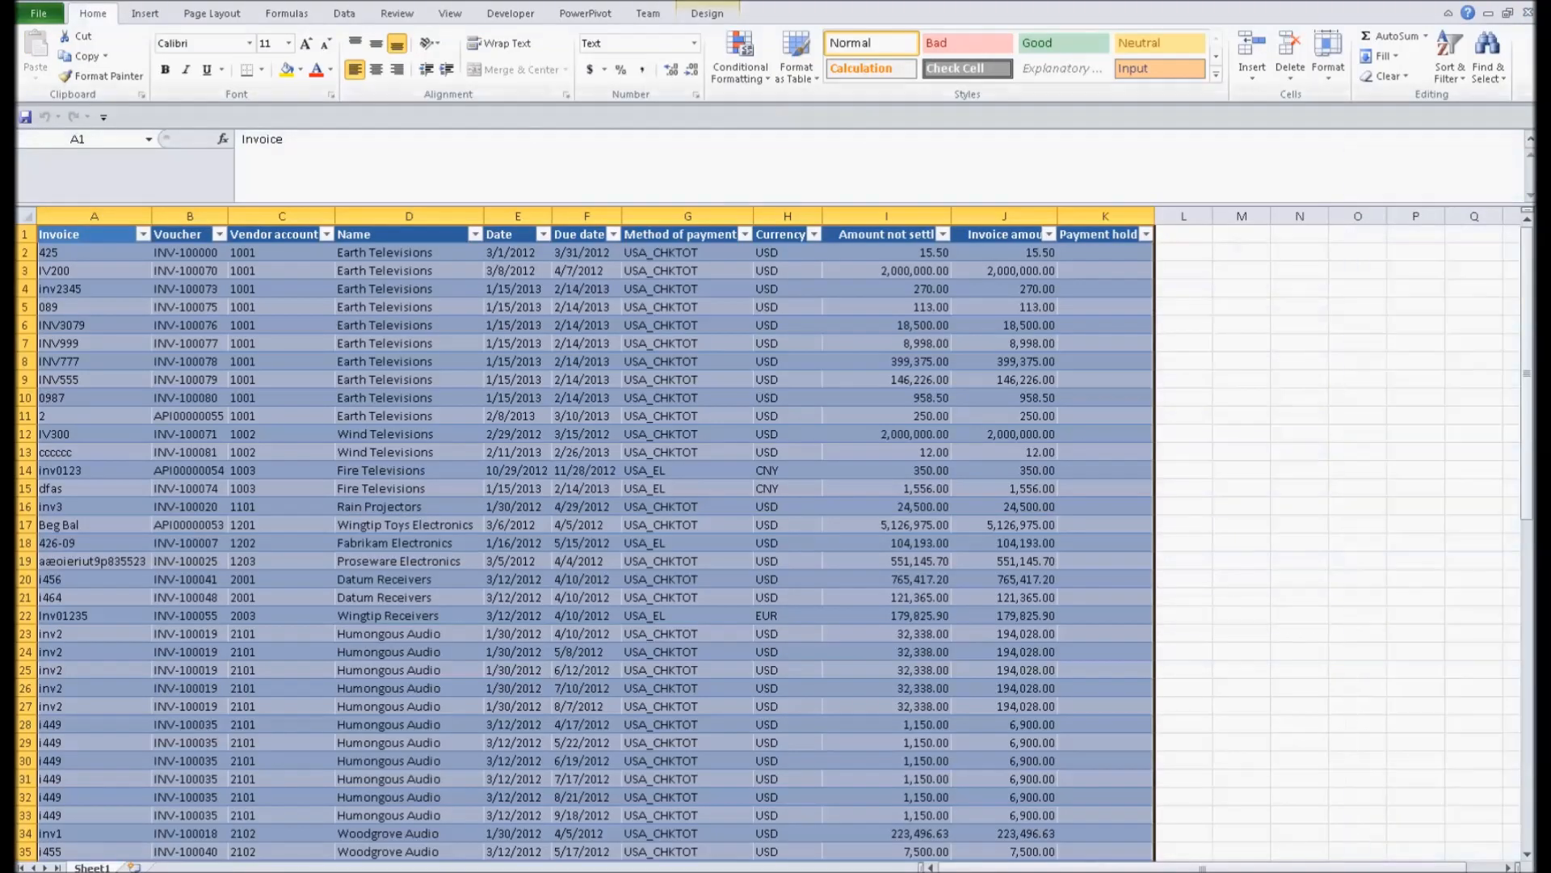
Step: Insert a PivotTable on a new sheet with Vendor account and Name as row labels
click(143, 13)
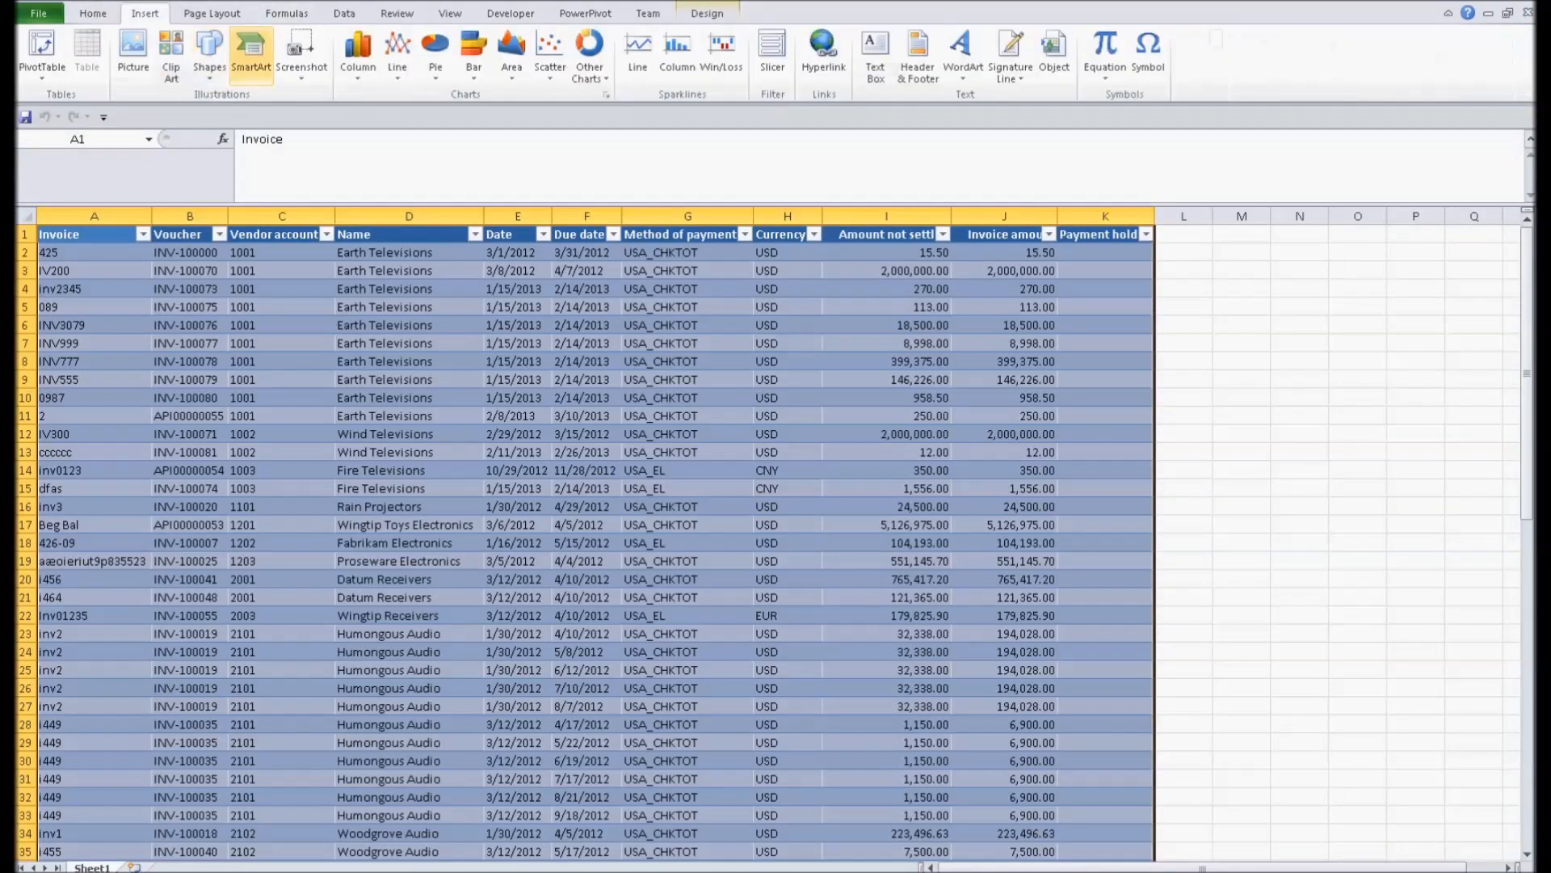
click(41, 50)
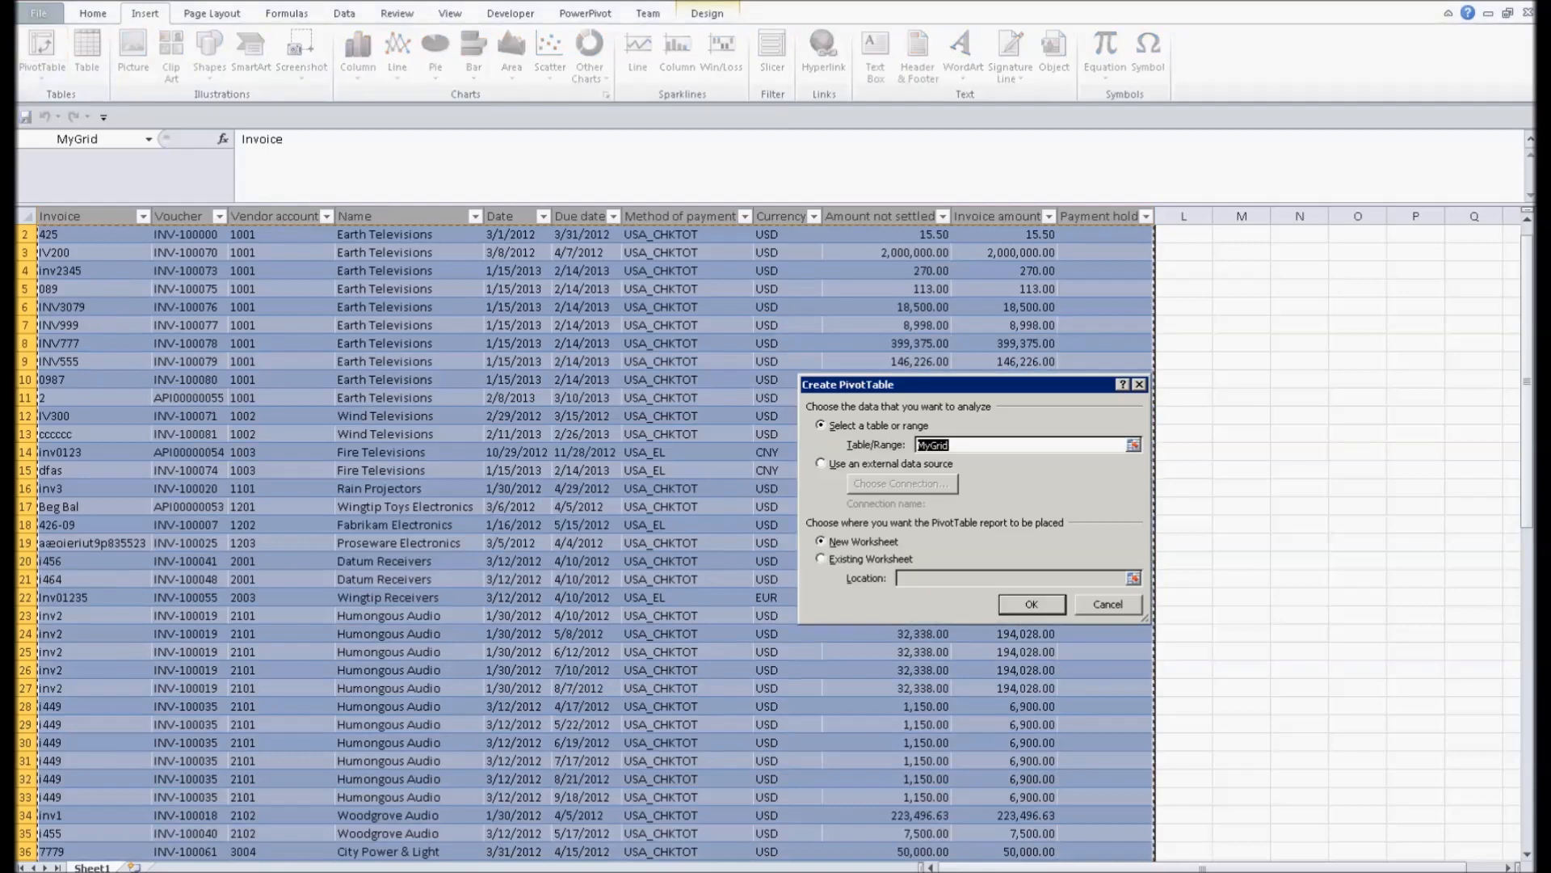
click(1029, 602)
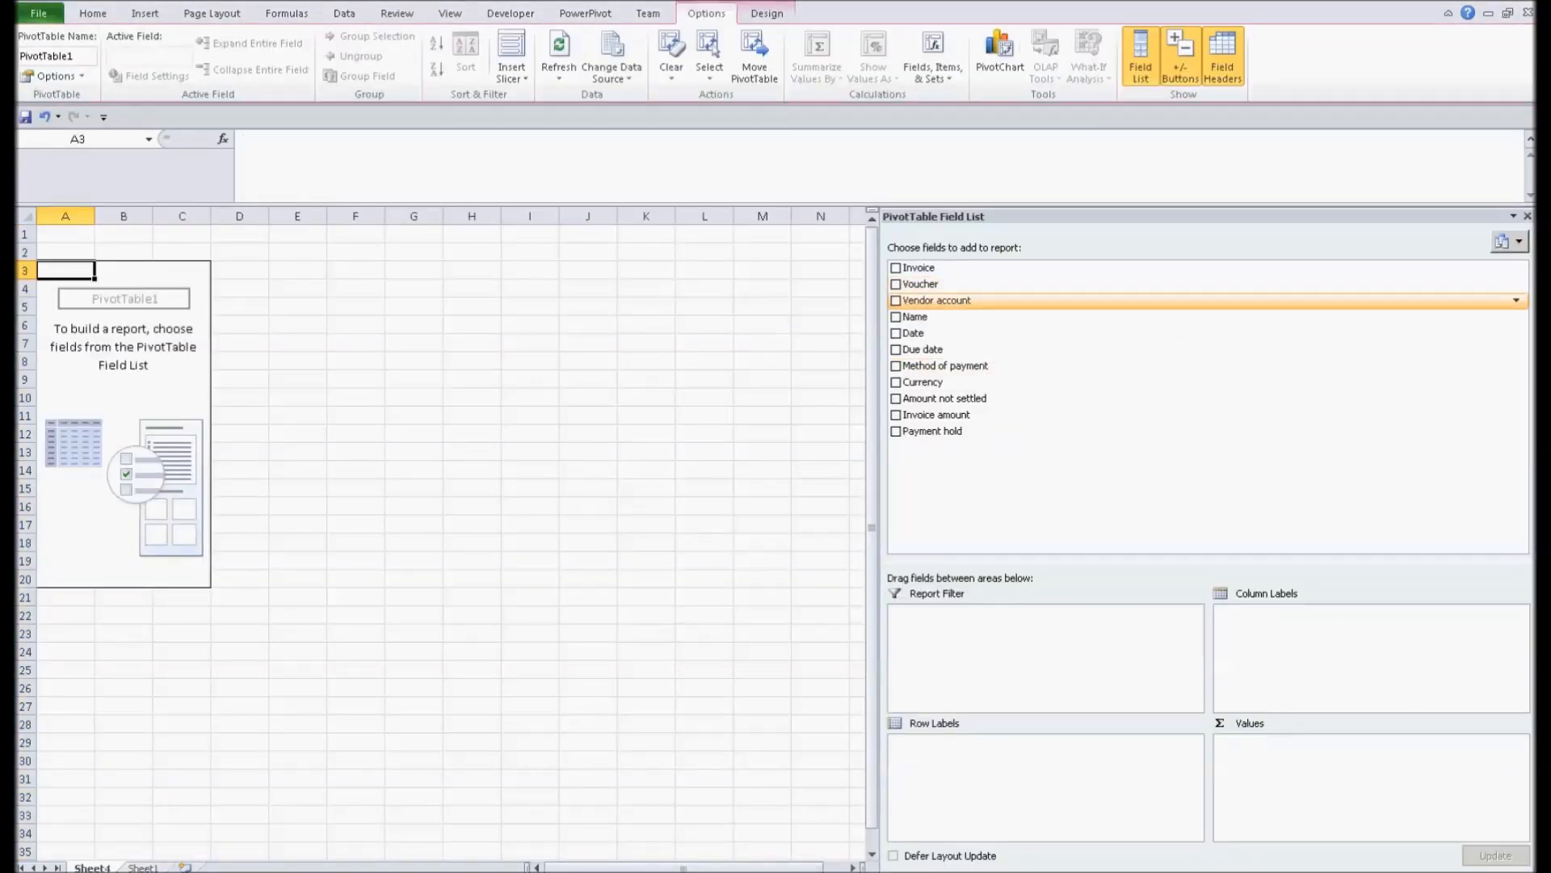
click(897, 301)
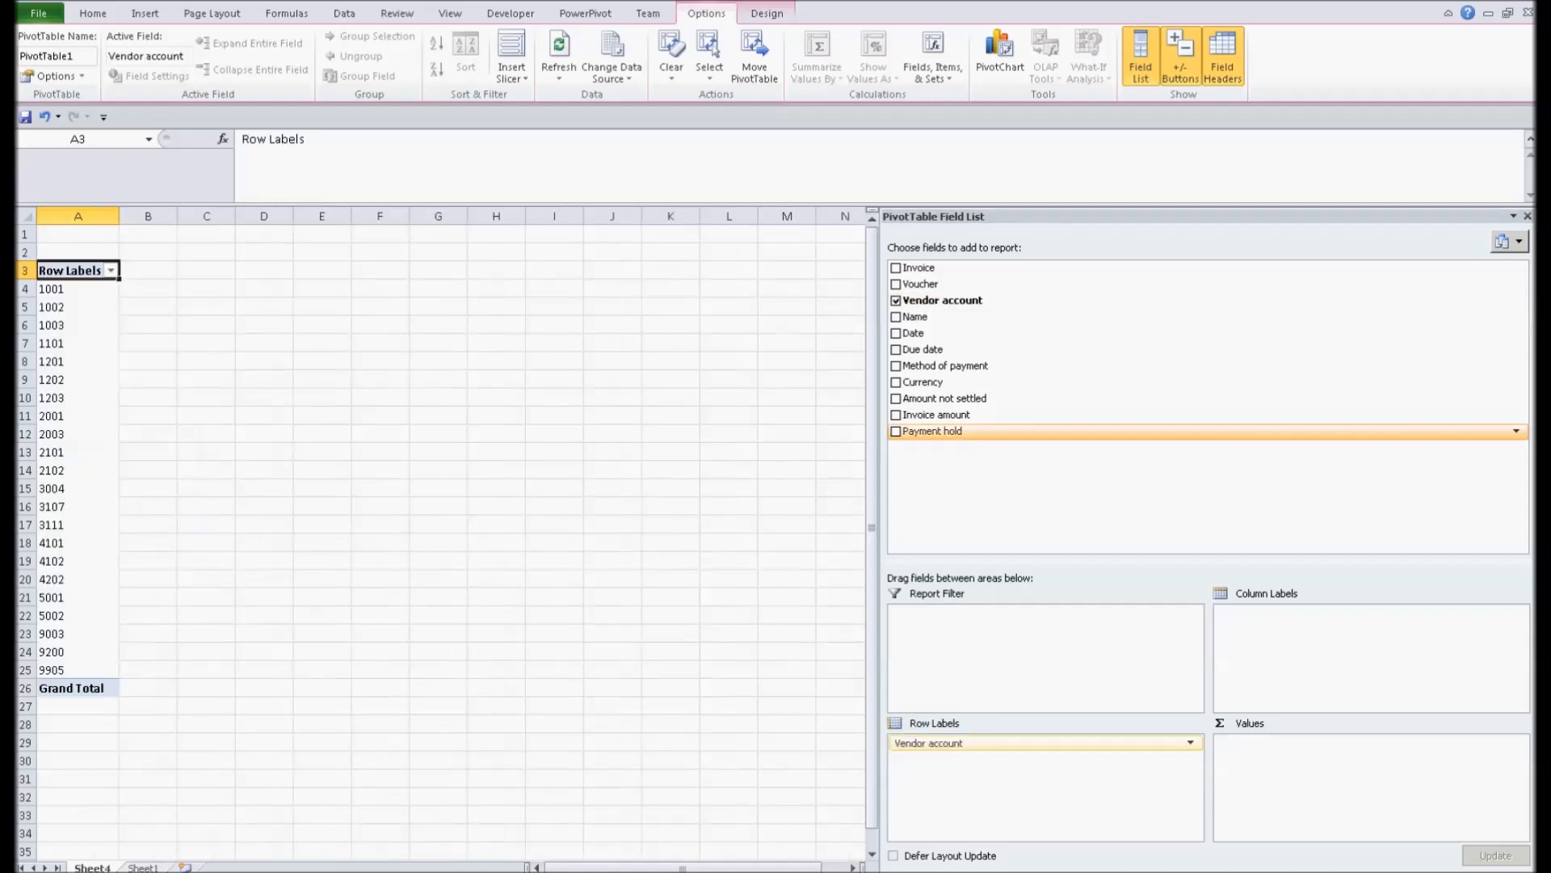
click(897, 315)
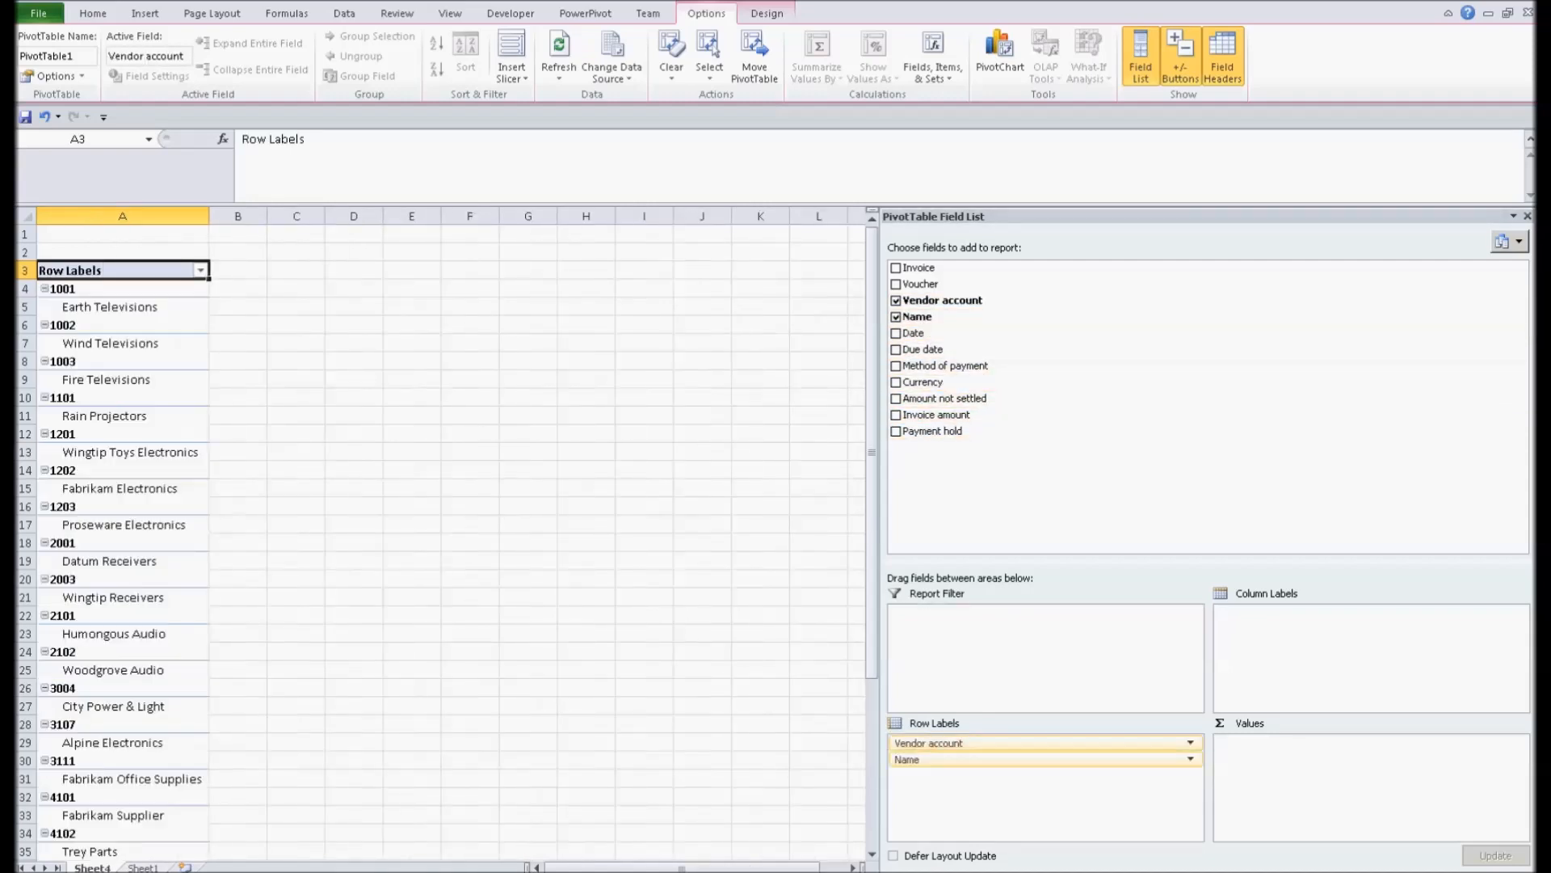
Step: Use tabular layout without vendor subtotals, sum Amount not settled, and put Date across columns
right_click(105, 378)
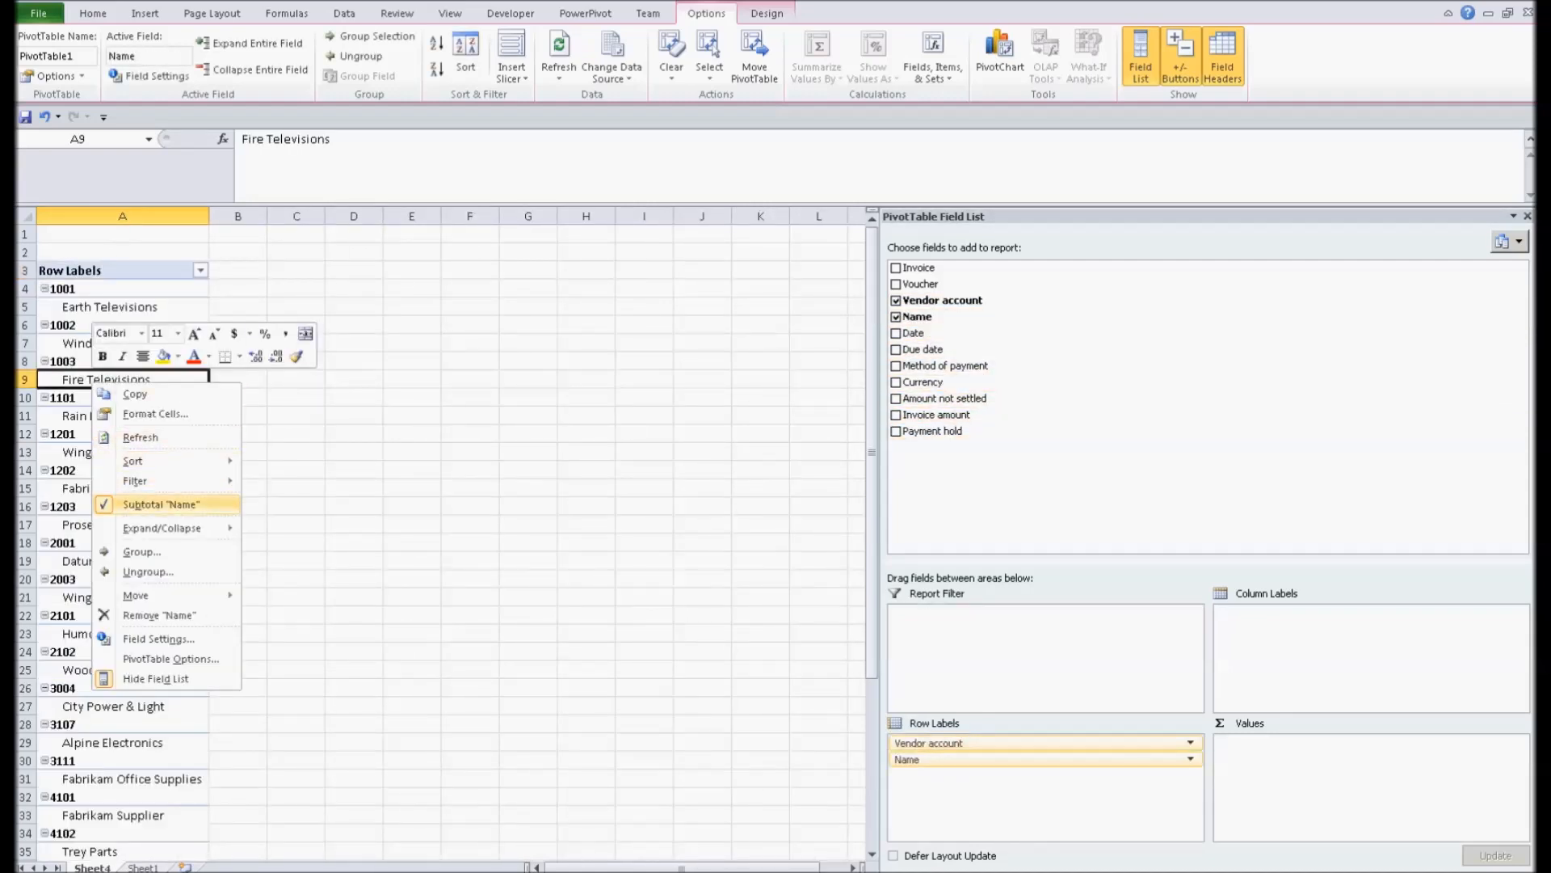
mouse_move(158, 638)
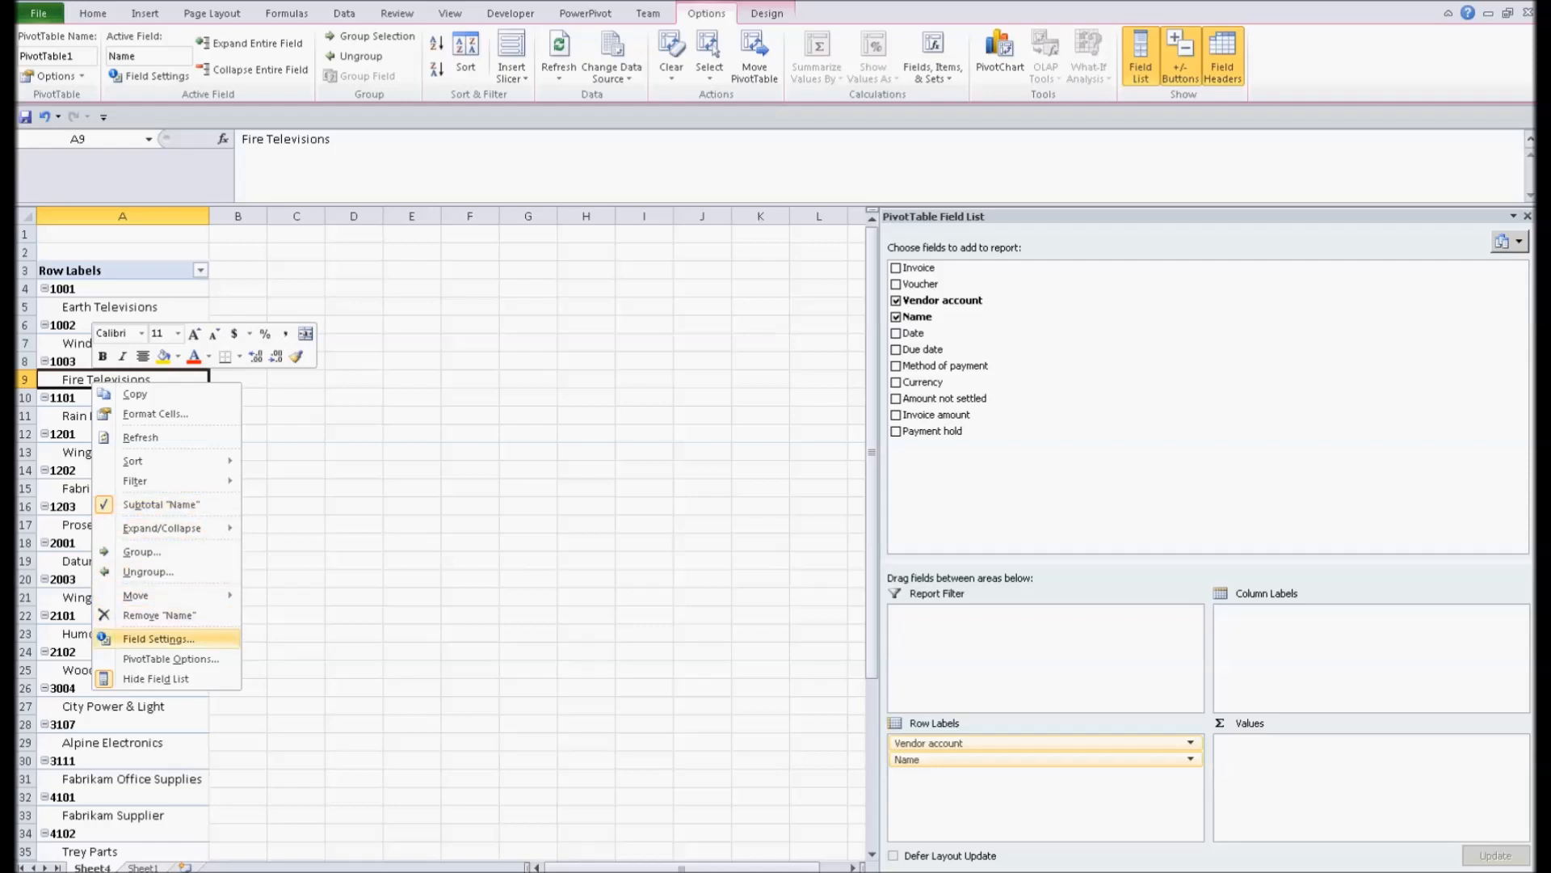
click(171, 657)
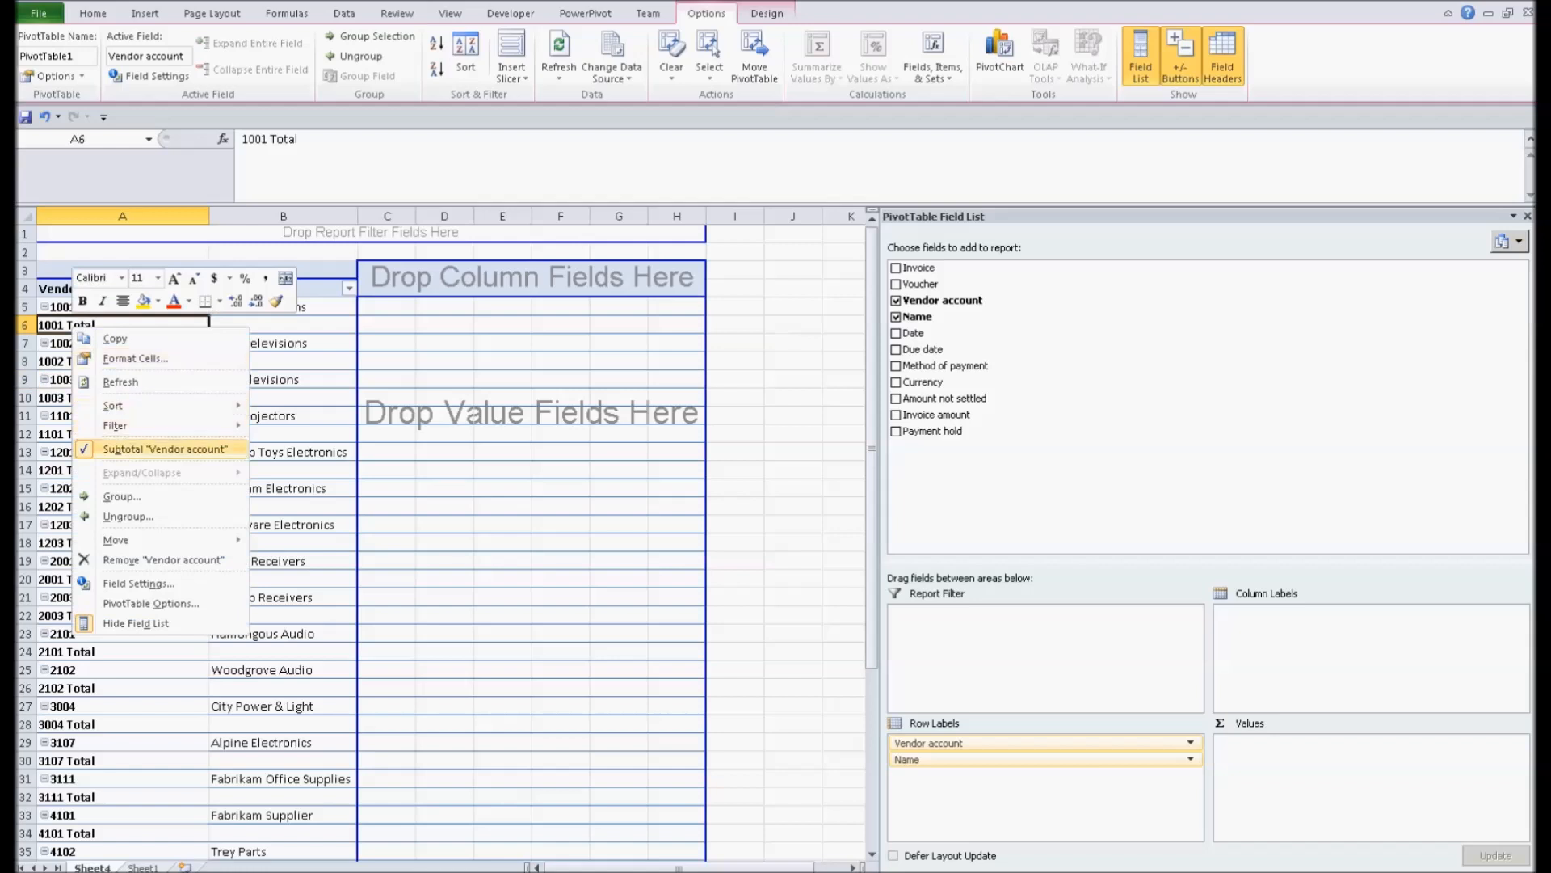
click(165, 448)
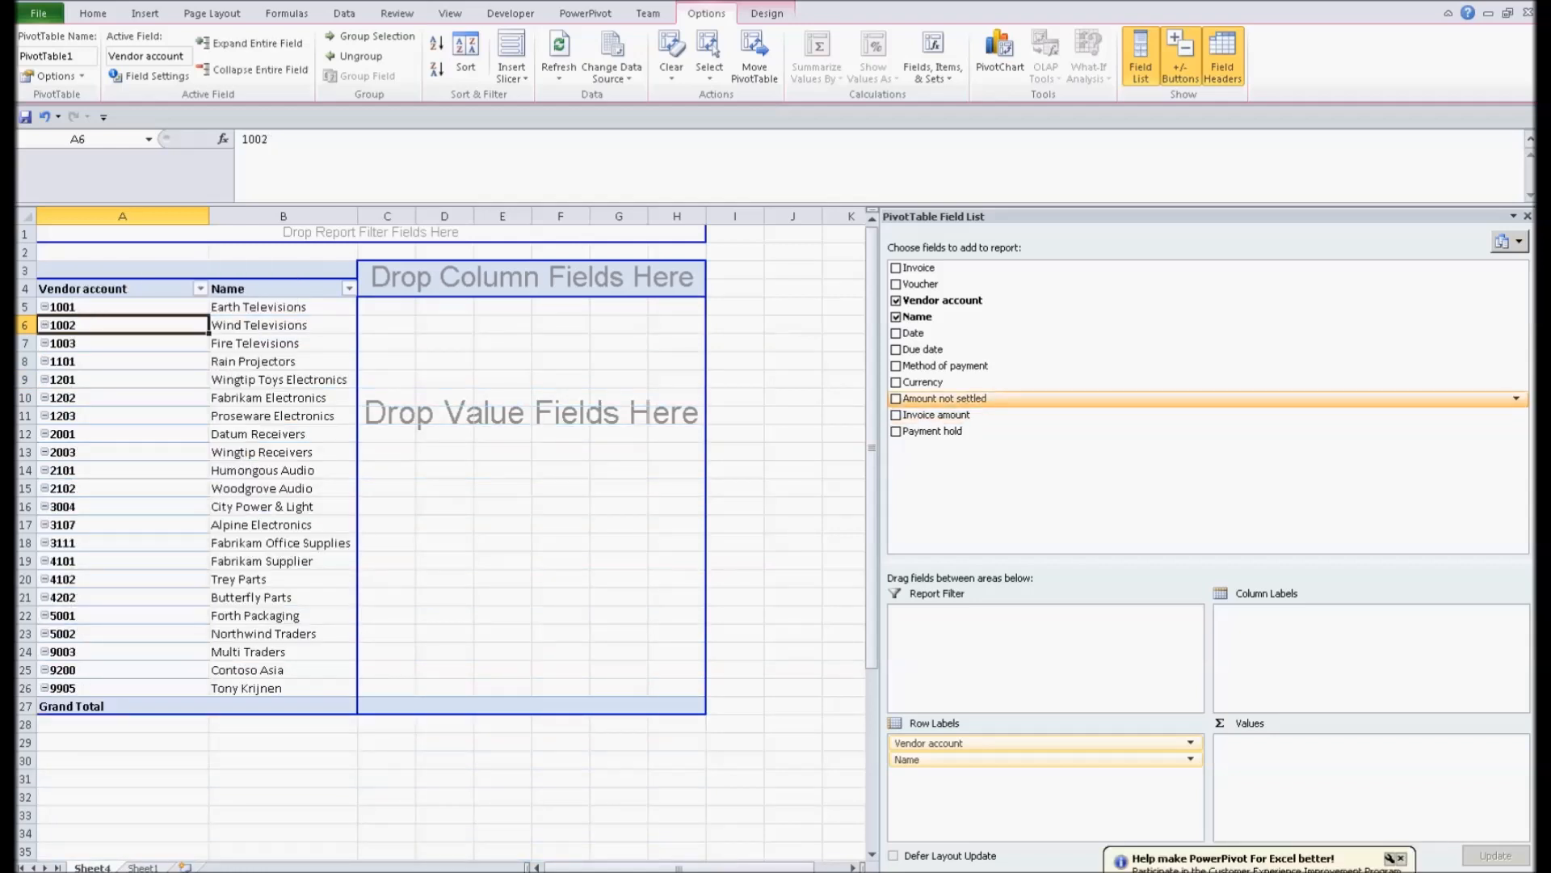
click(896, 397)
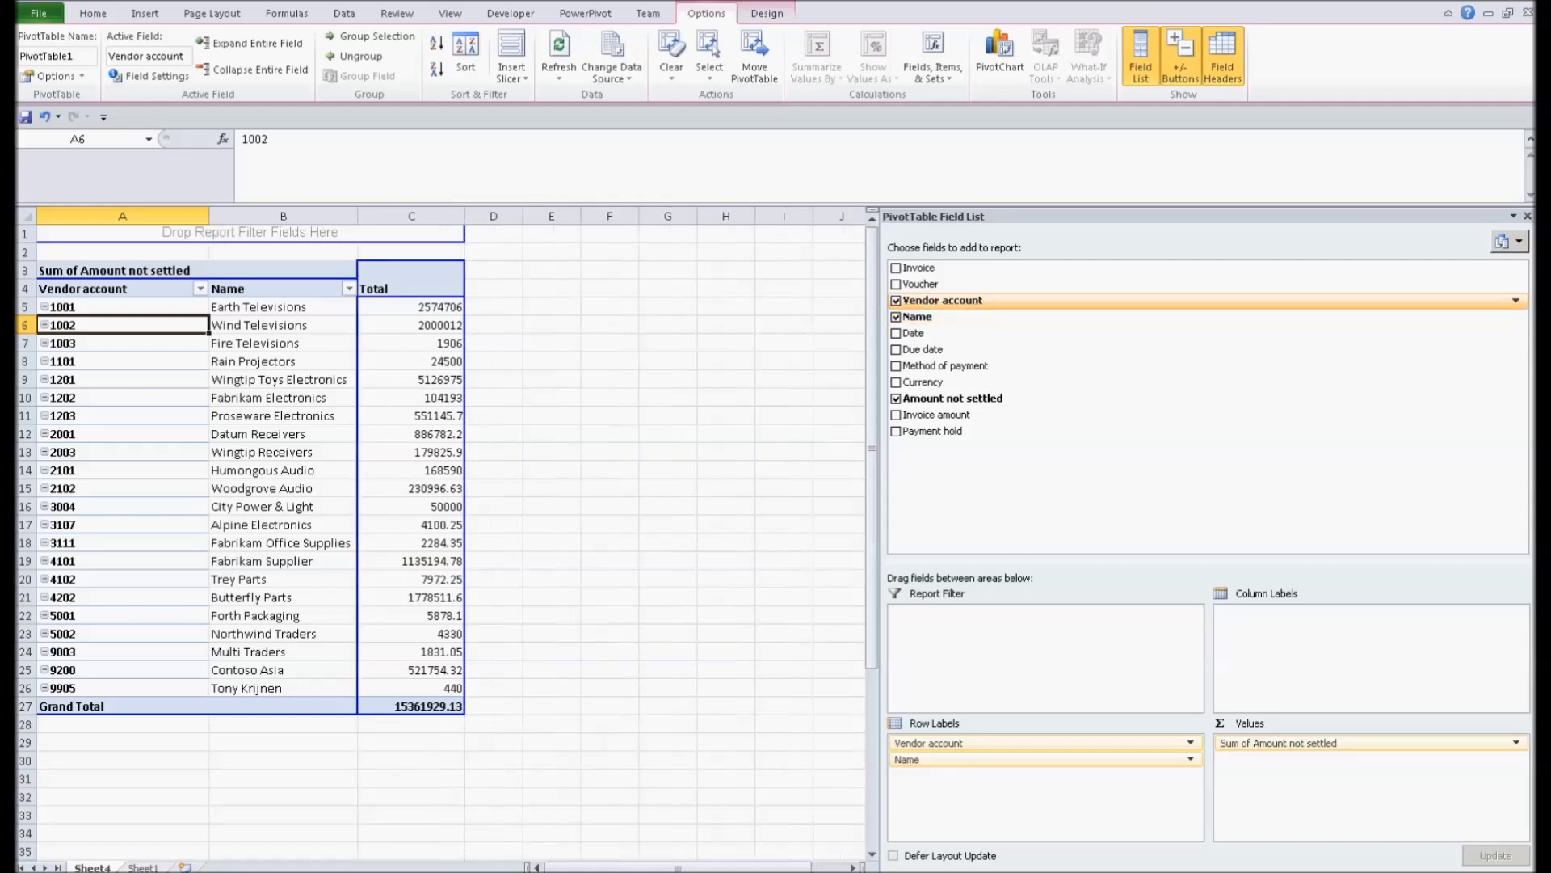
click(897, 332)
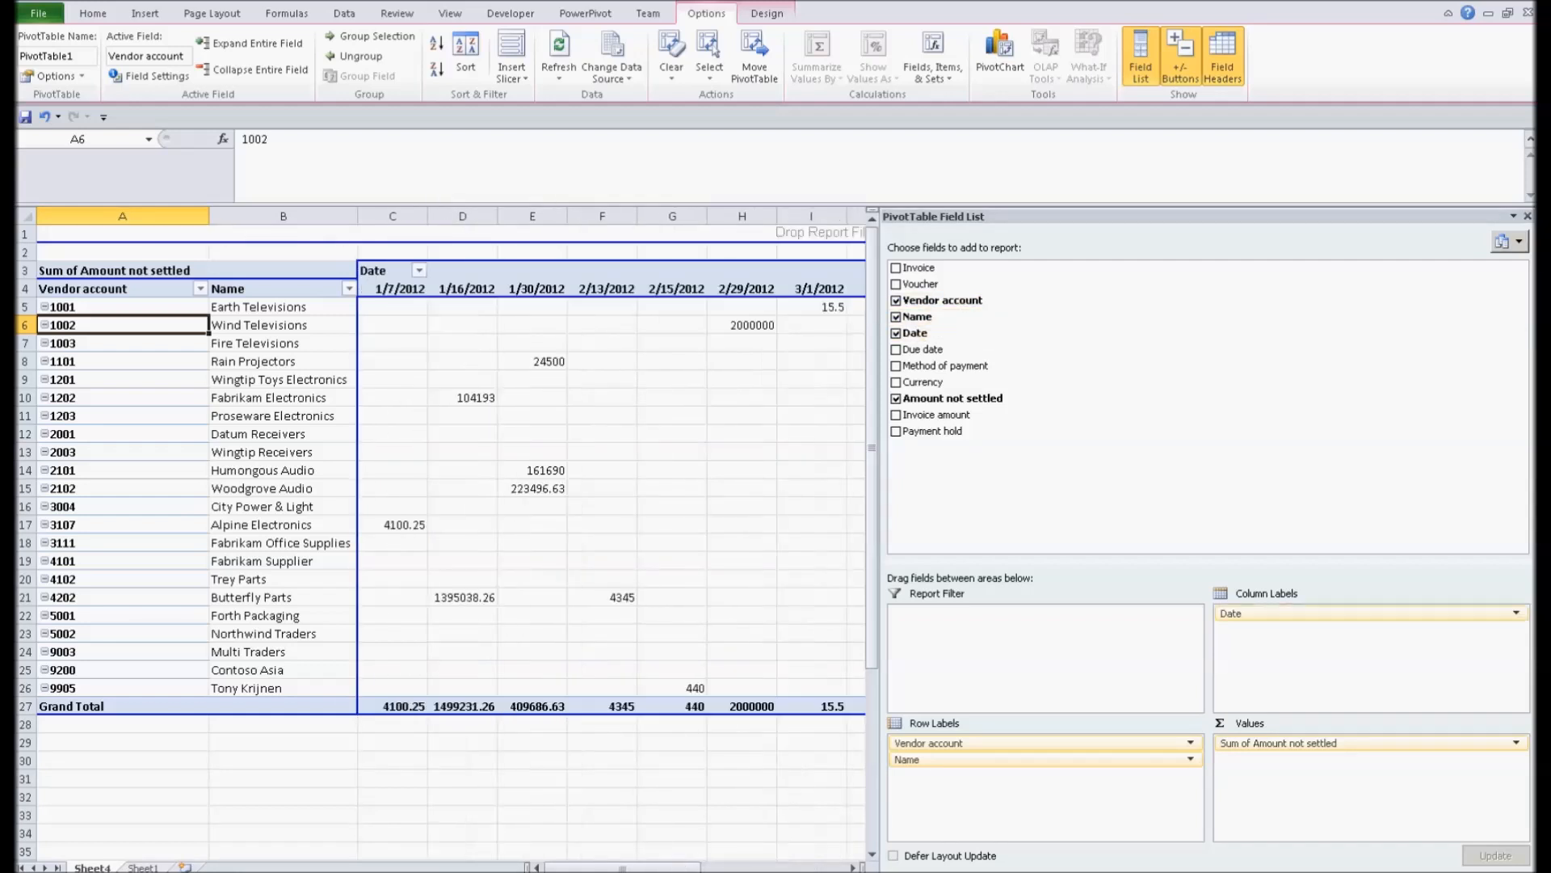
right_click(391, 288)
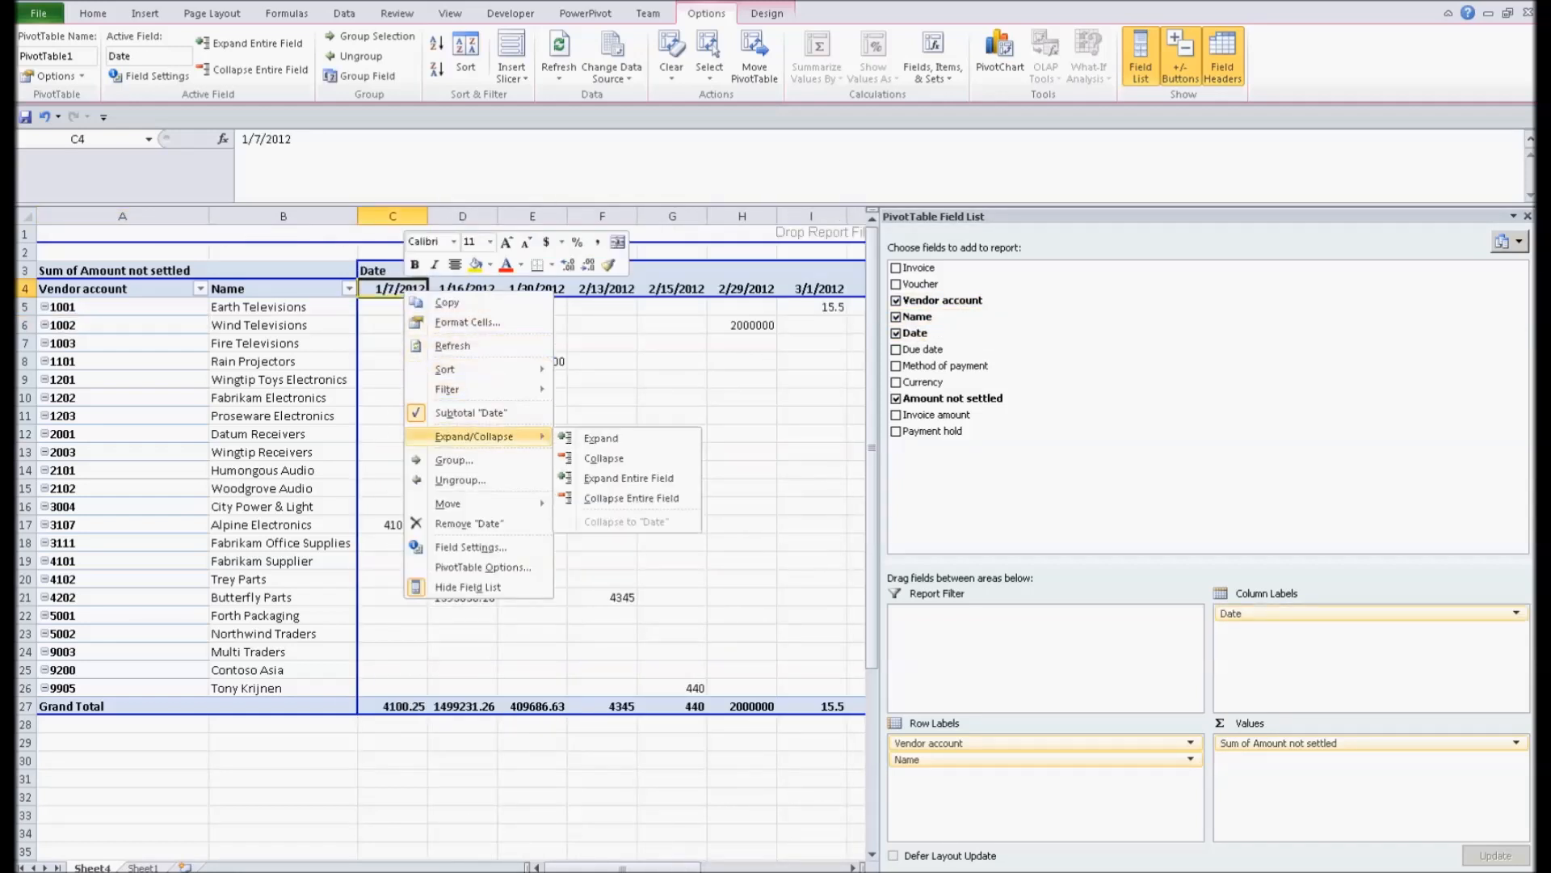
Step: Group the pivot dates by years and months and collapse 2012 and 2013 to yearly totals
click(454, 459)
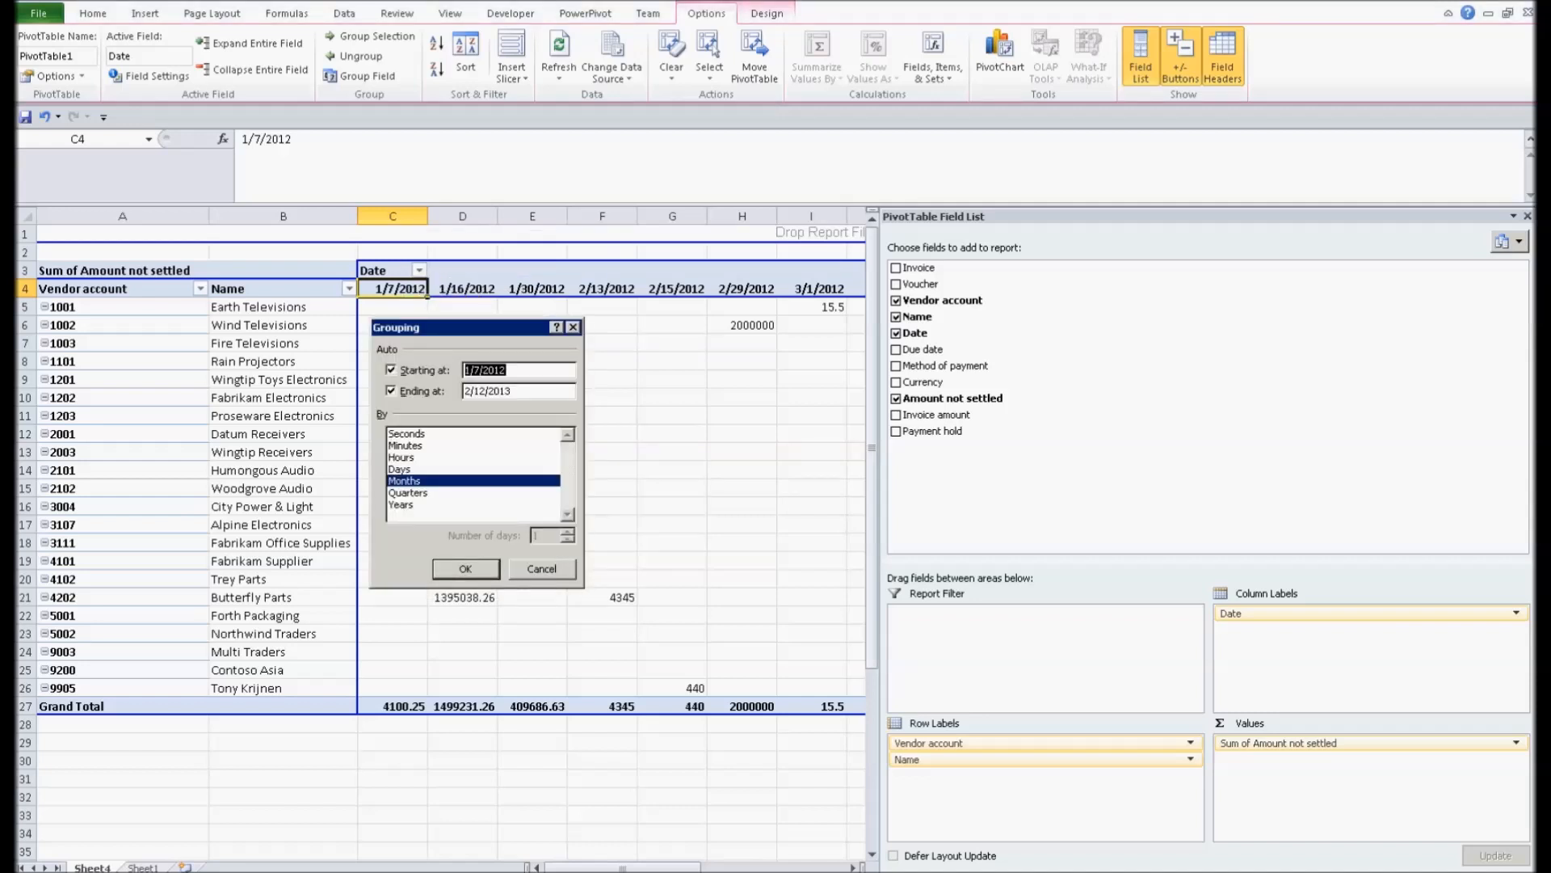
click(463, 567)
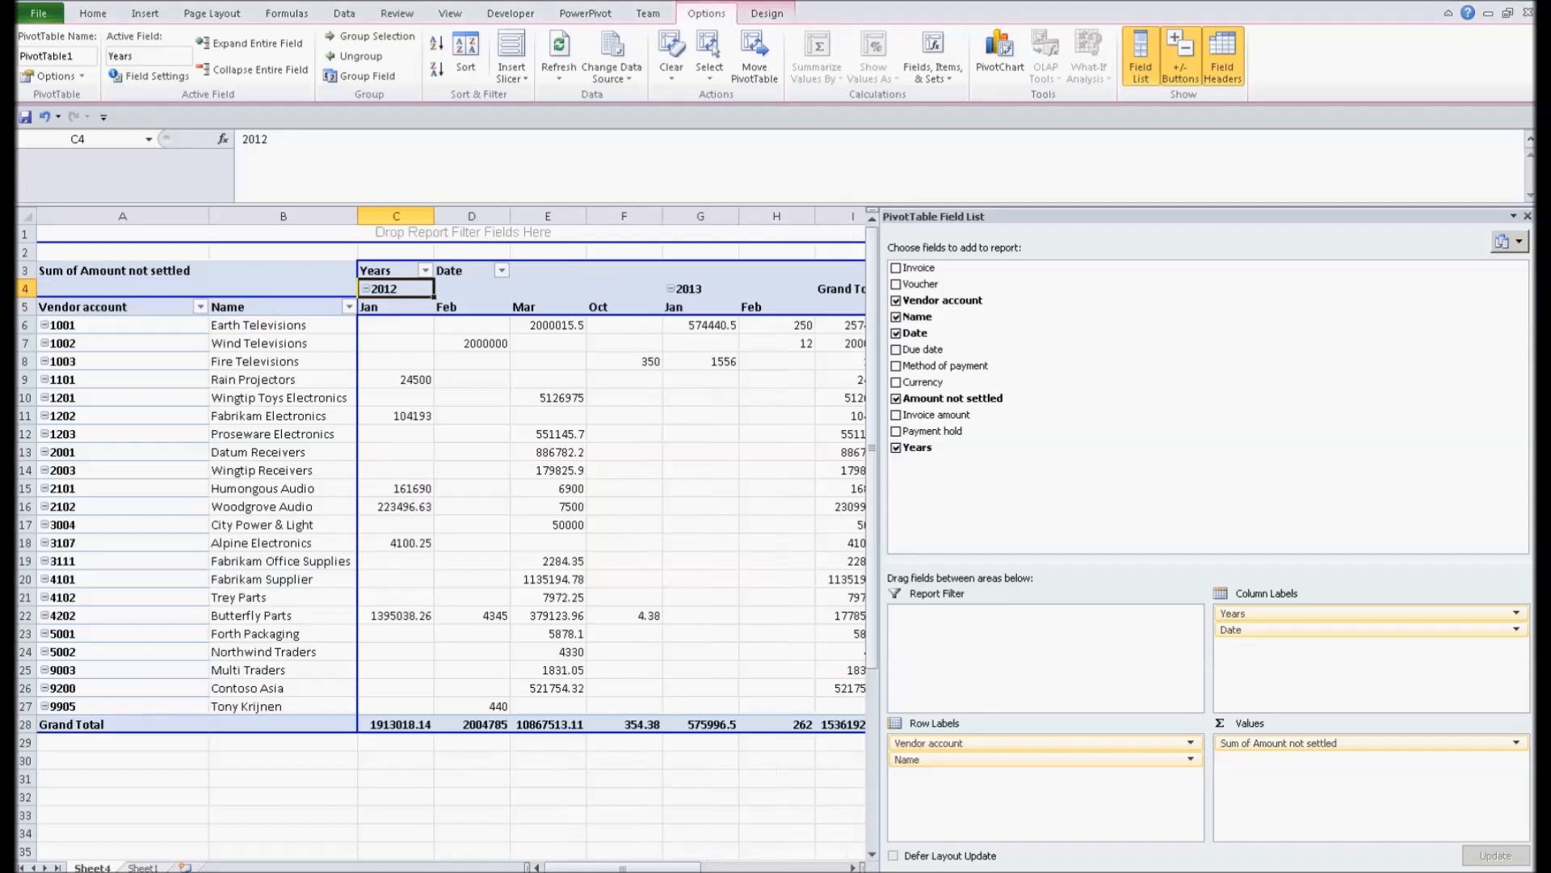
click(365, 288)
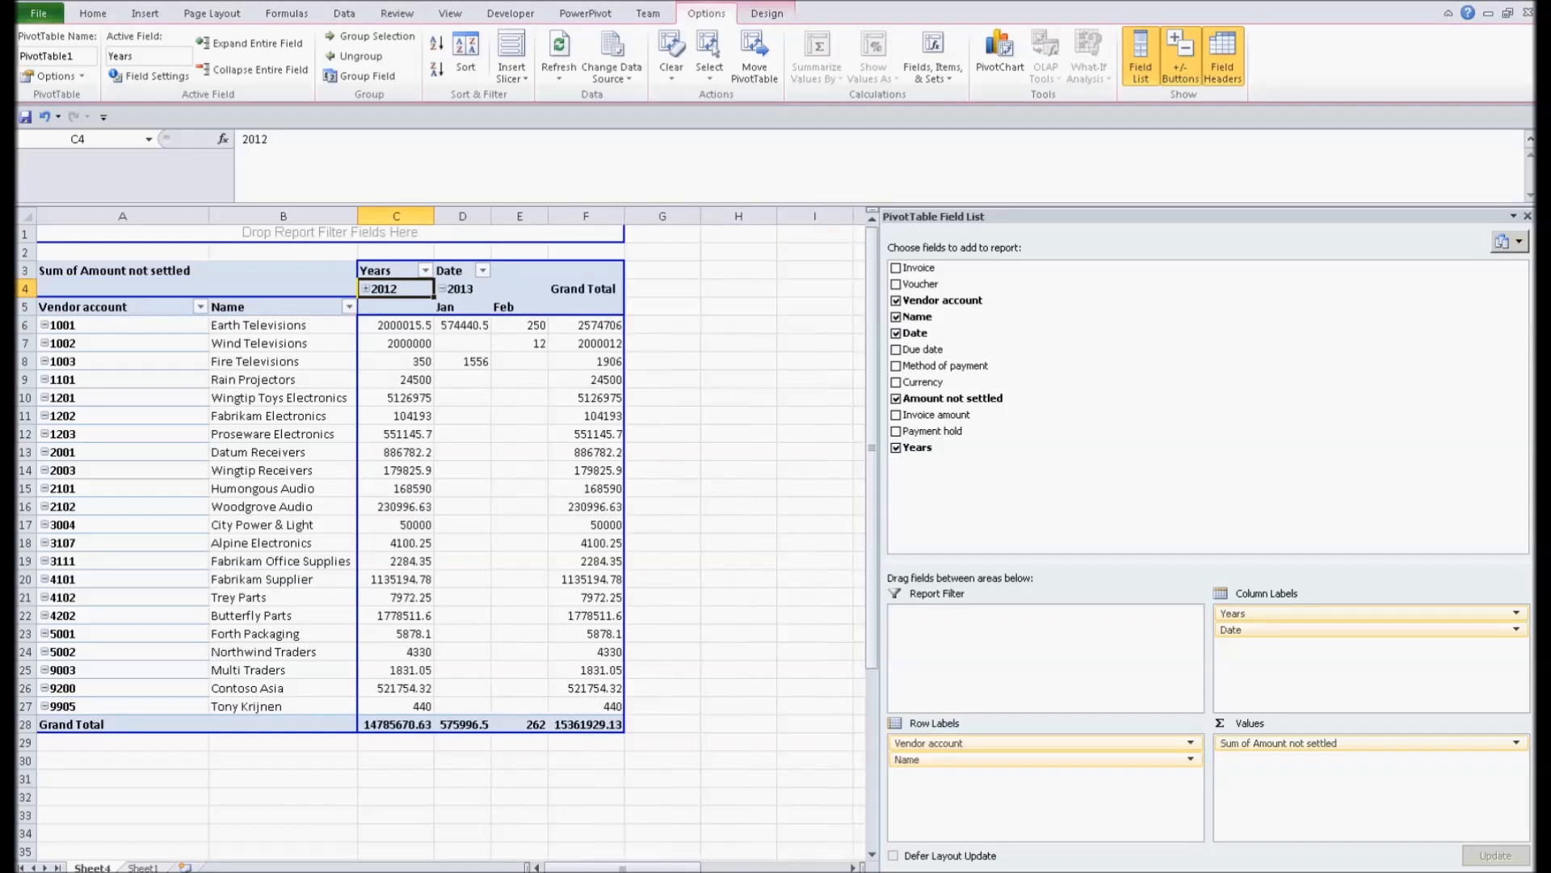
click(443, 288)
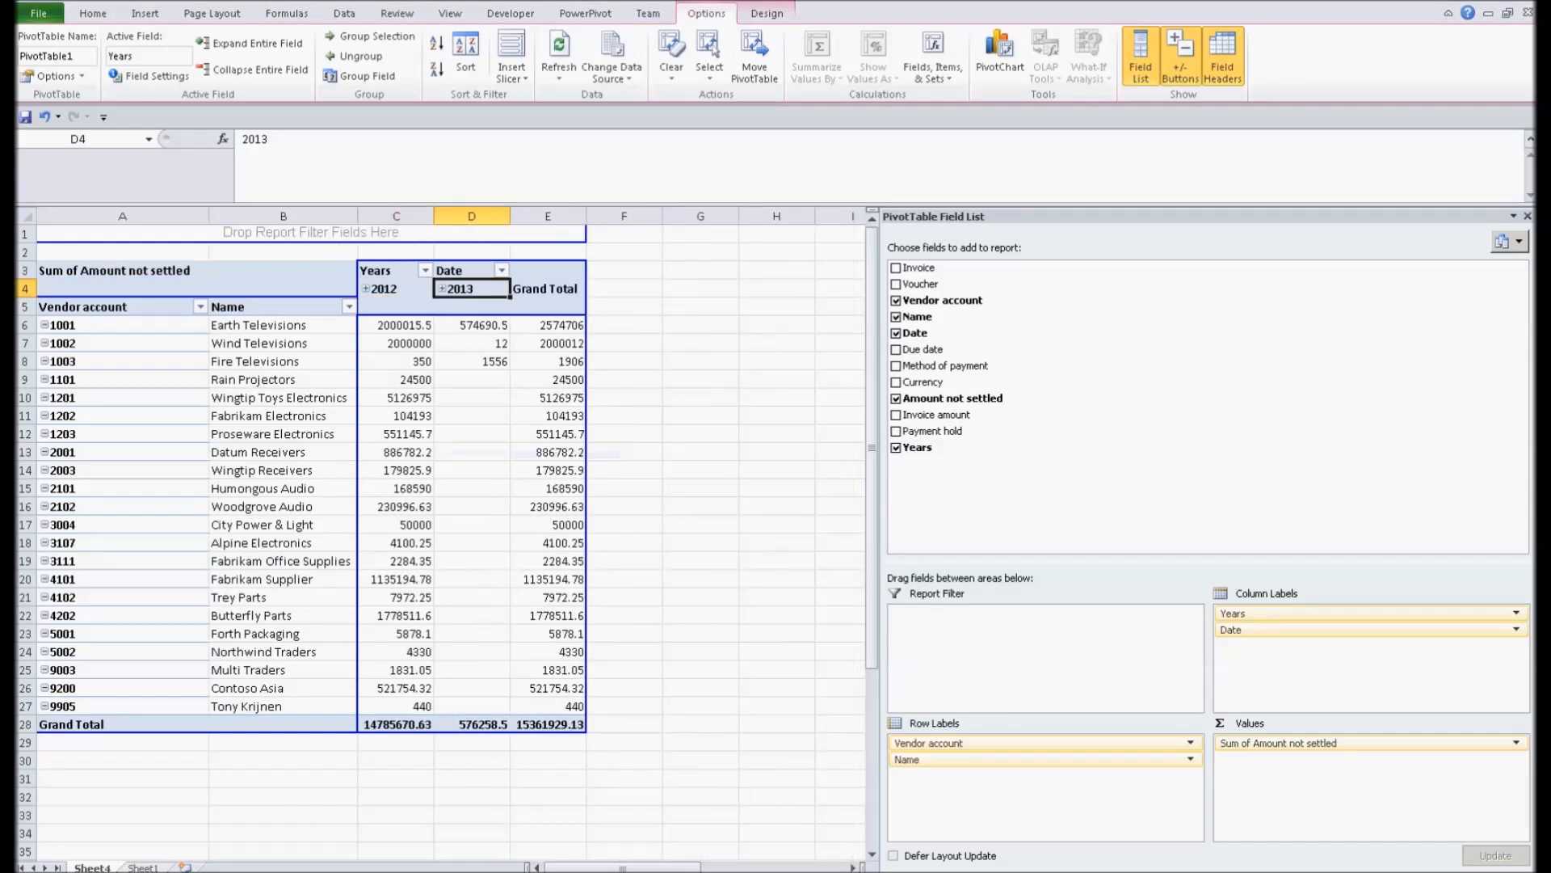
click(367, 288)
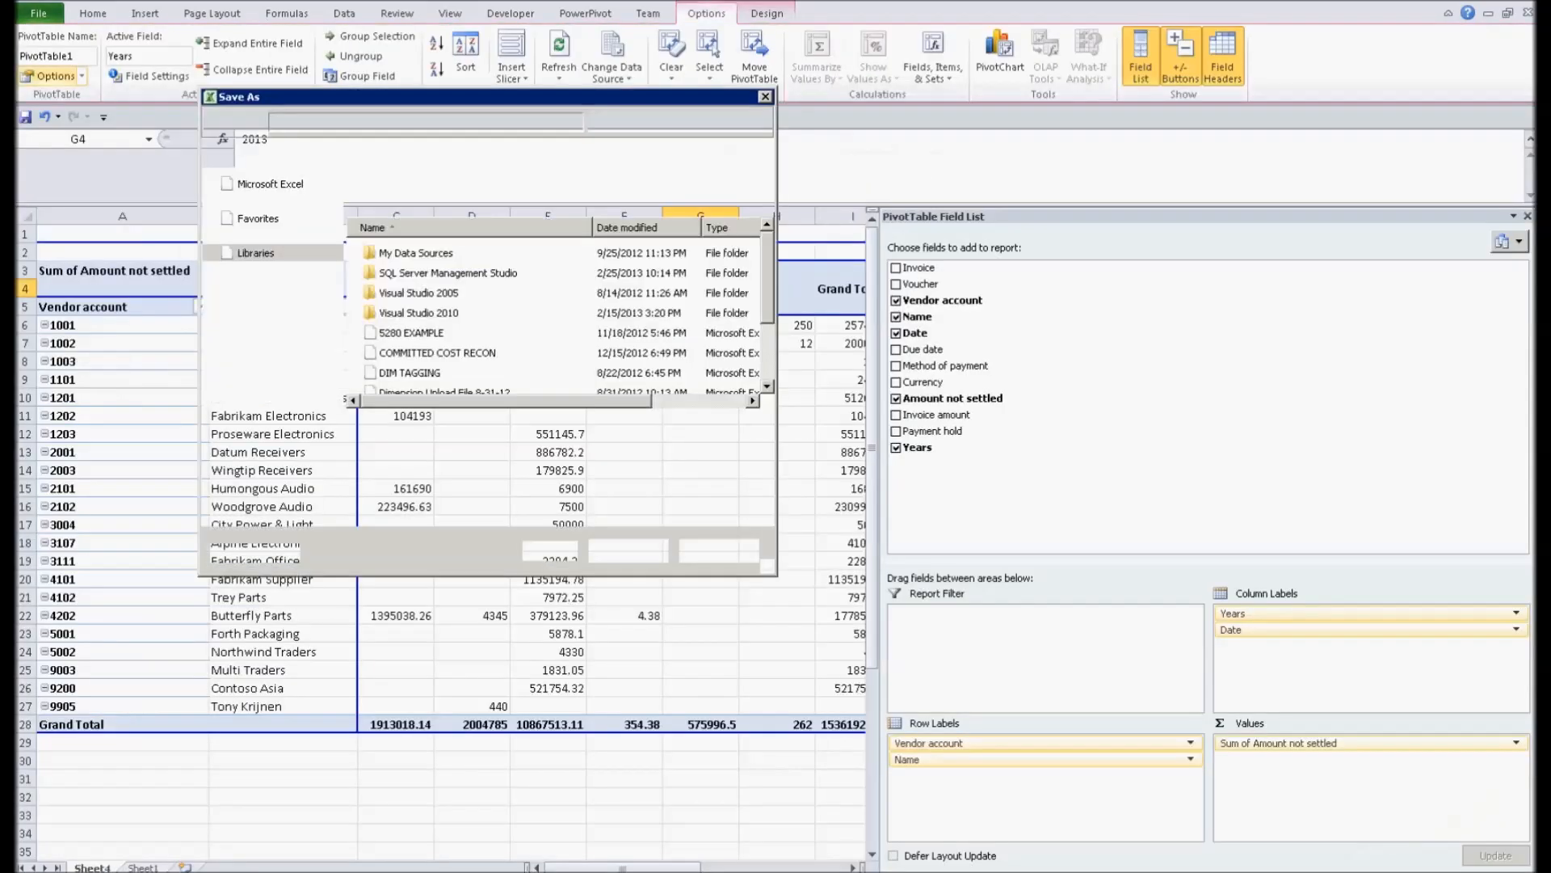
Step: Save the aging pivot workbook via Save As
click(765, 95)
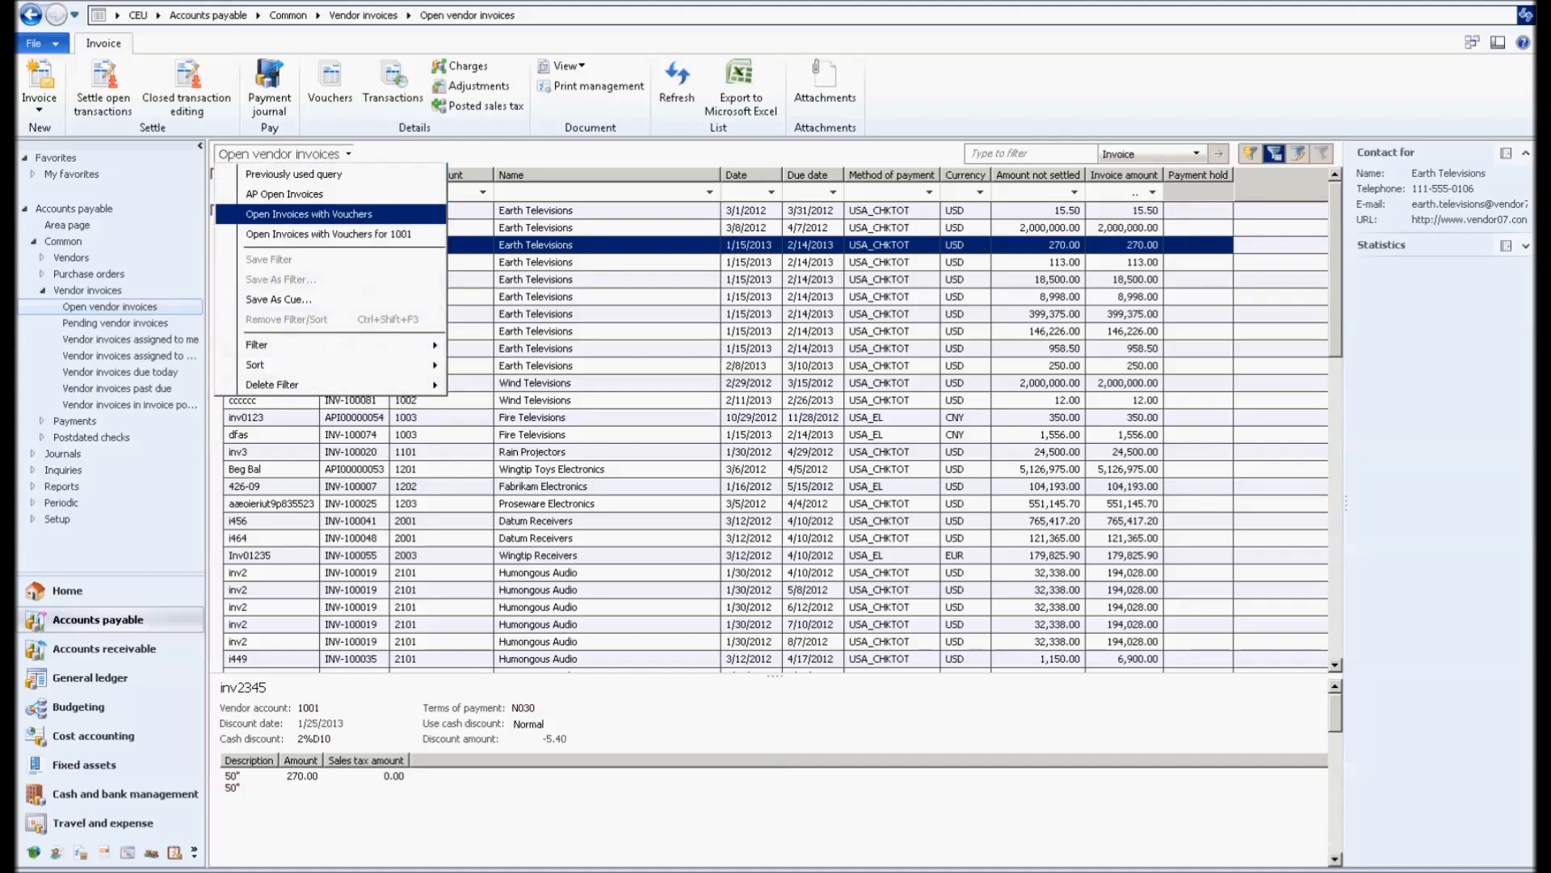
Step: Apply the Open Invoices with Vouchers filter and save it as the cue 'Open Vendor Invoices by INV'
click(308, 213)
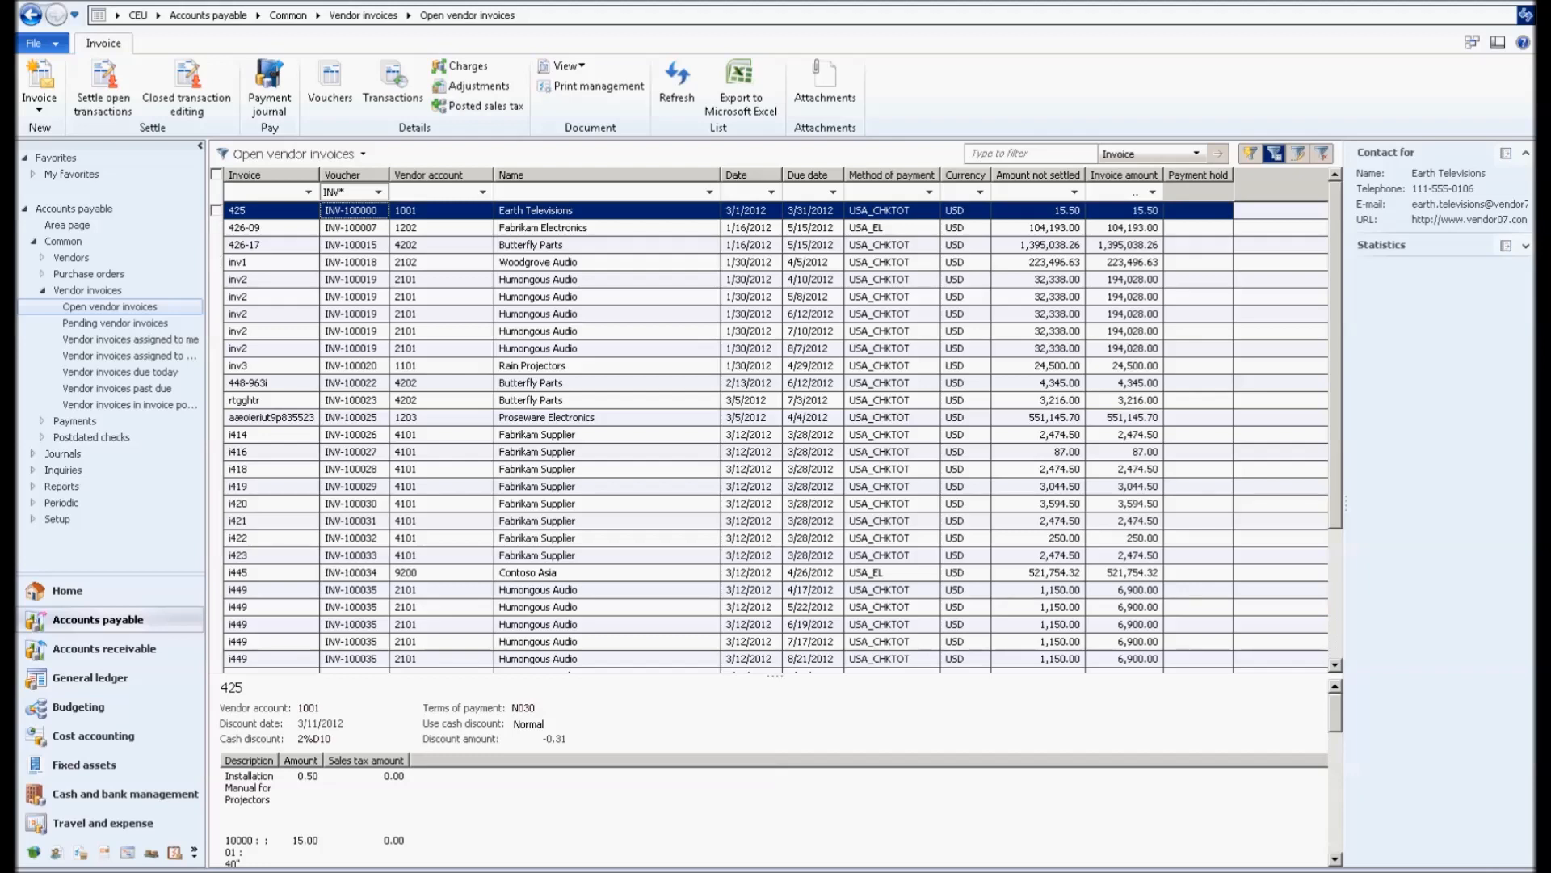
click(363, 154)
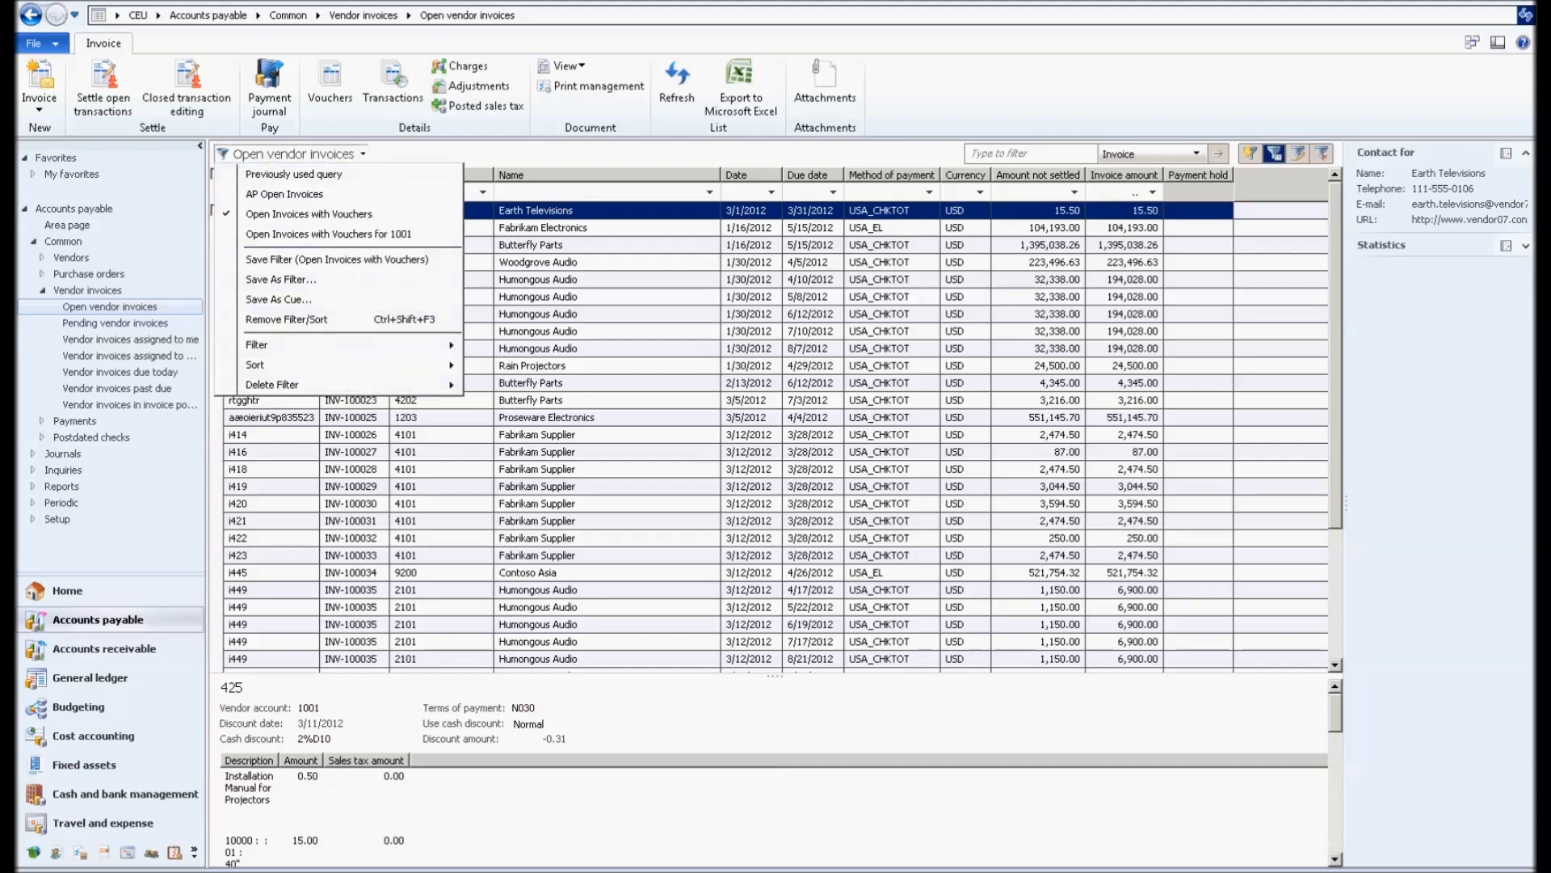
click(280, 299)
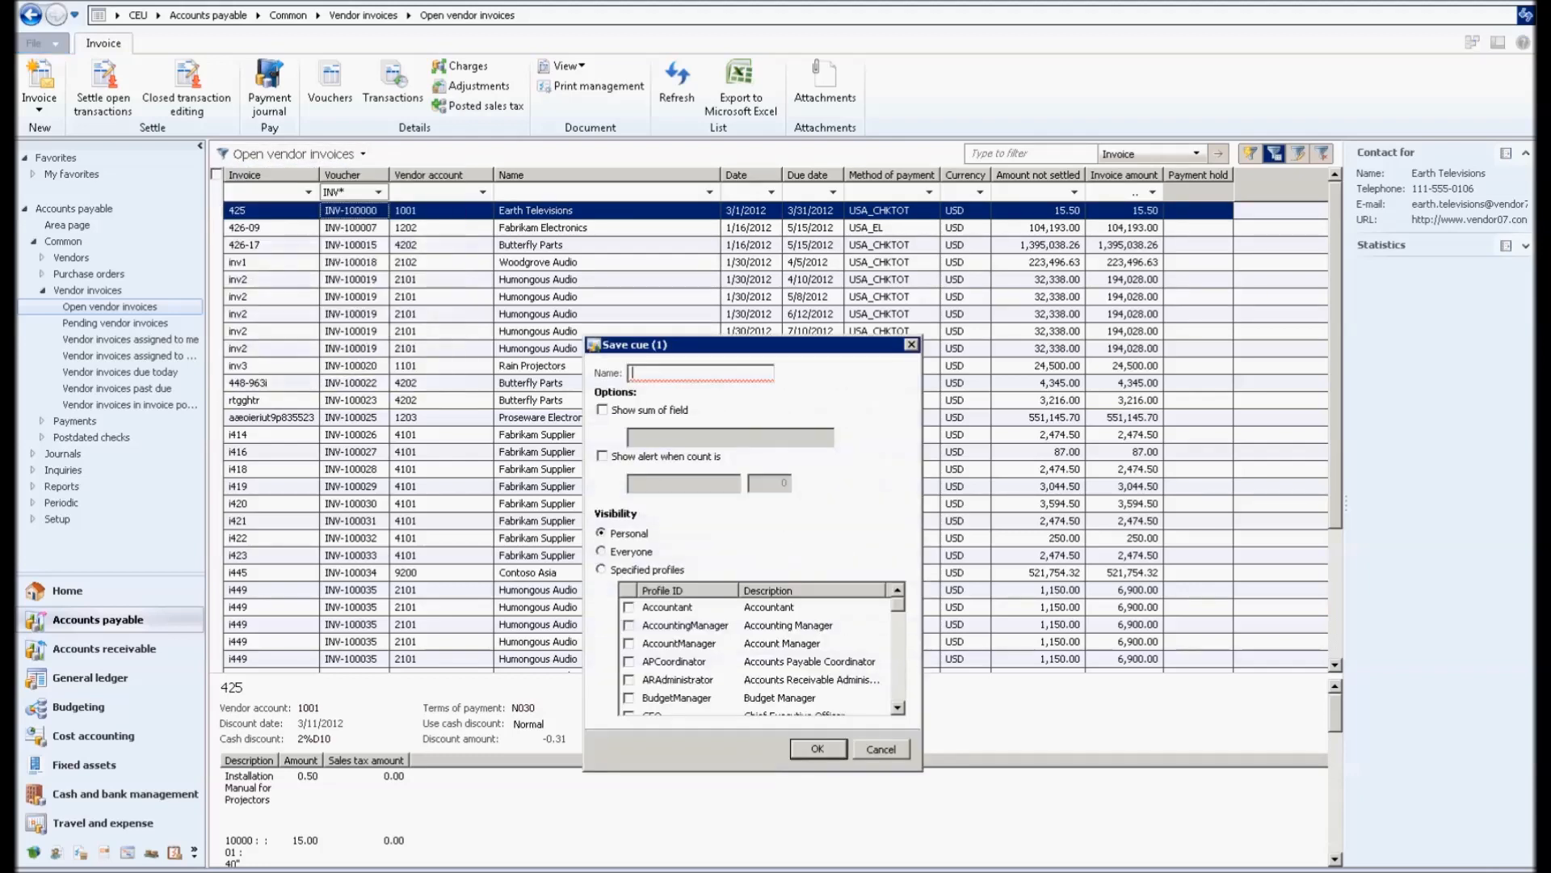
text(Open Vendor Invoices by)
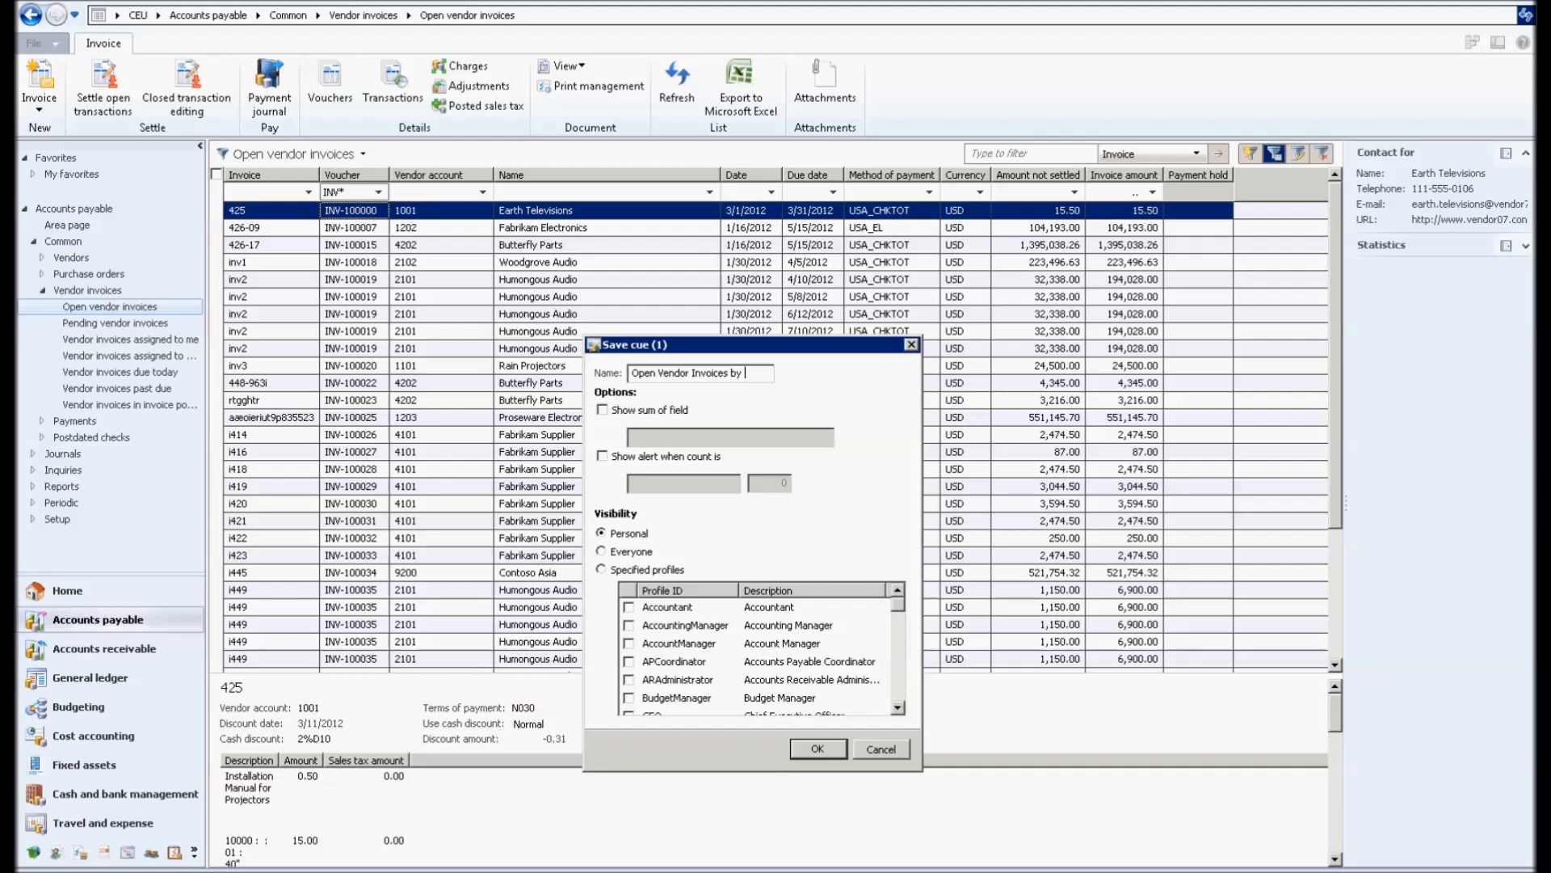
text(INV)
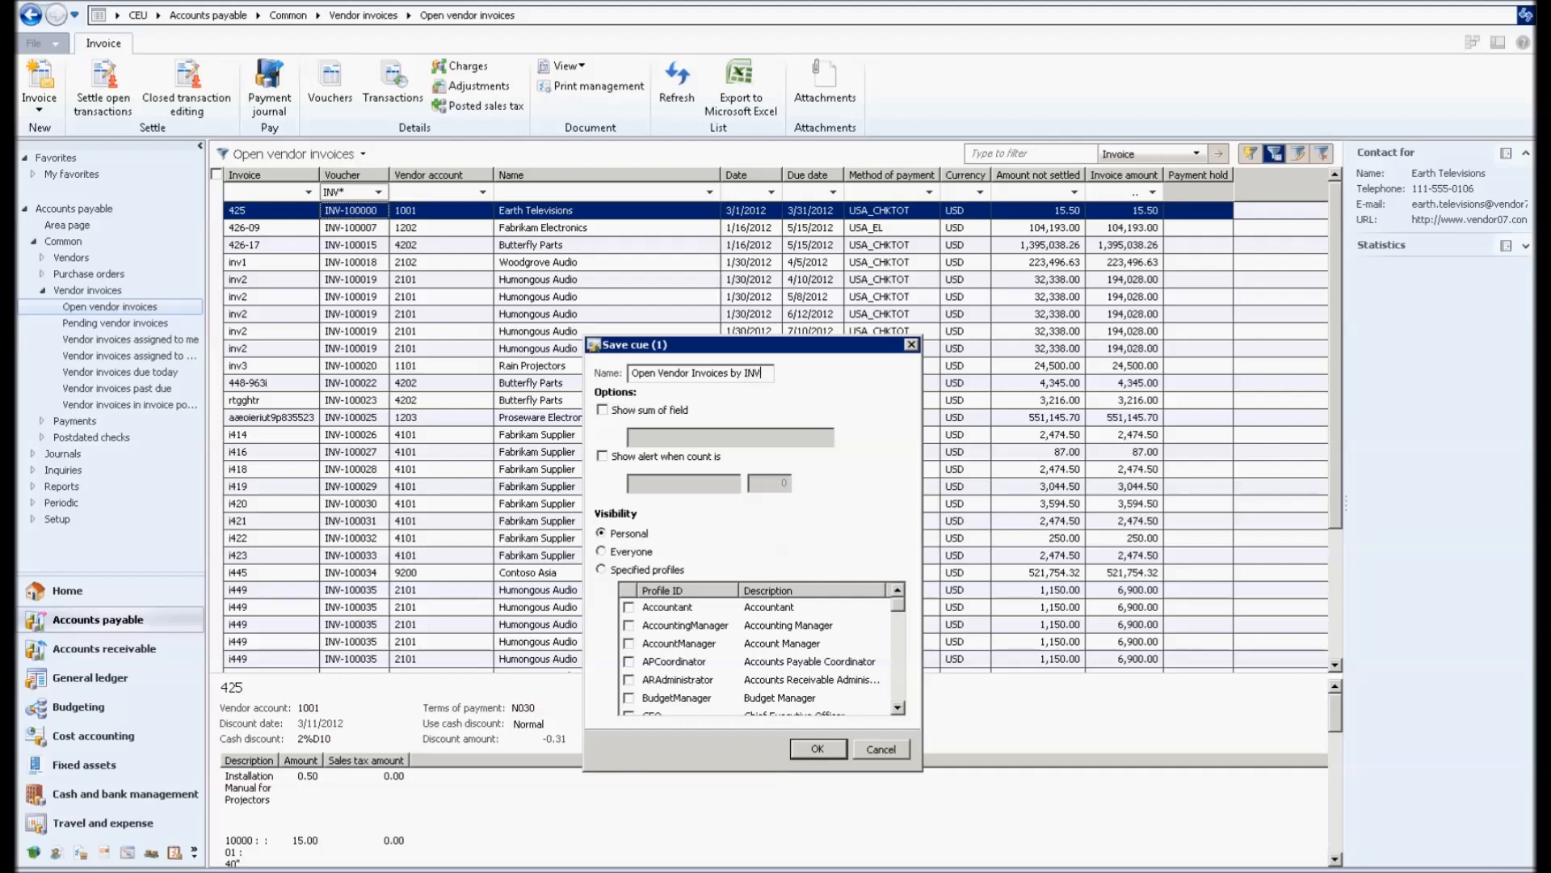
click(601, 550)
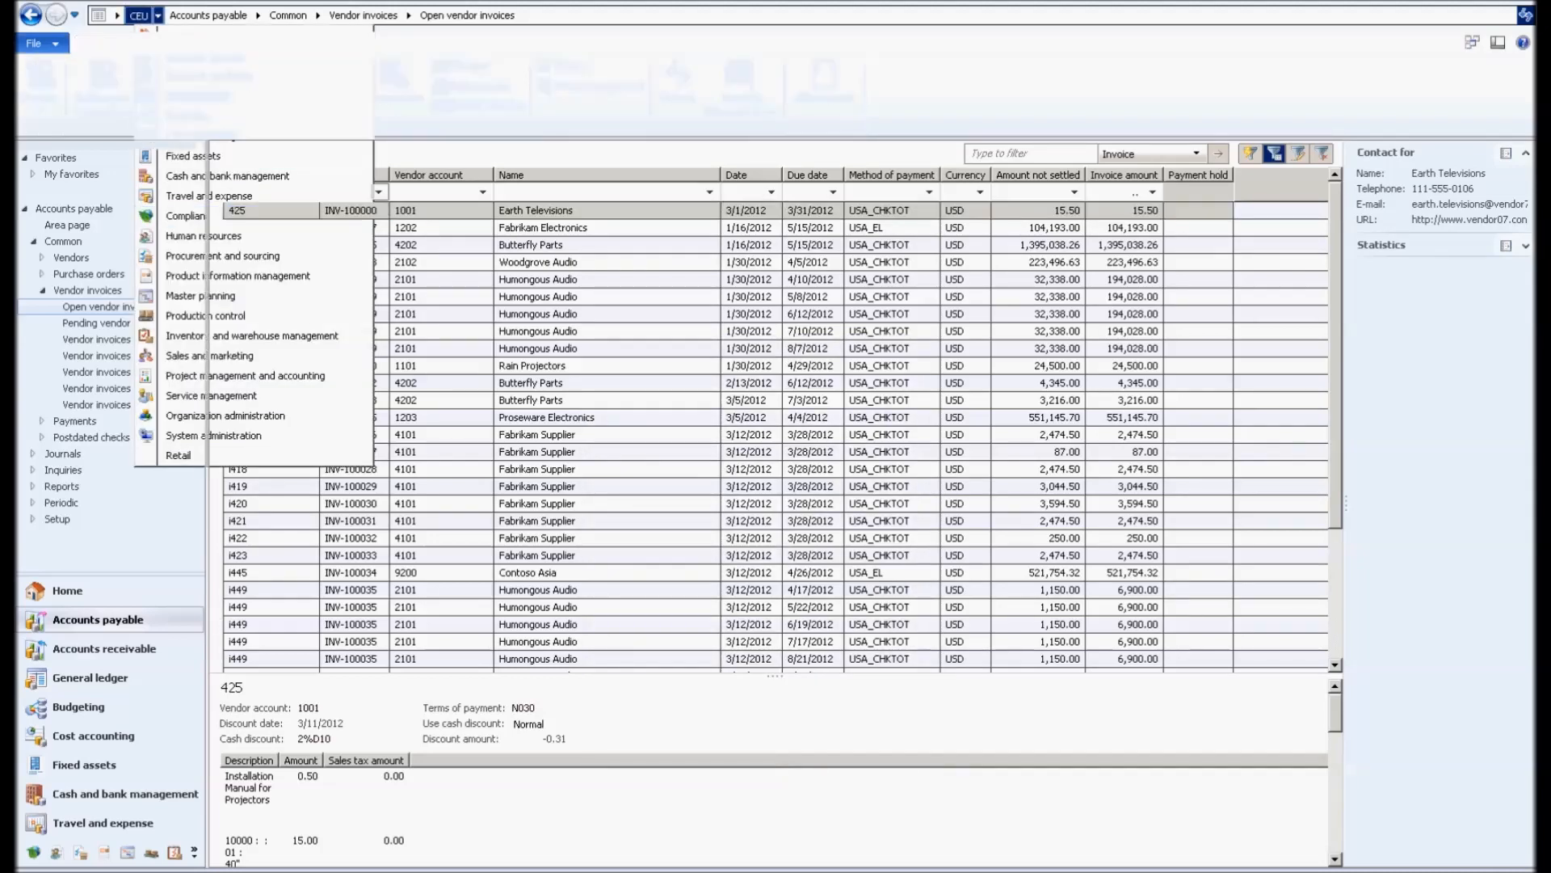
Step: Put the Role Center into edit mode and add an Activities part to the right column
click(66, 590)
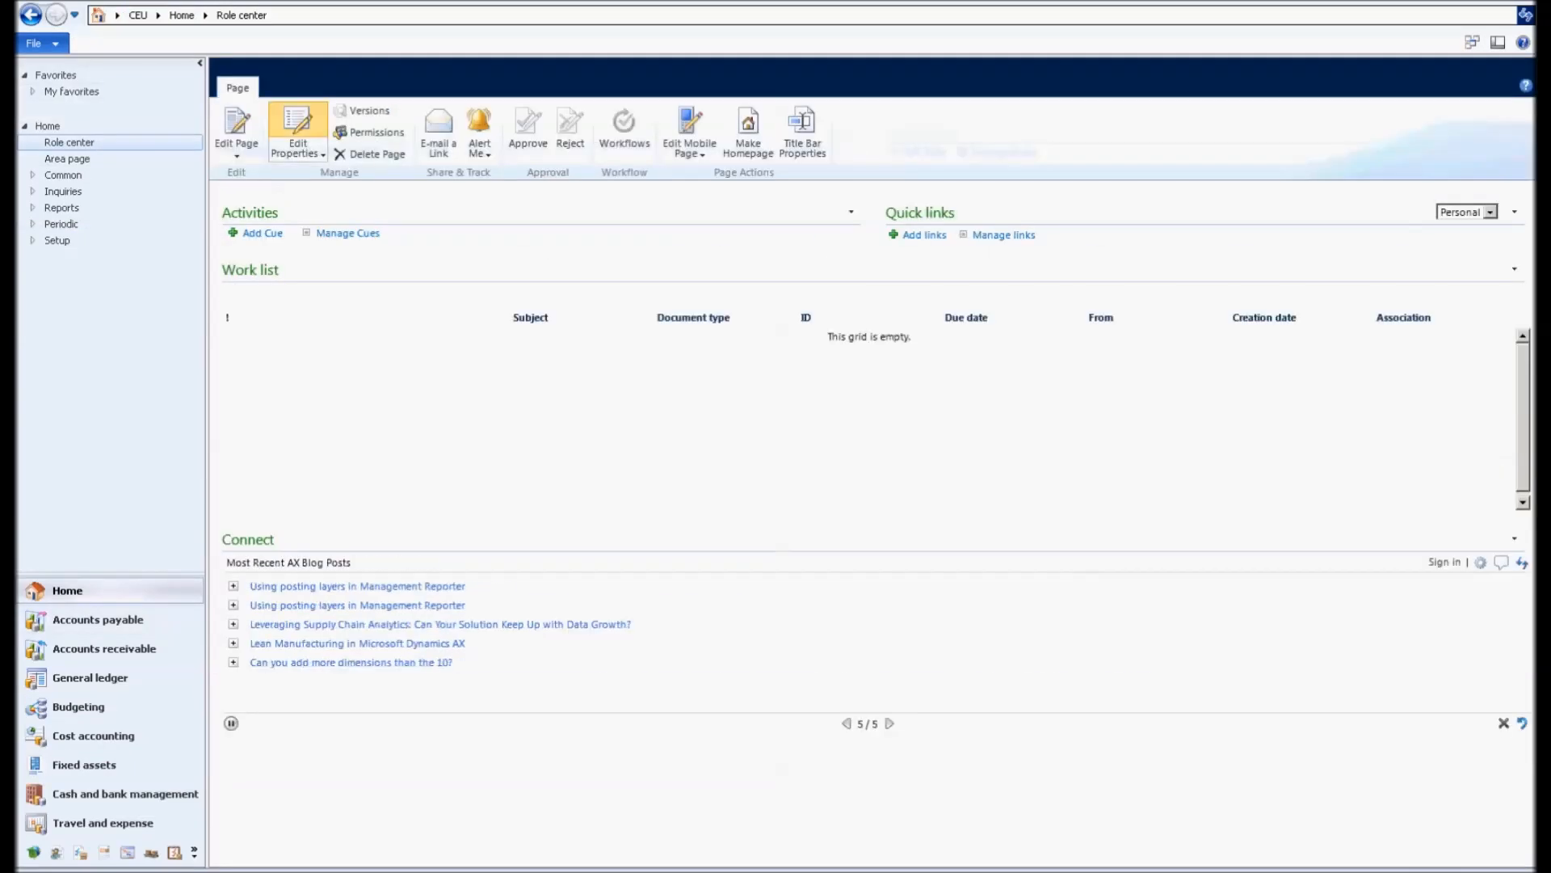
click(236, 157)
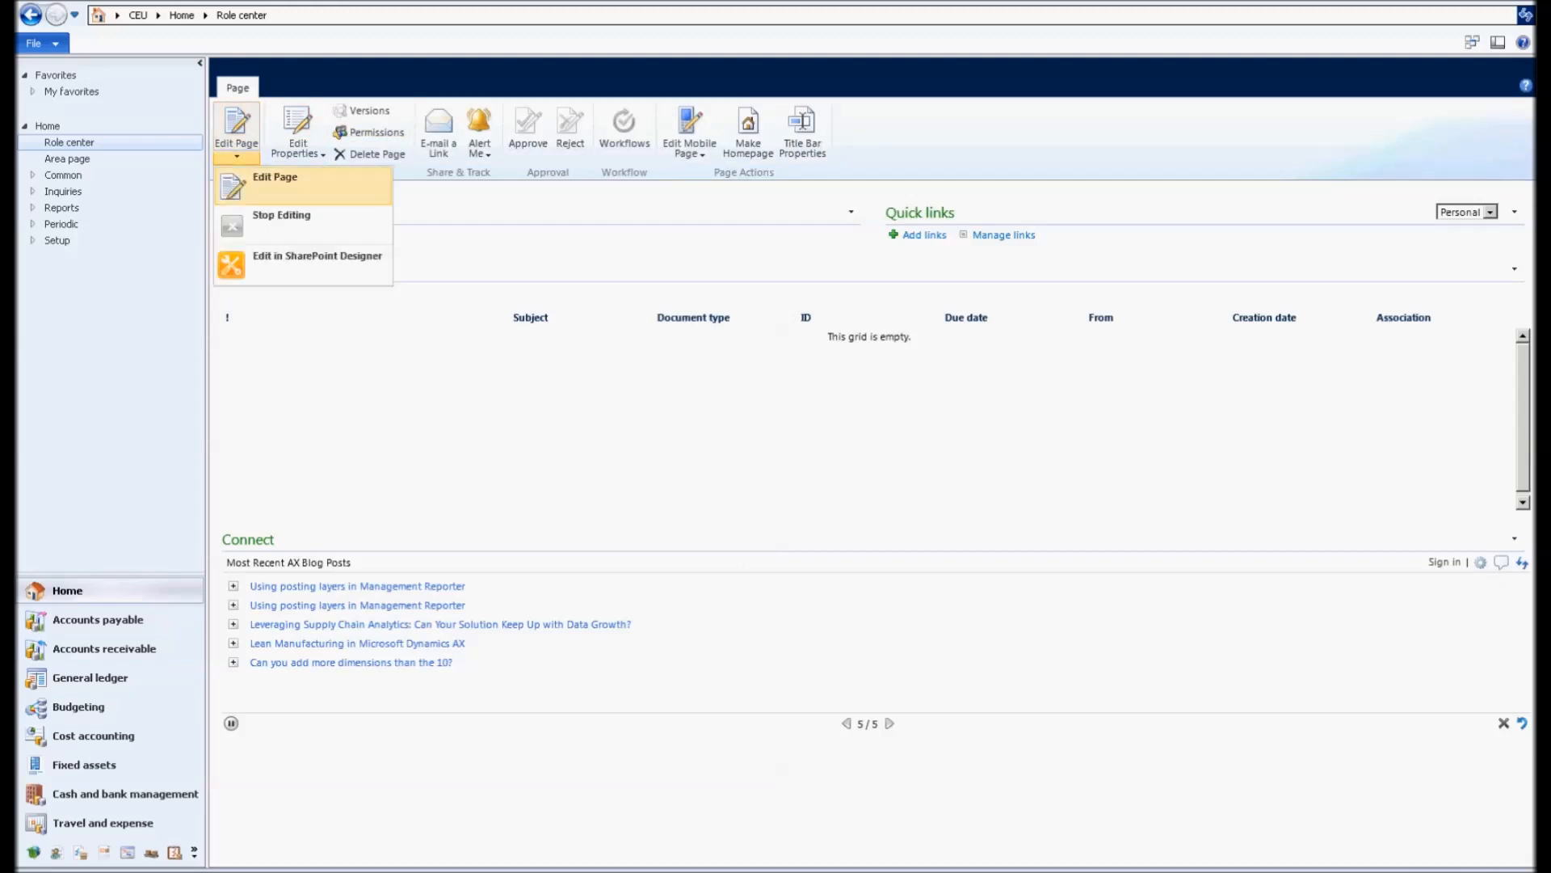
click(274, 176)
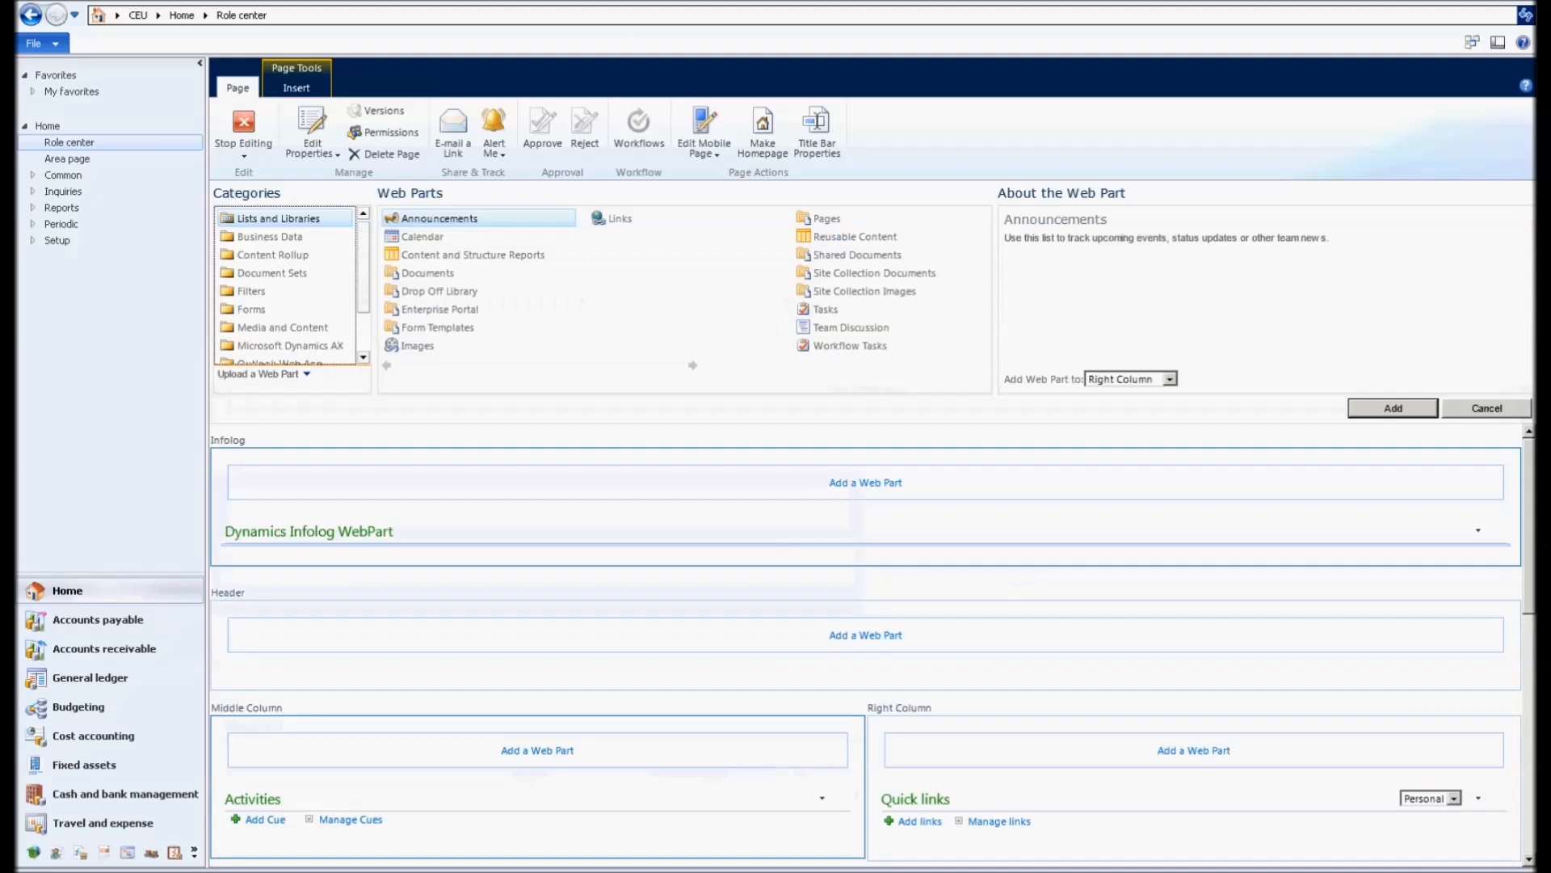
click(1486, 407)
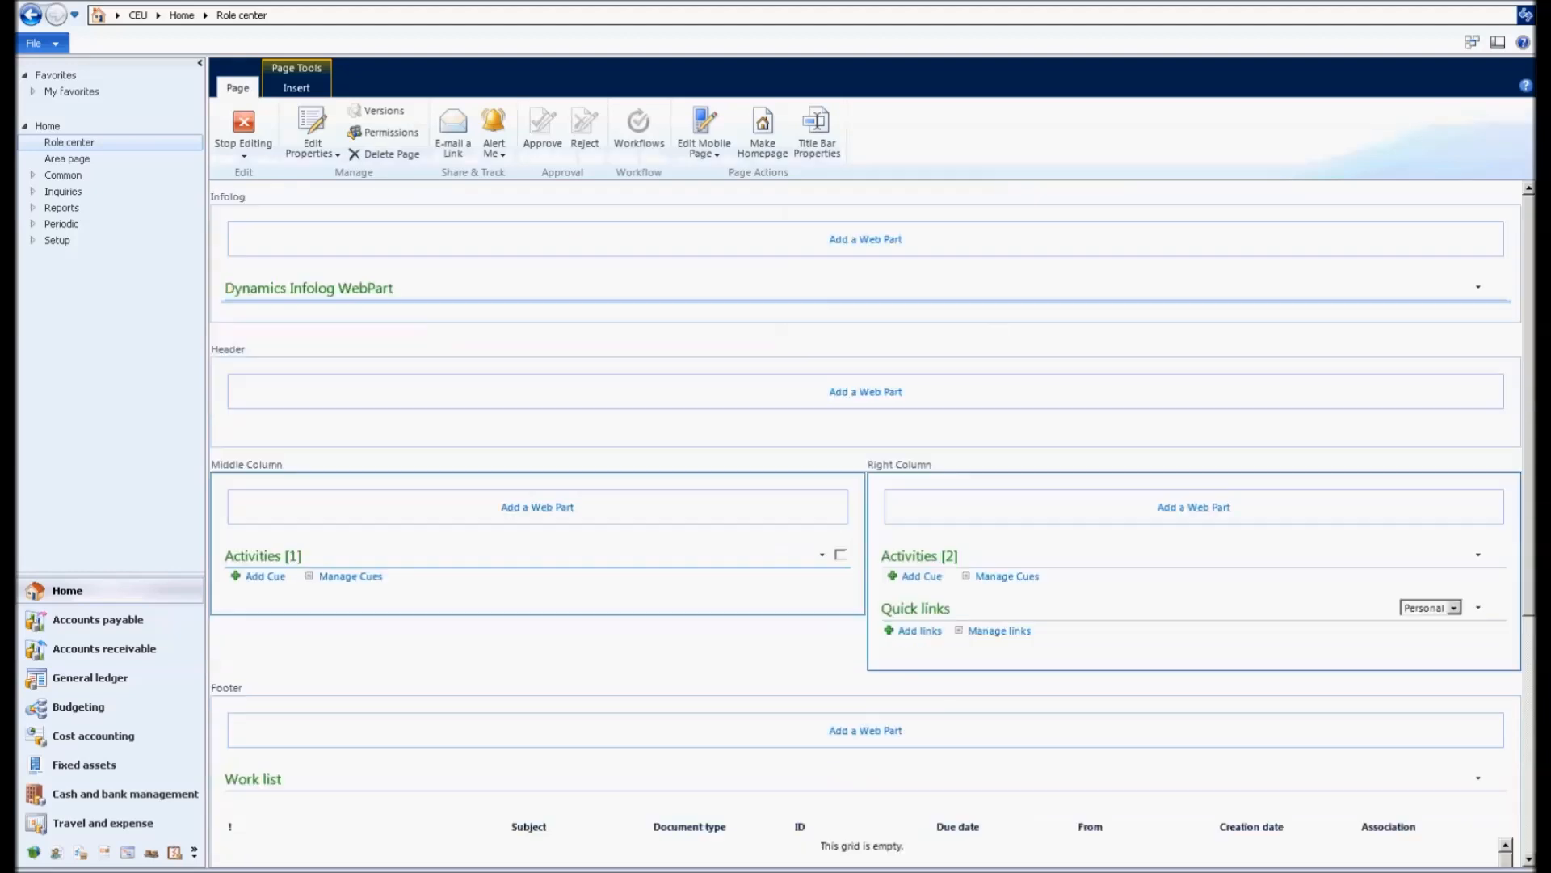
click(264, 576)
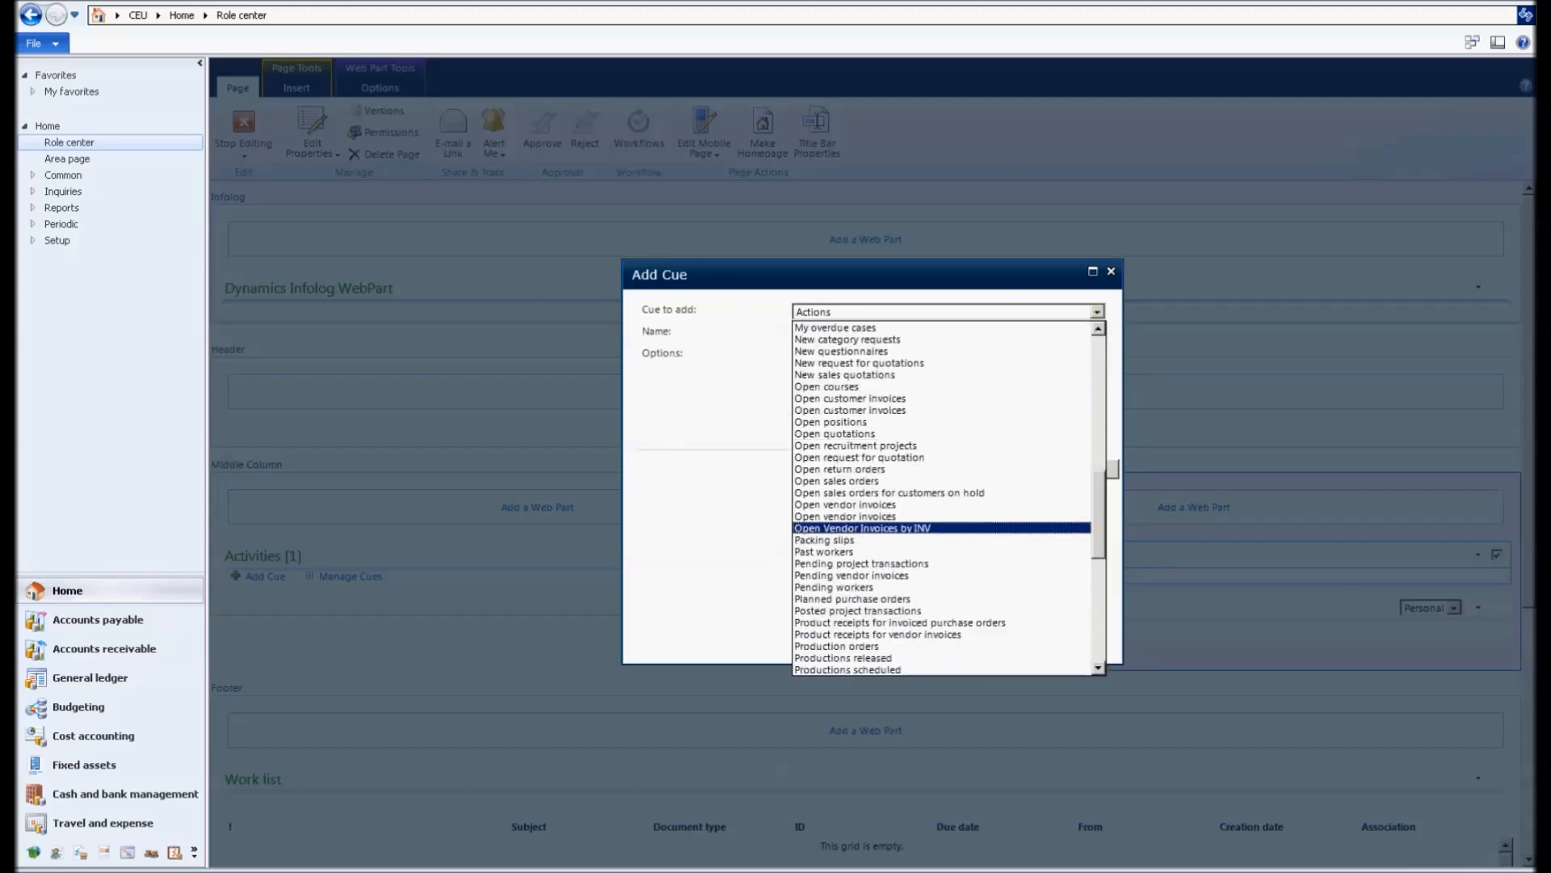
Step: Add the Open Vendor Invoices by INV cue with Show sum and an alert when greater than 100
click(861, 527)
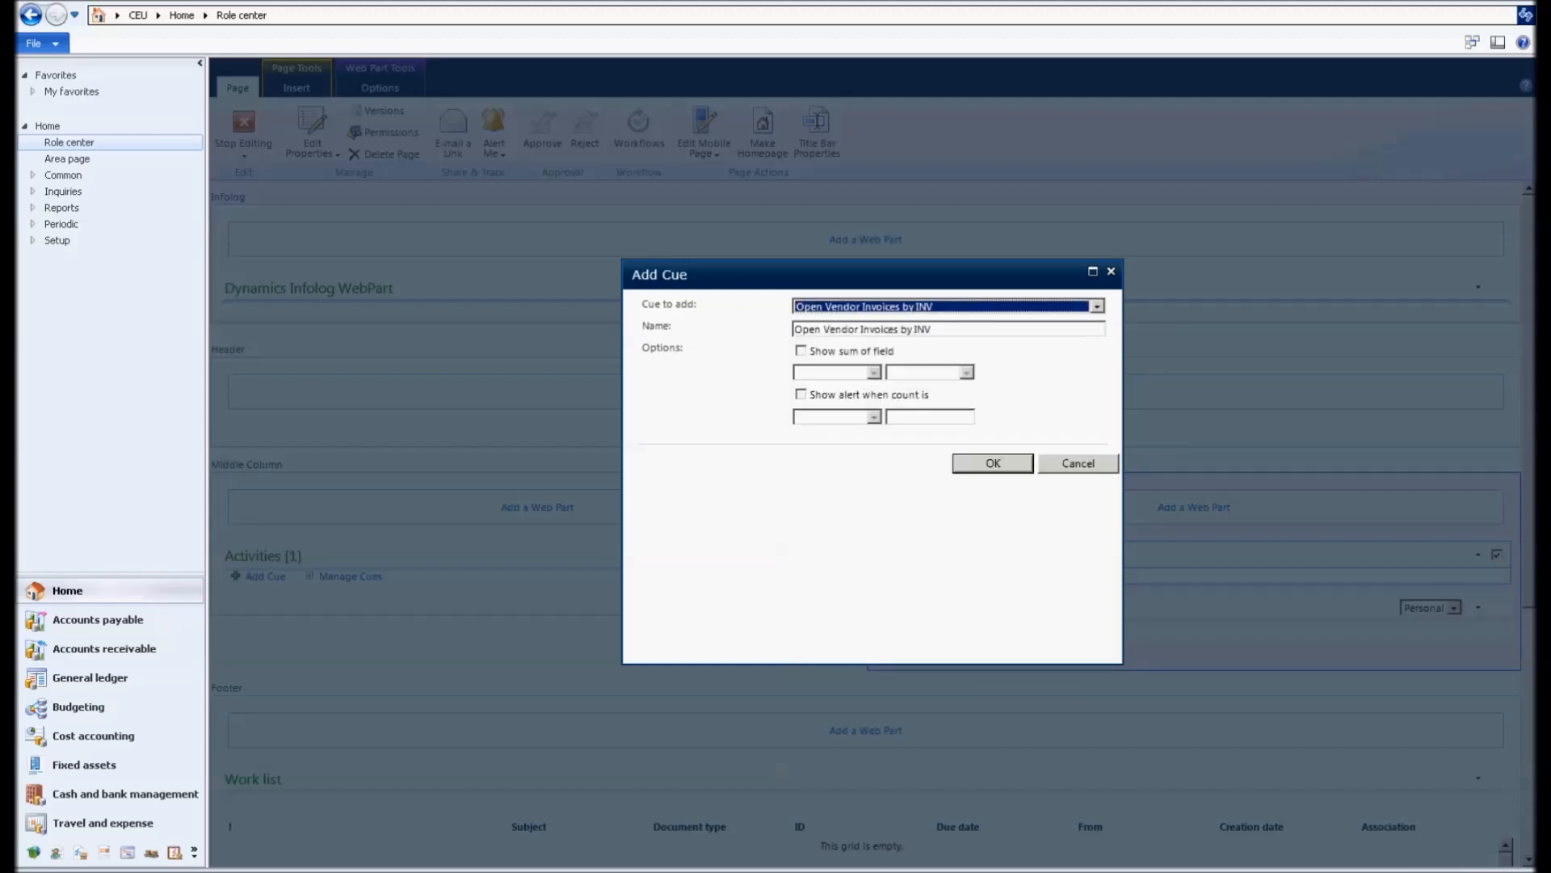
click(801, 351)
text(50)
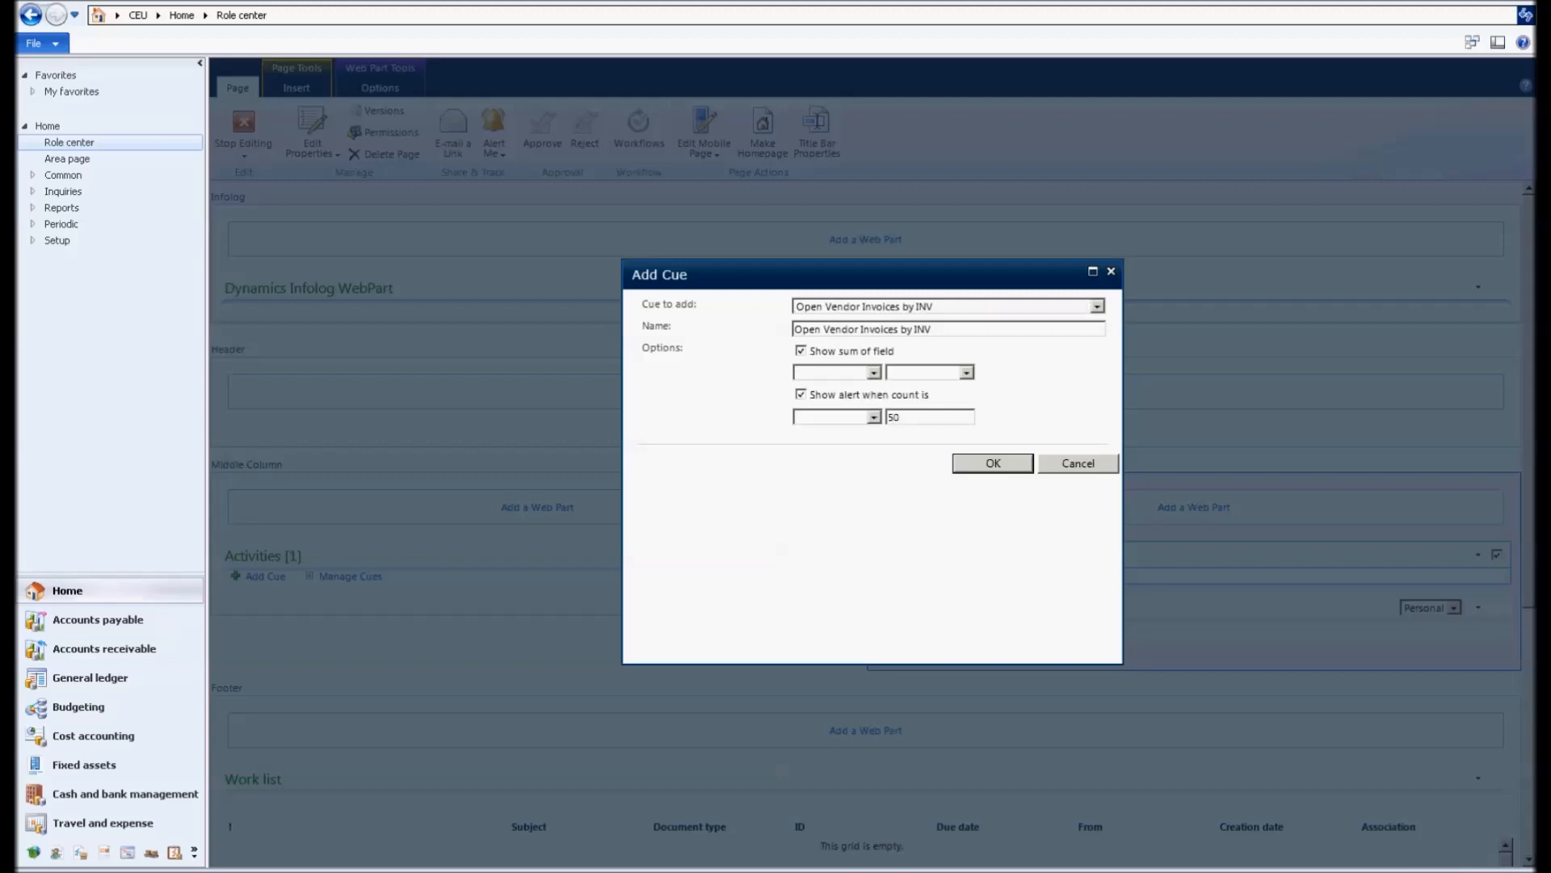
click(835, 417)
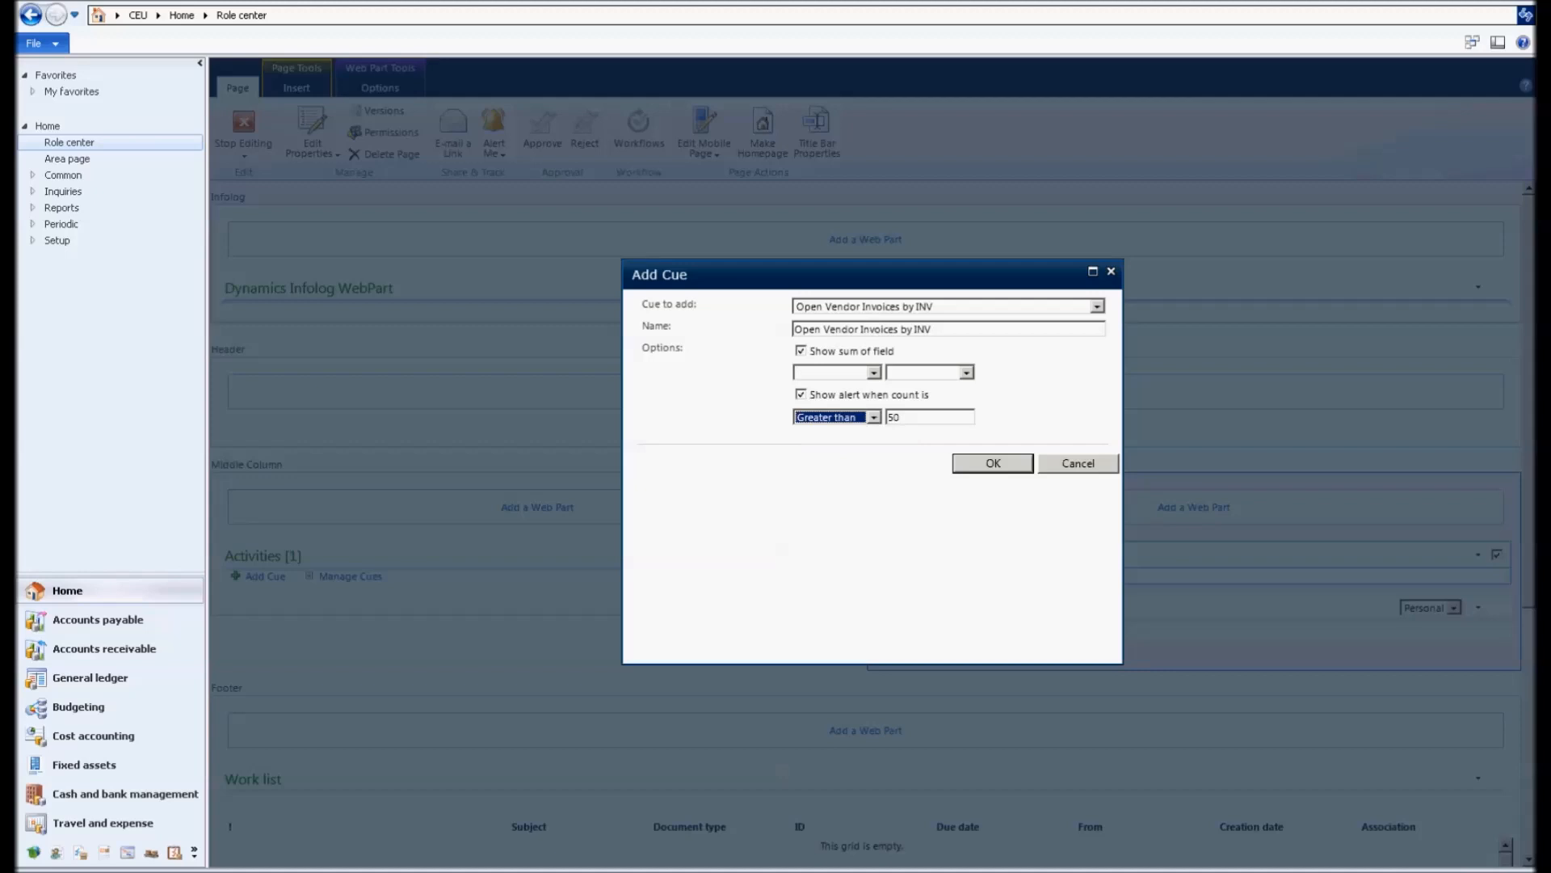
text(100)
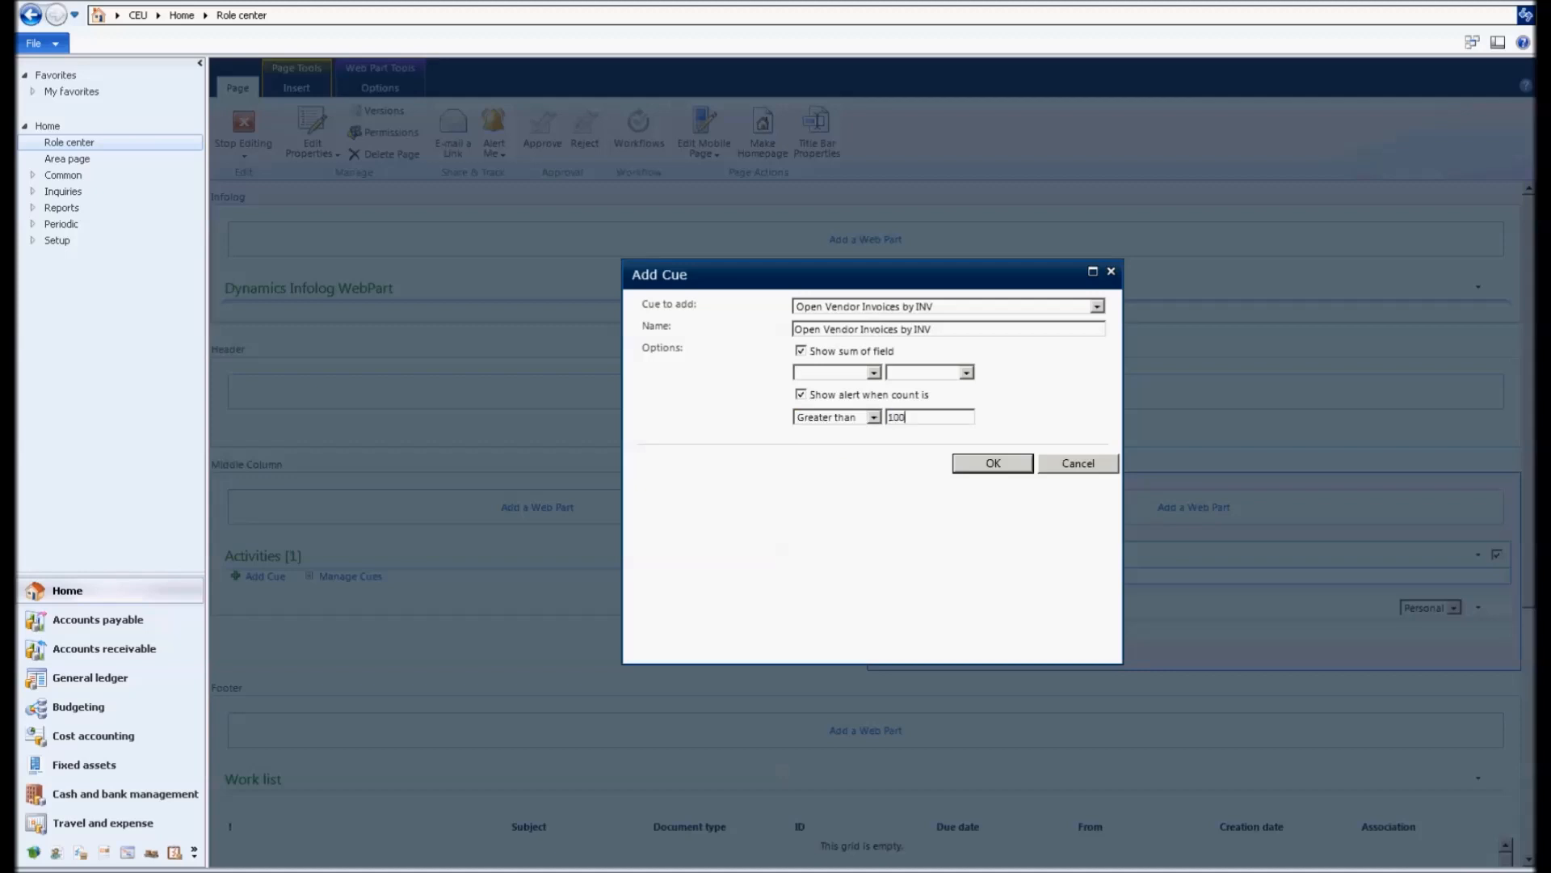
click(991, 464)
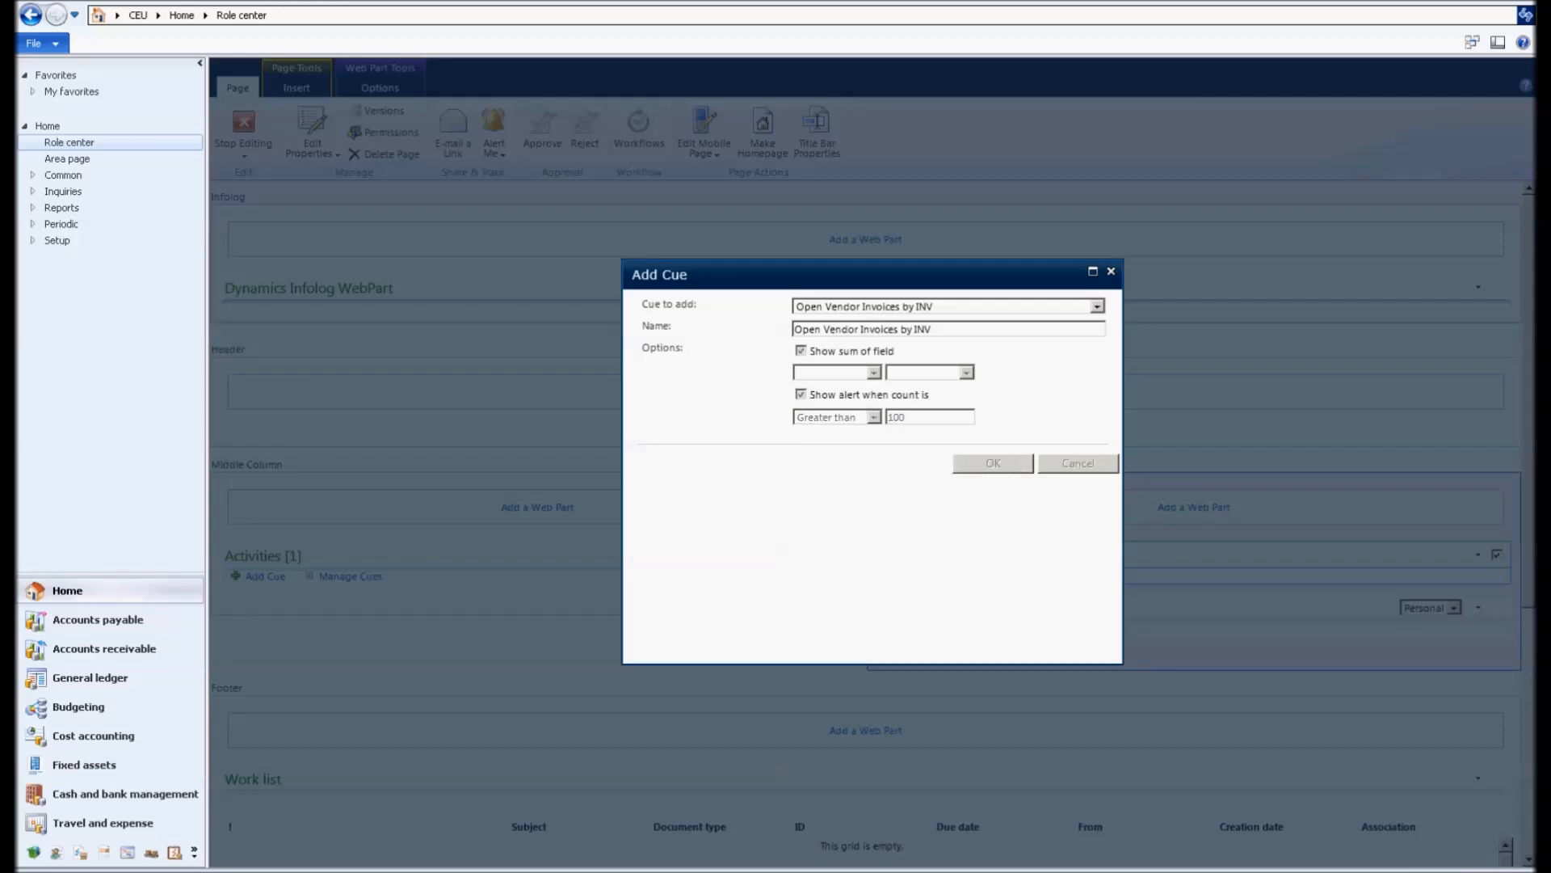
click(991, 463)
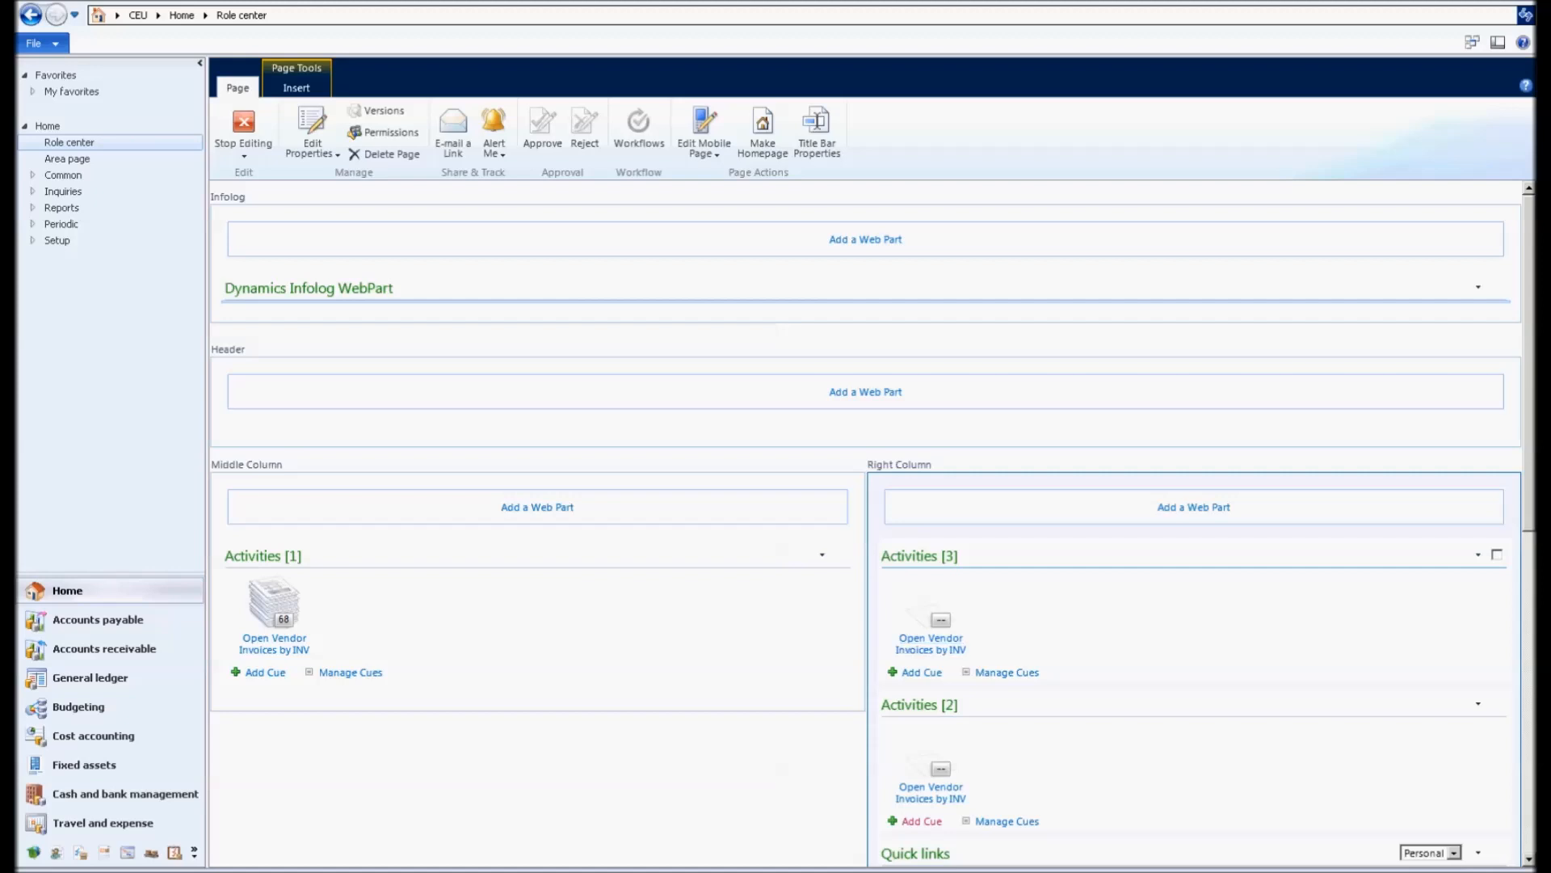
Step: Launch the Open Vendor Invoices by INV cue to show the filtered invoice list
click(275, 606)
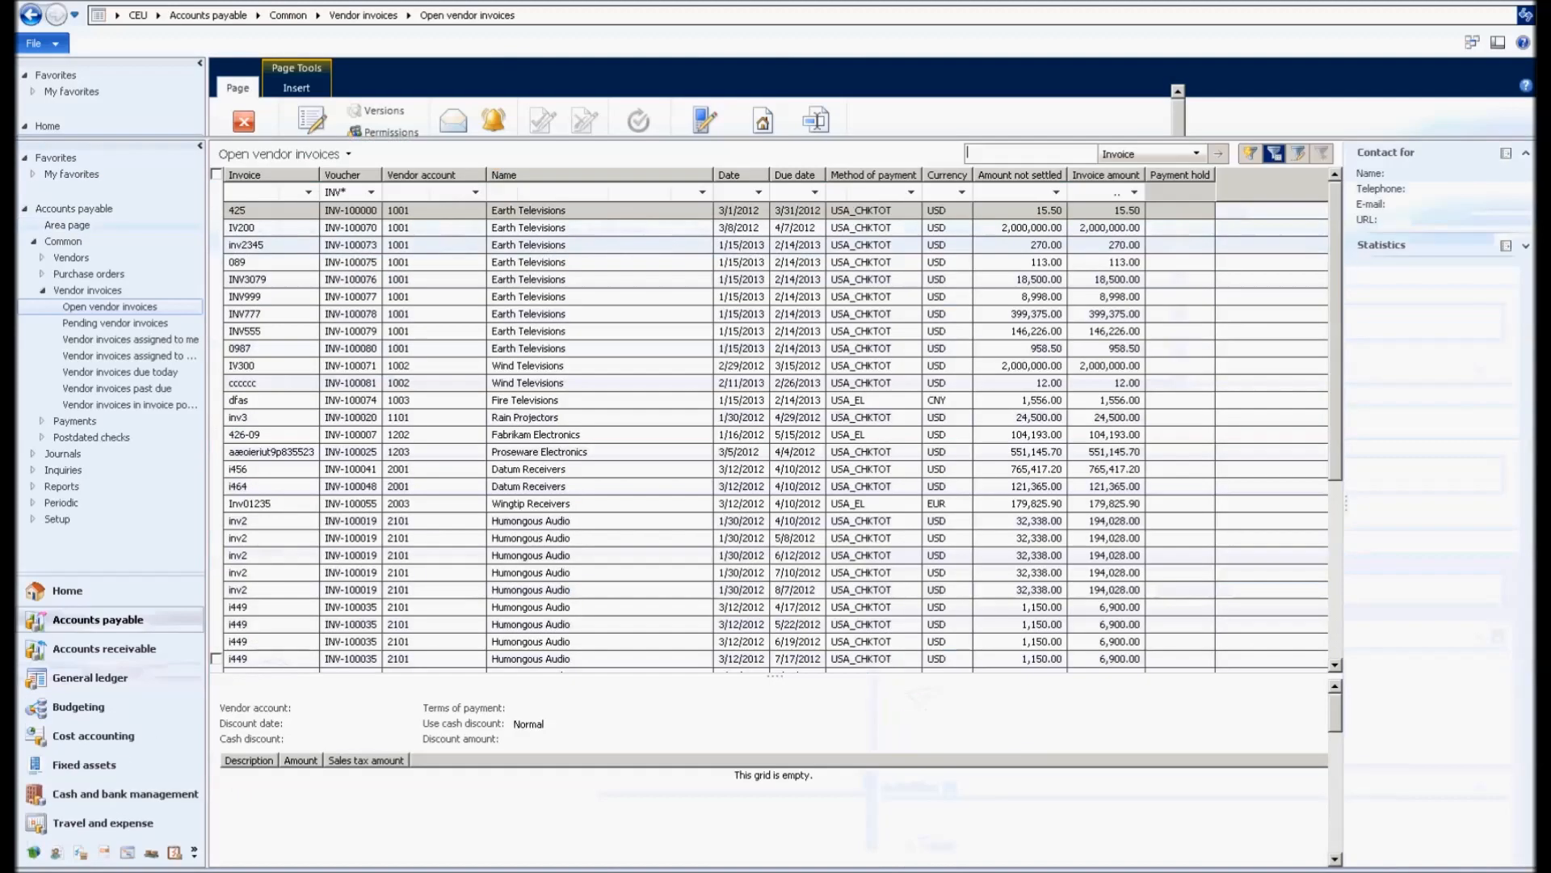
click(236, 210)
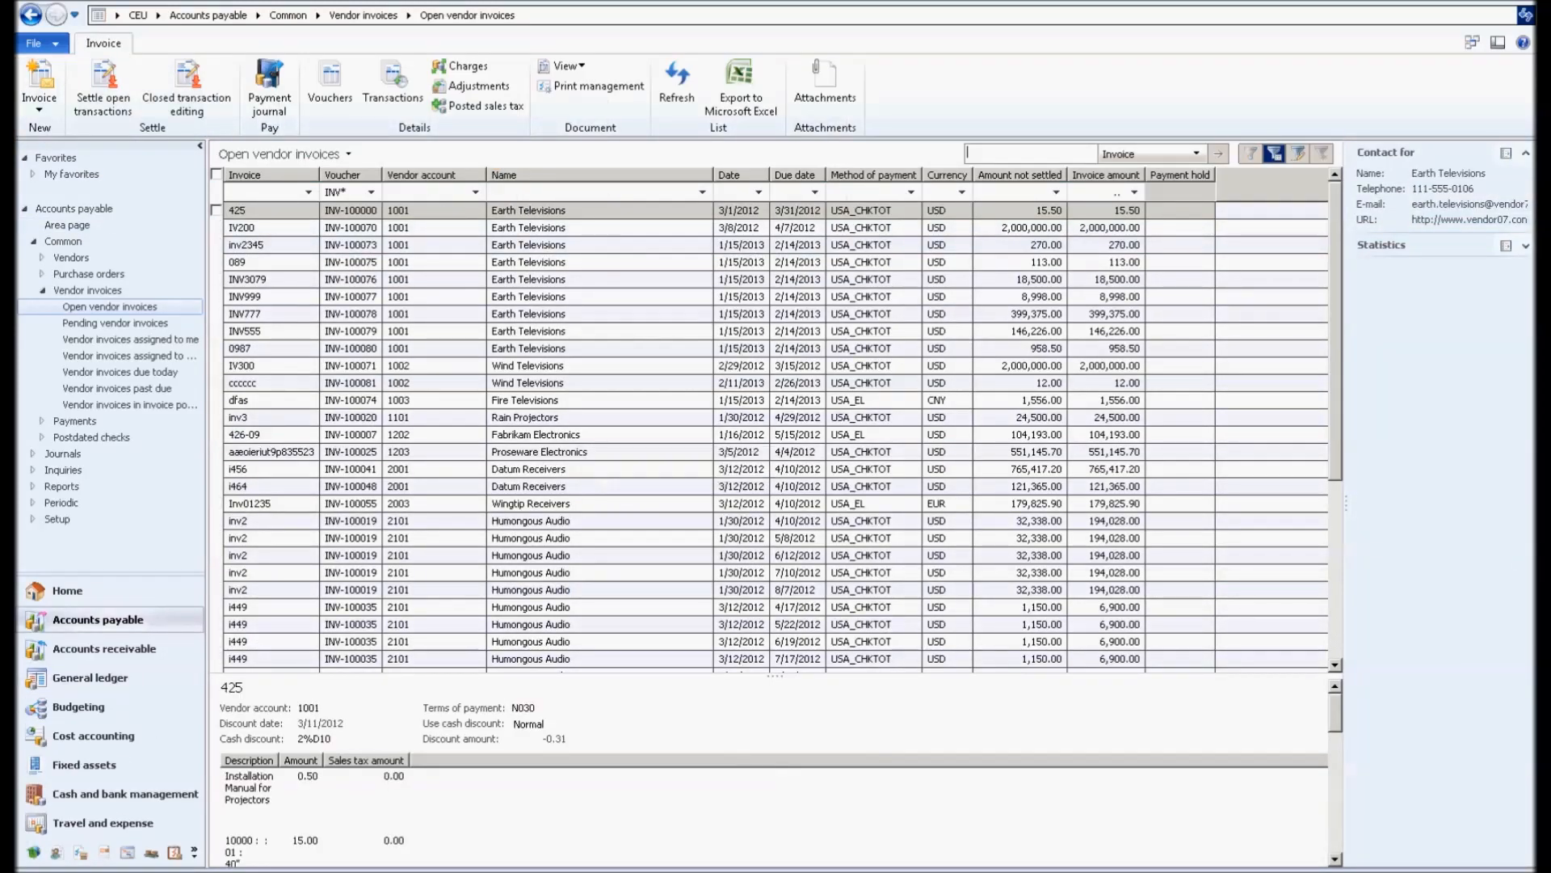